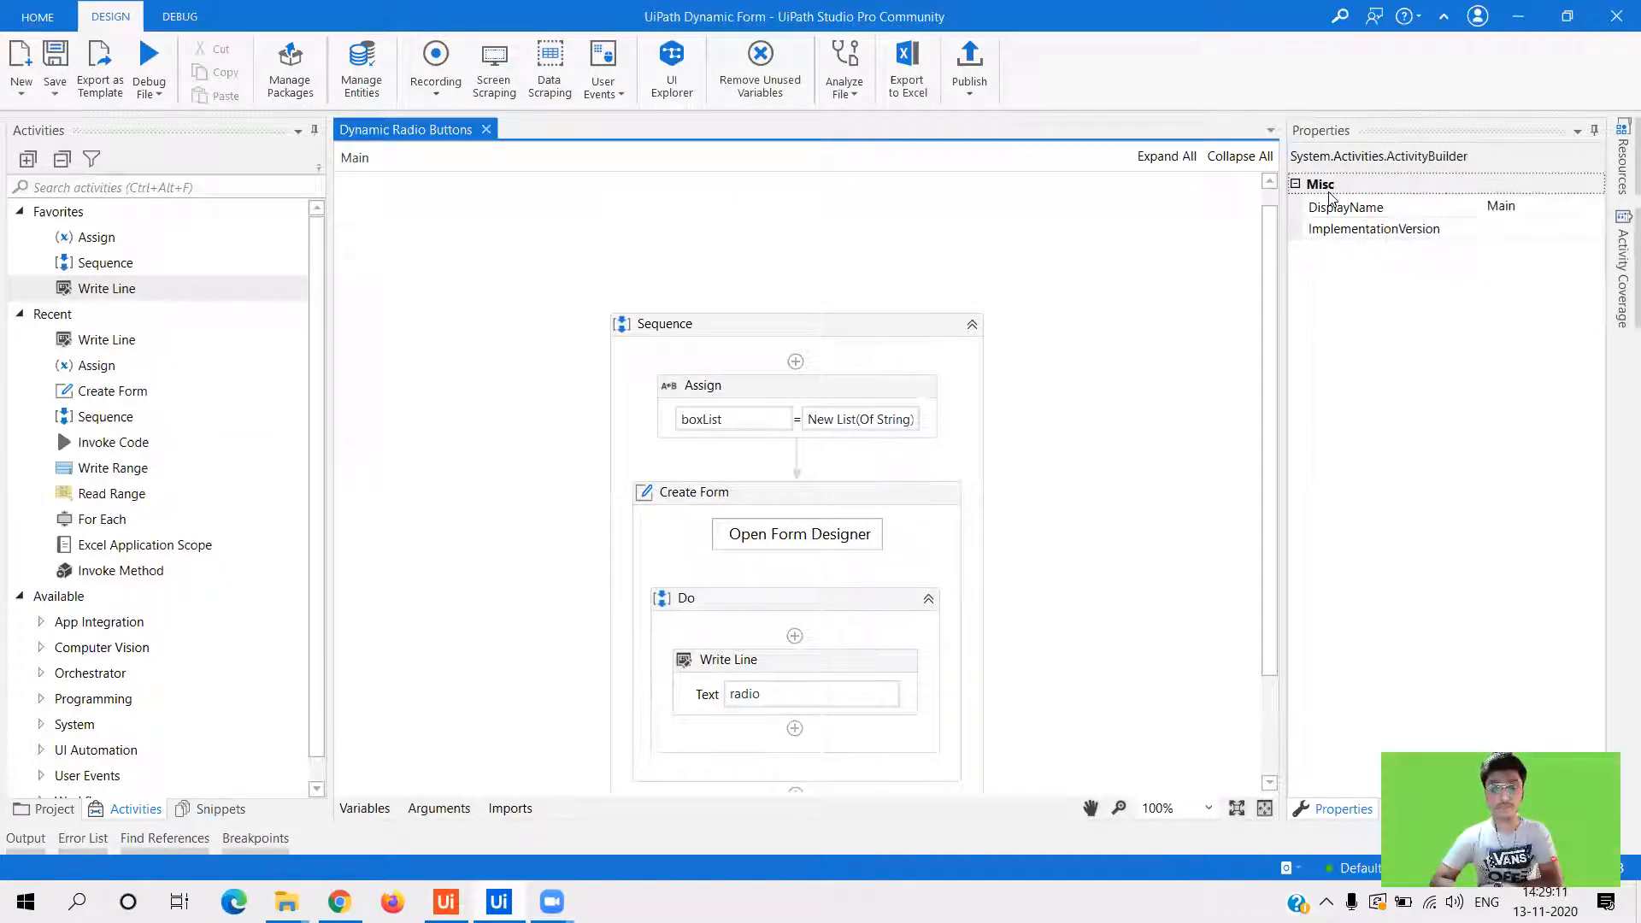
{"action": "mouse_move", "coordinate": [513, 400]}
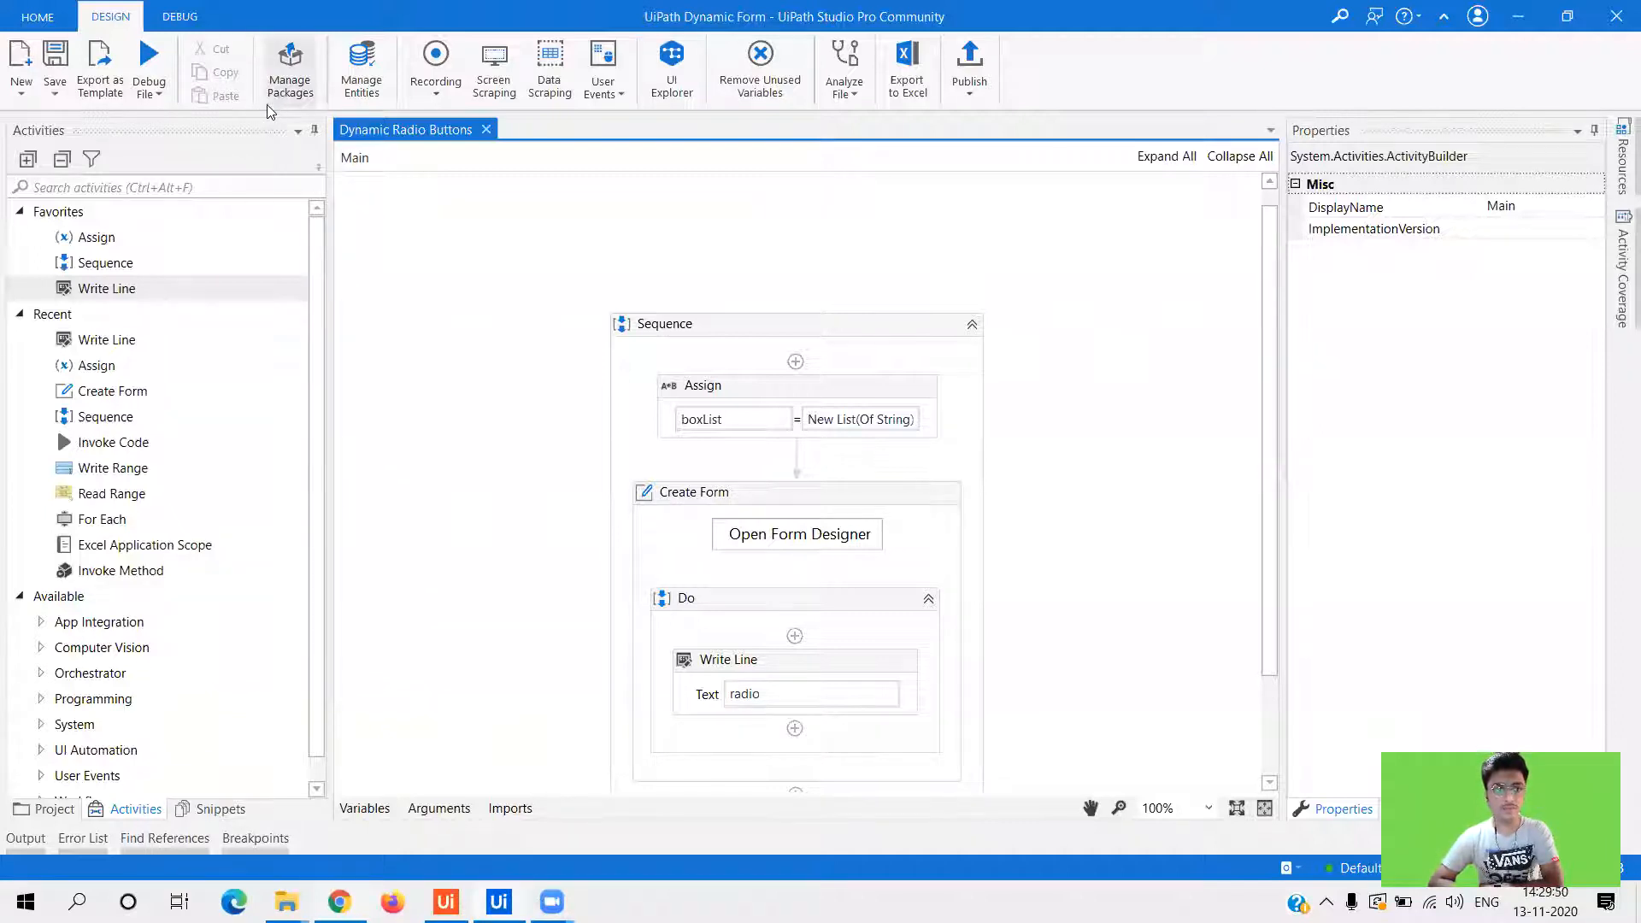
- Check in Manage Packages that UiPath.Form.Activities is installed among the project dependencies
{"action": "left_click", "coordinate": [290, 68]}
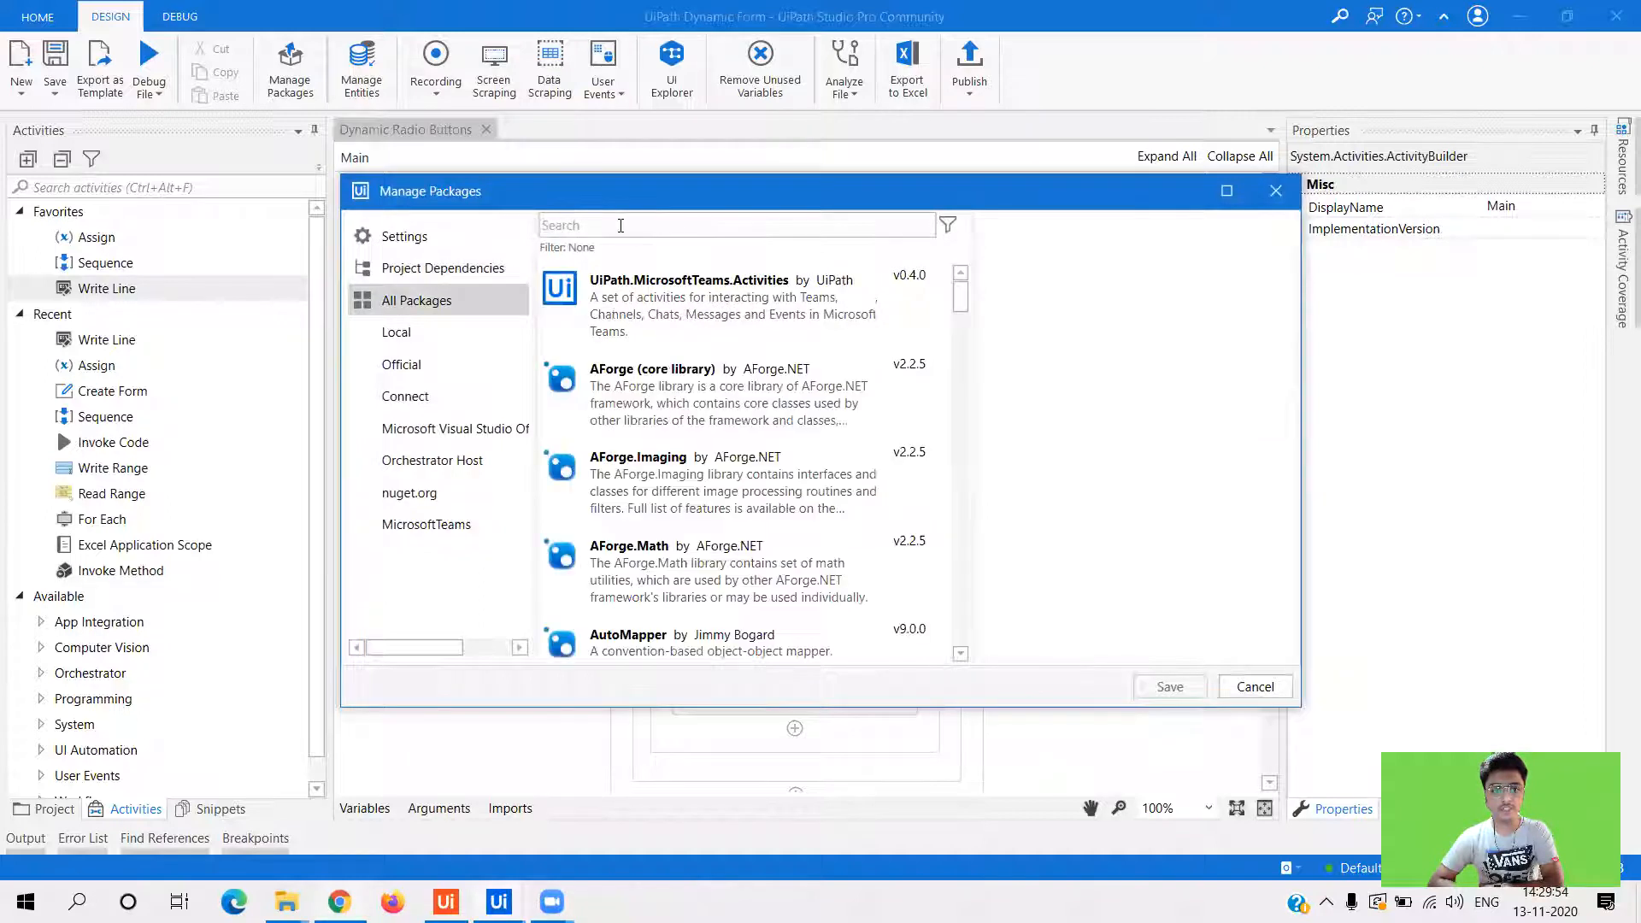
{"action": "left_click", "coordinate": [443, 269]}
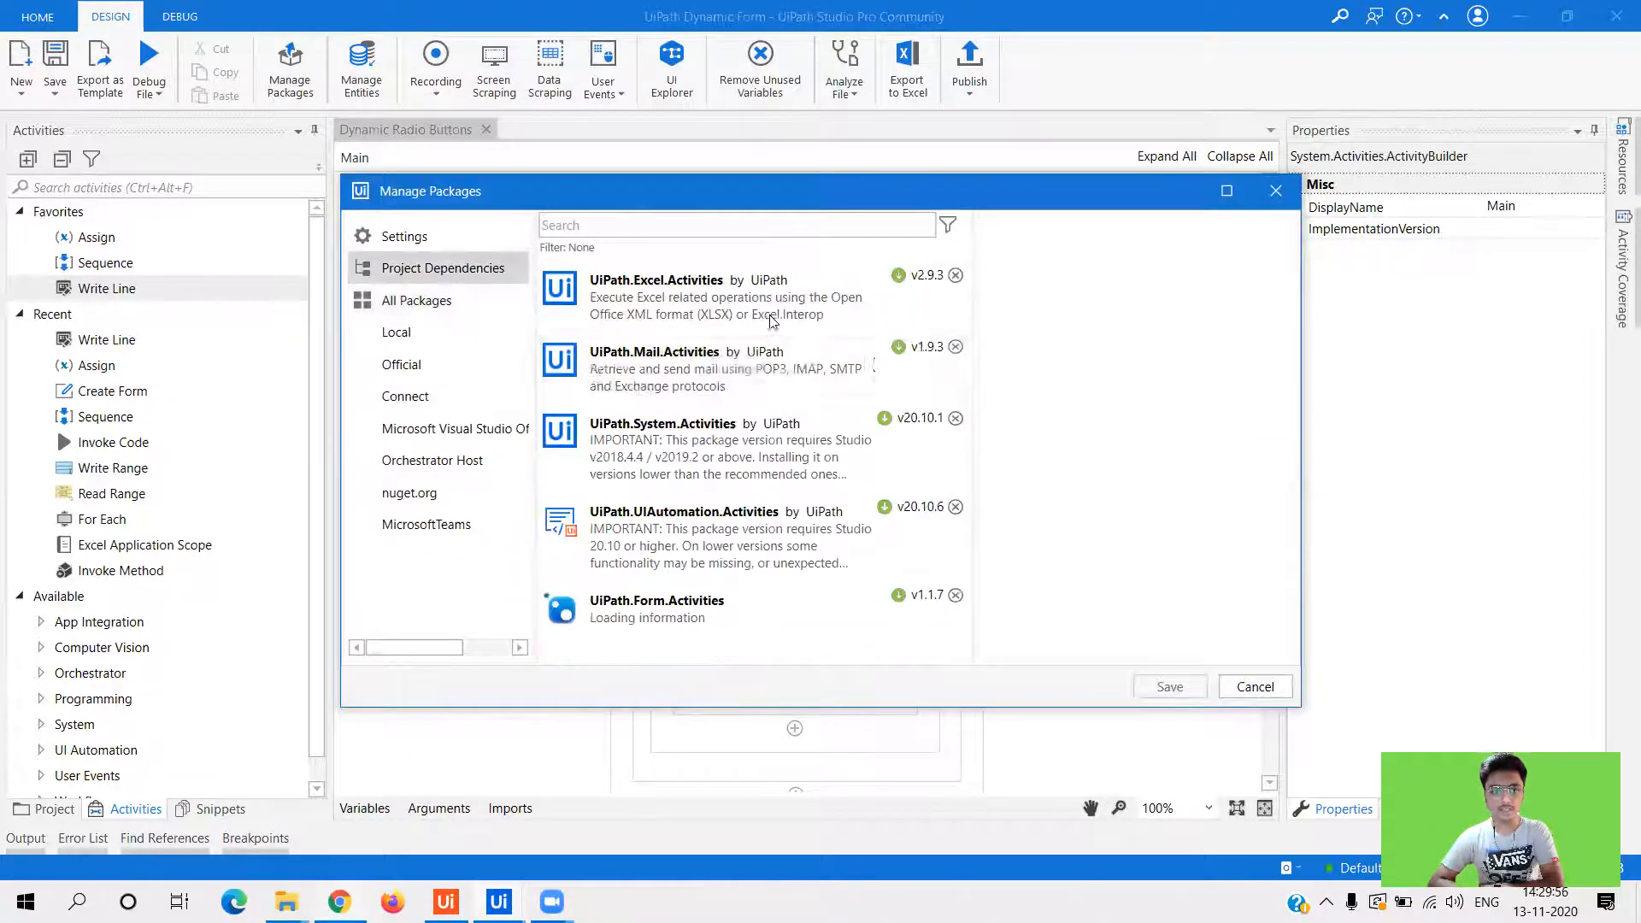
{"action": "left_click", "coordinate": [657, 607]}
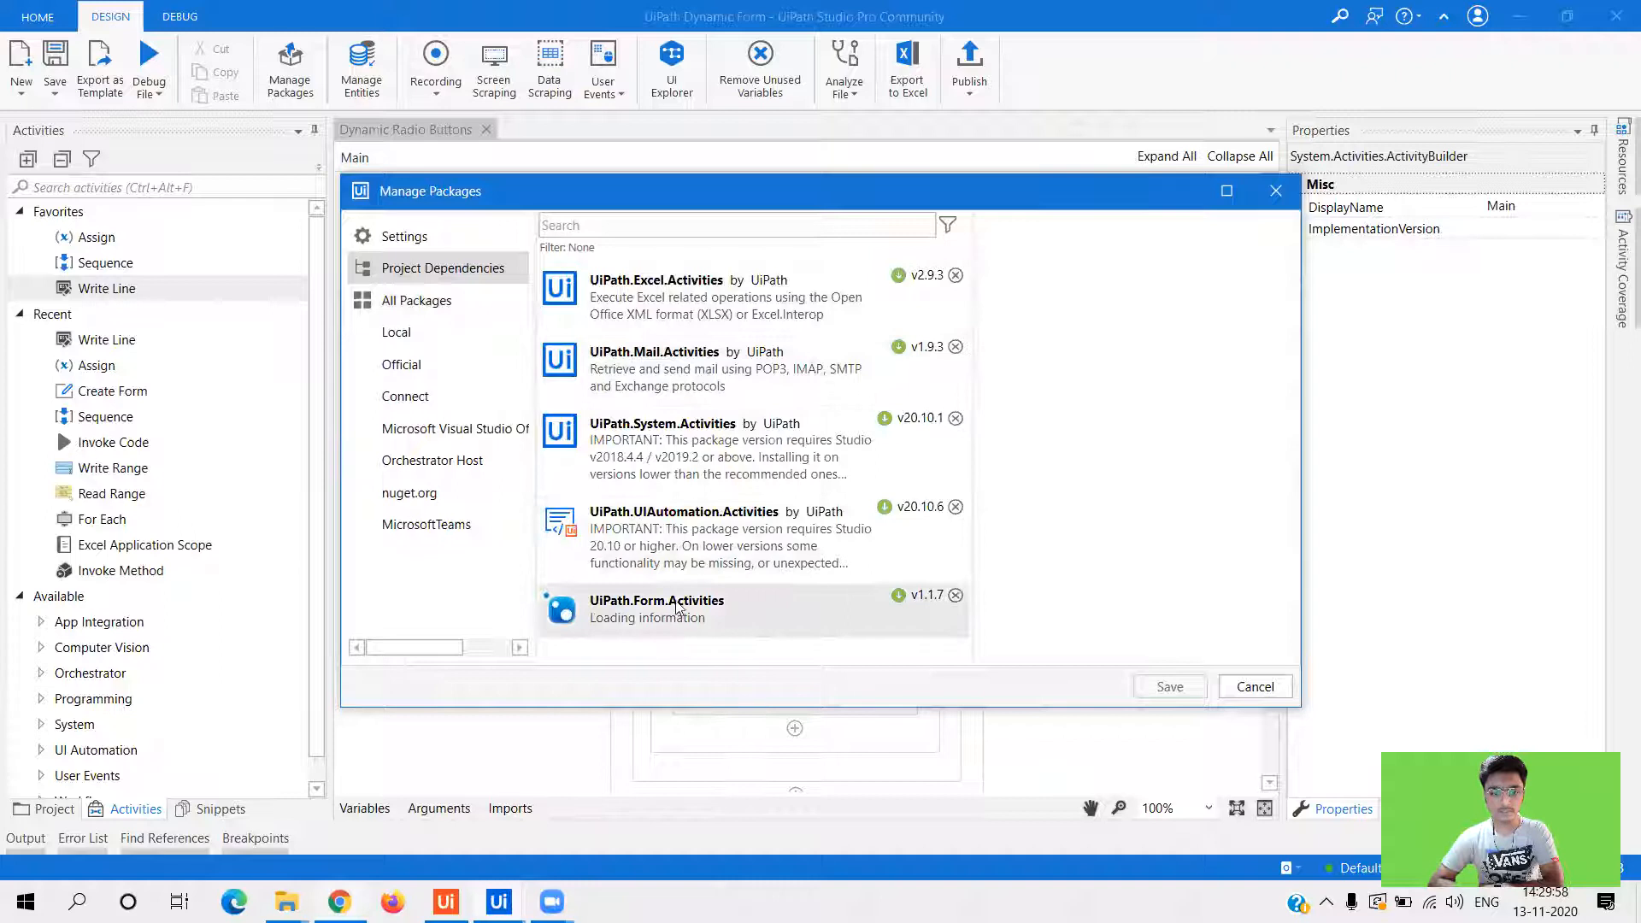
{"action": "left_click", "coordinate": [656, 600]}
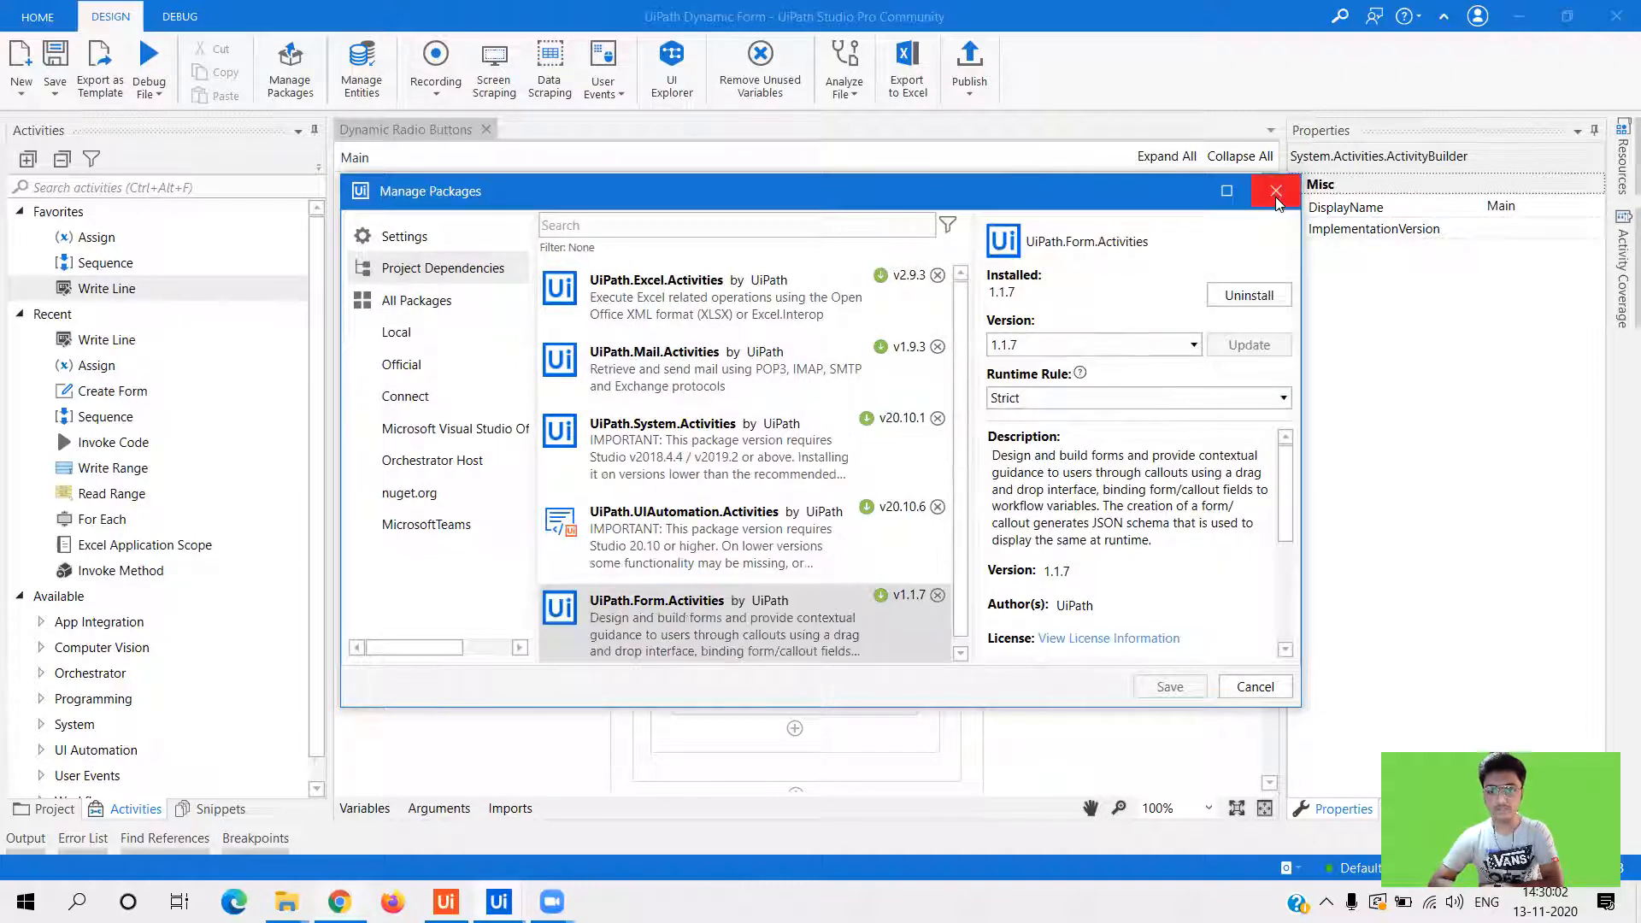
{"action": "left_click", "coordinate": [1275, 190]}
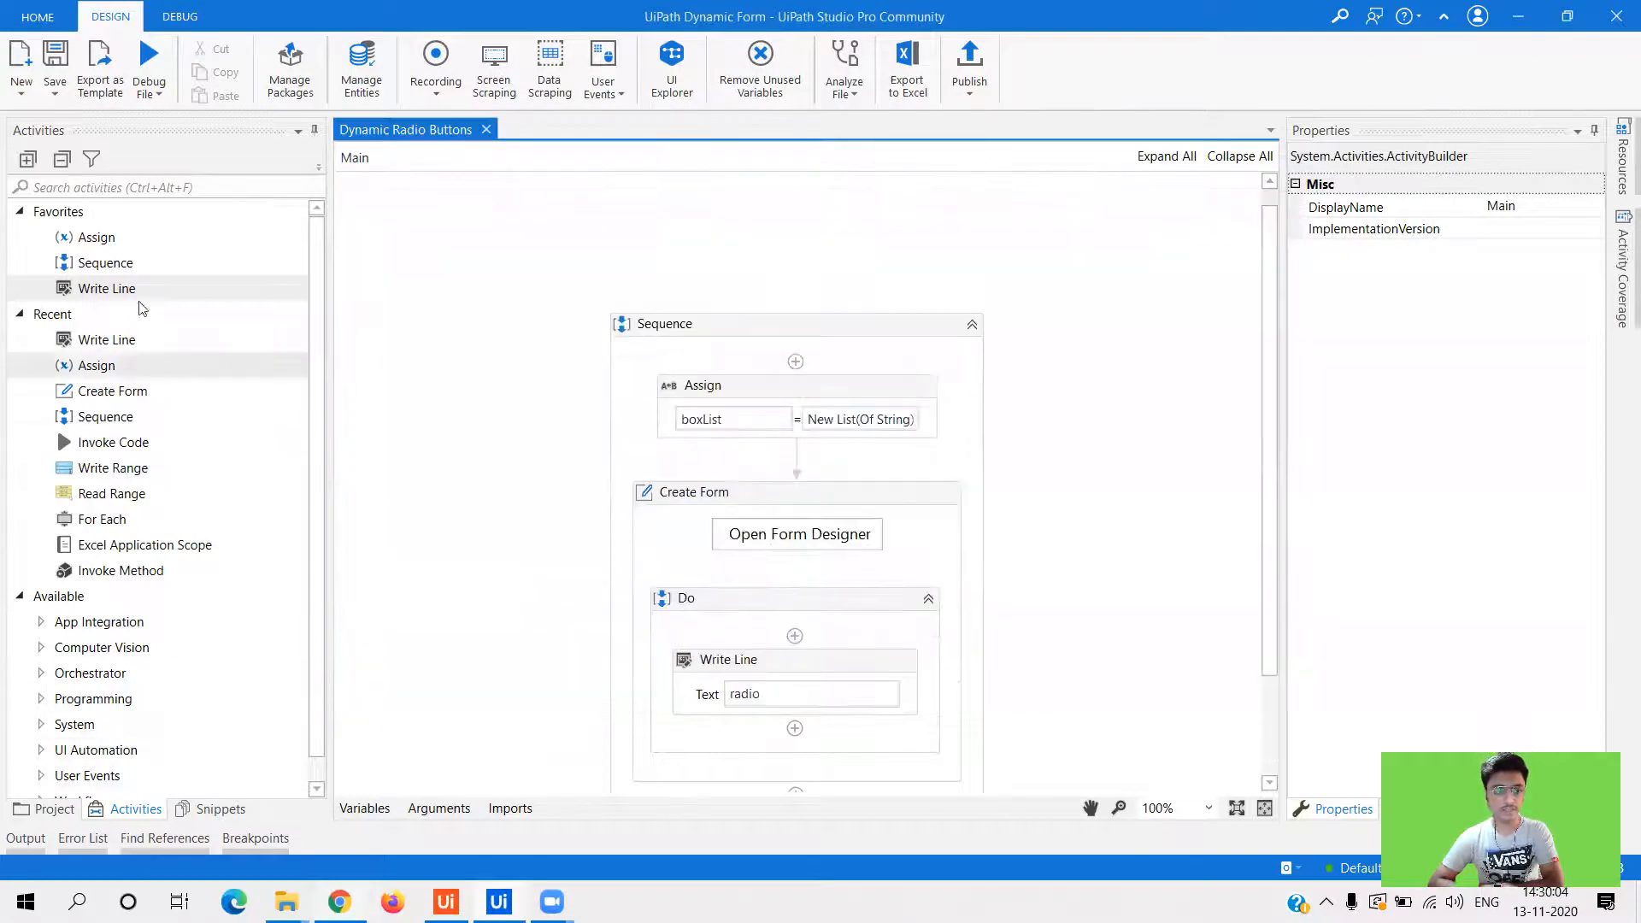
- Search the Activities panel for 'create form', then select the Create Form activity's properties
{"action": "type", "text": "form"}
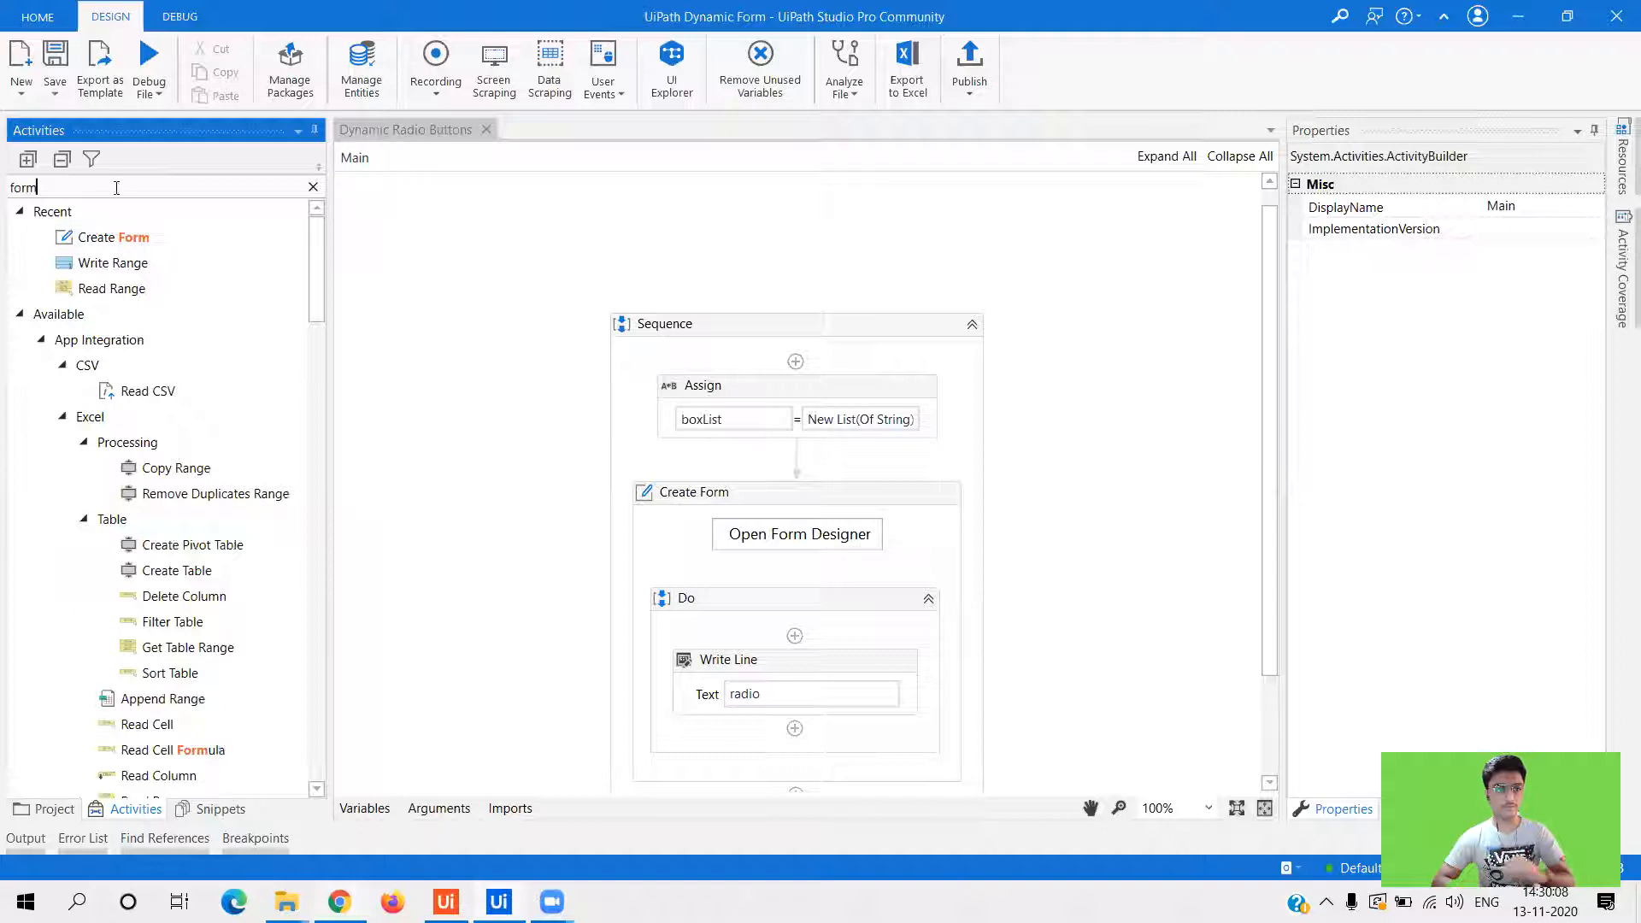
{"action": "type", "text": "creat"}
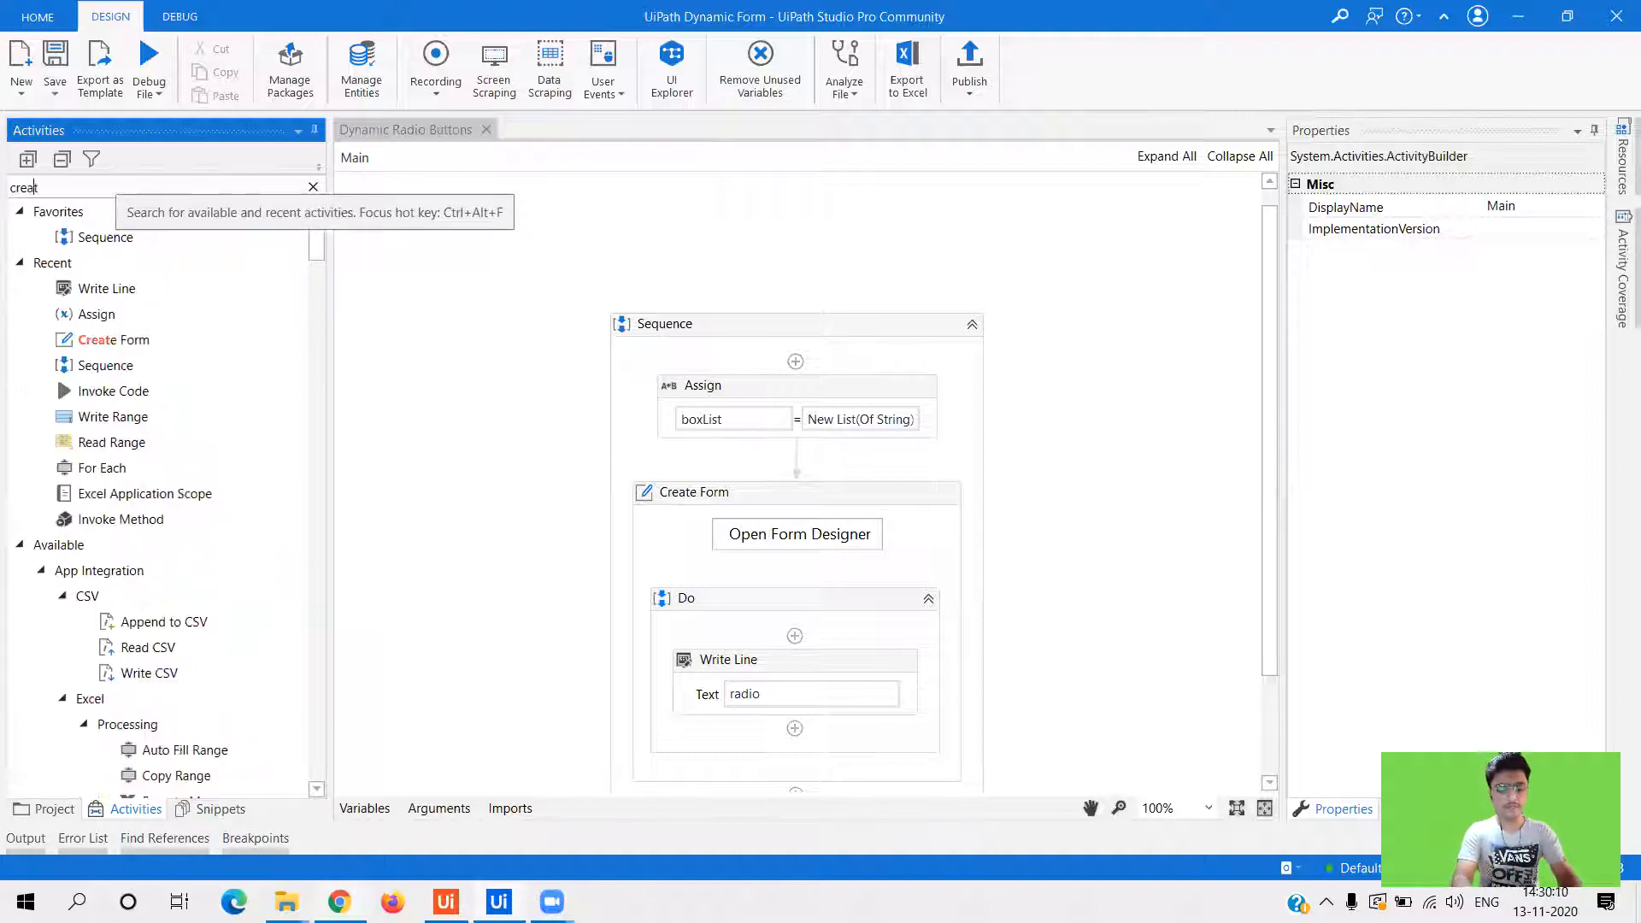
{"action": "type", "text": "create form"}
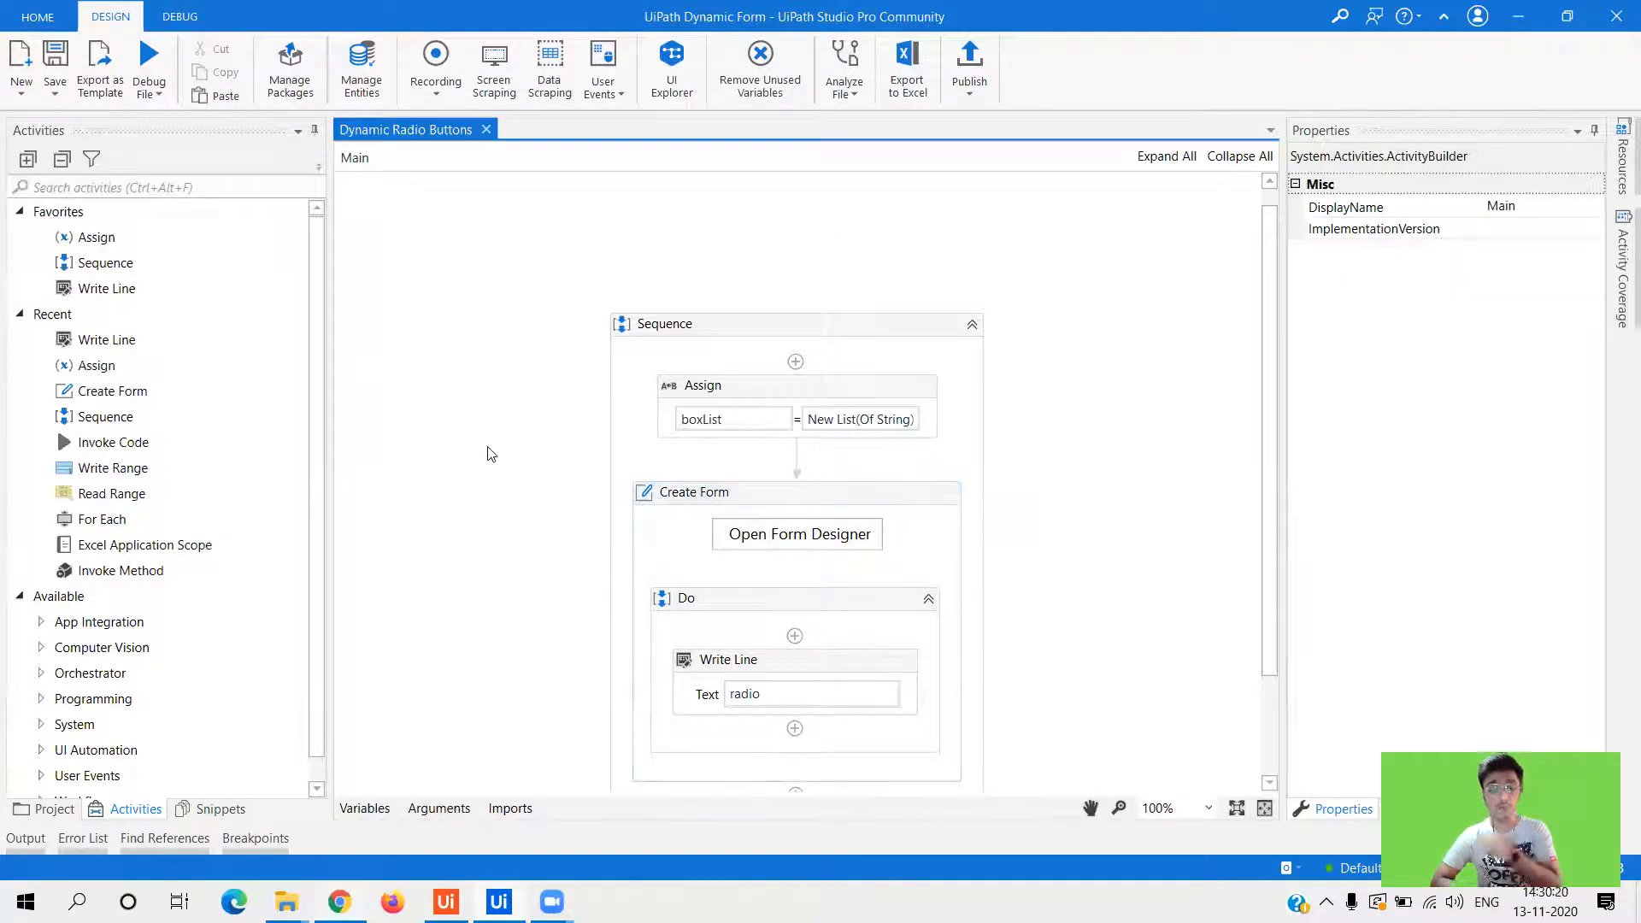
{"action": "left_click", "coordinate": [694, 493]}
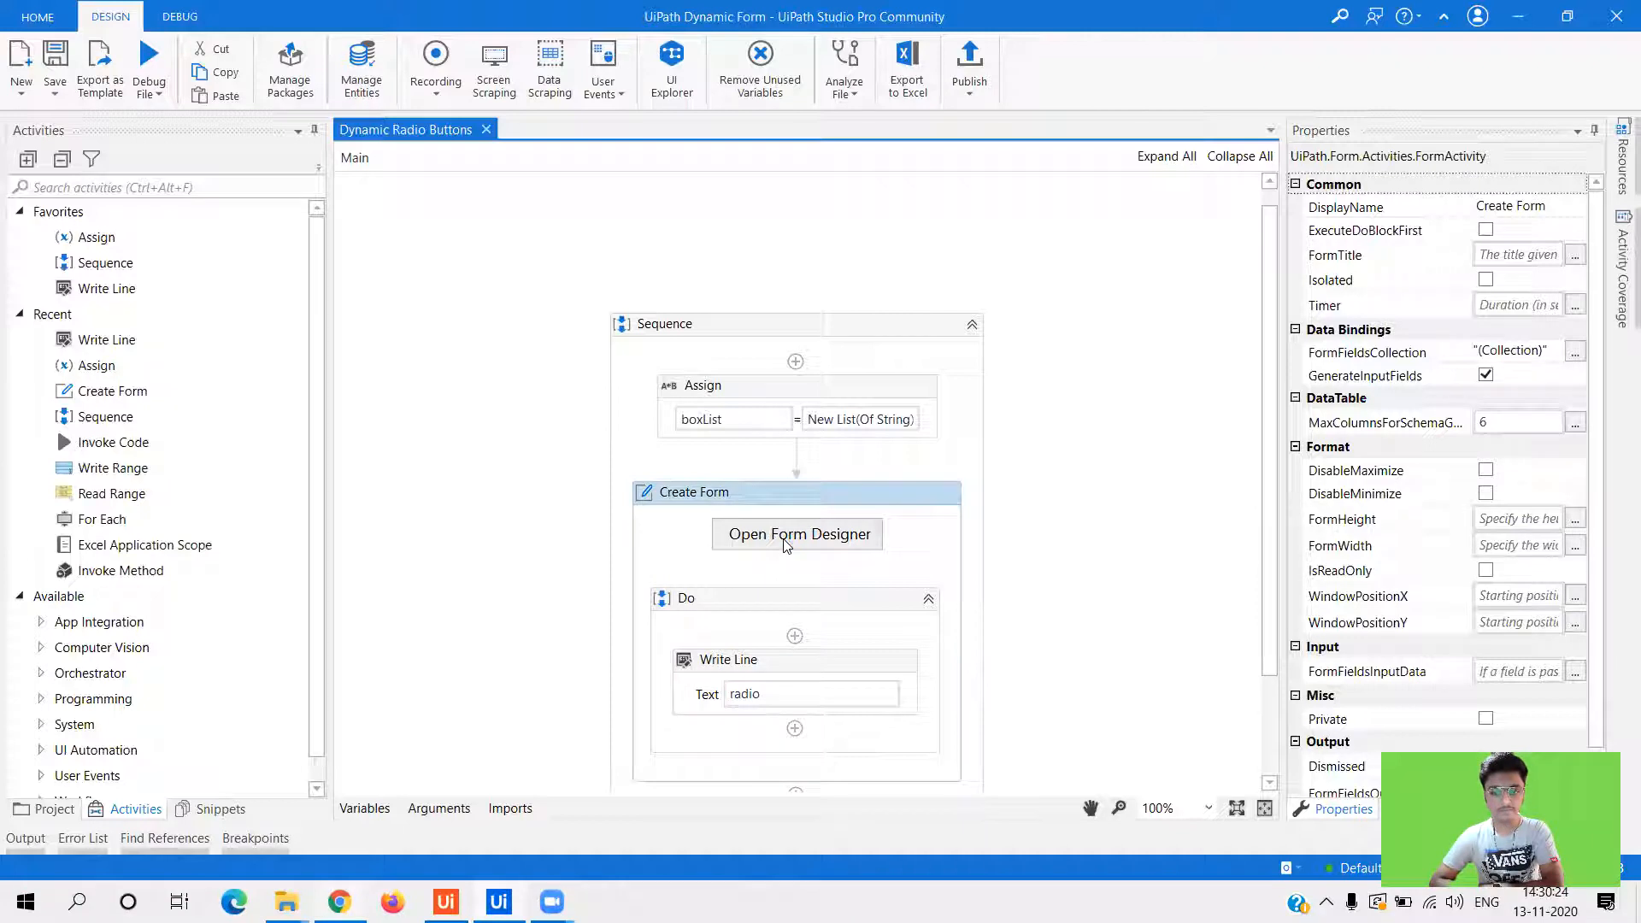
- In the Form Designer, edit the radio component (field key radio1) and show its Data settings
{"action": "left_click", "coordinate": [797, 533]}
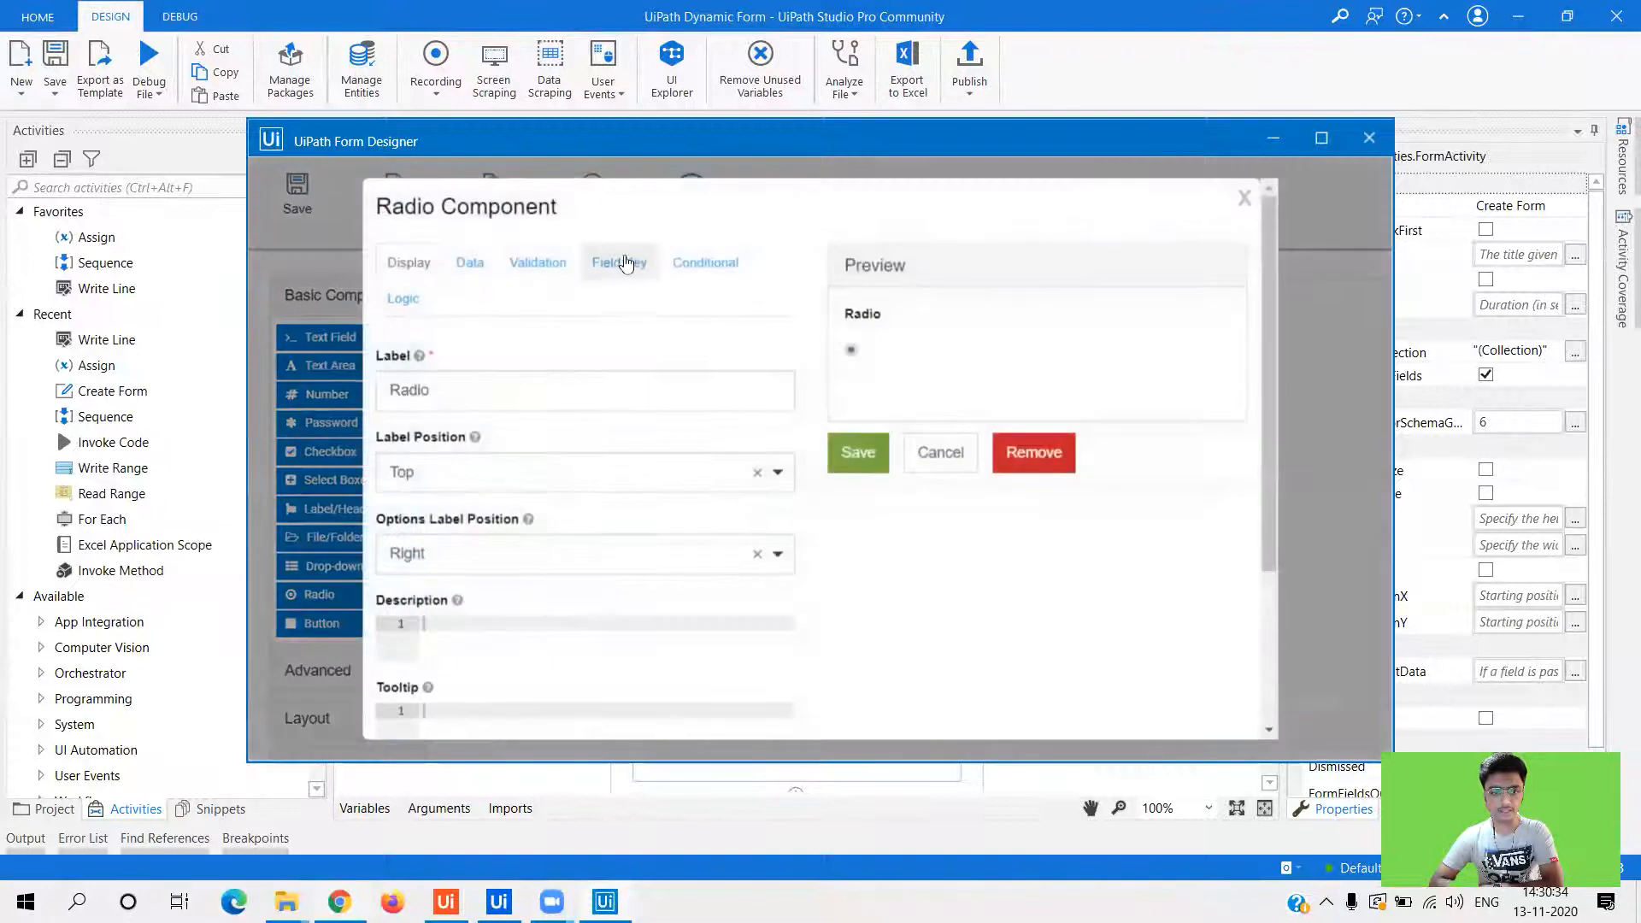
{"action": "left_click", "coordinate": [618, 262]}
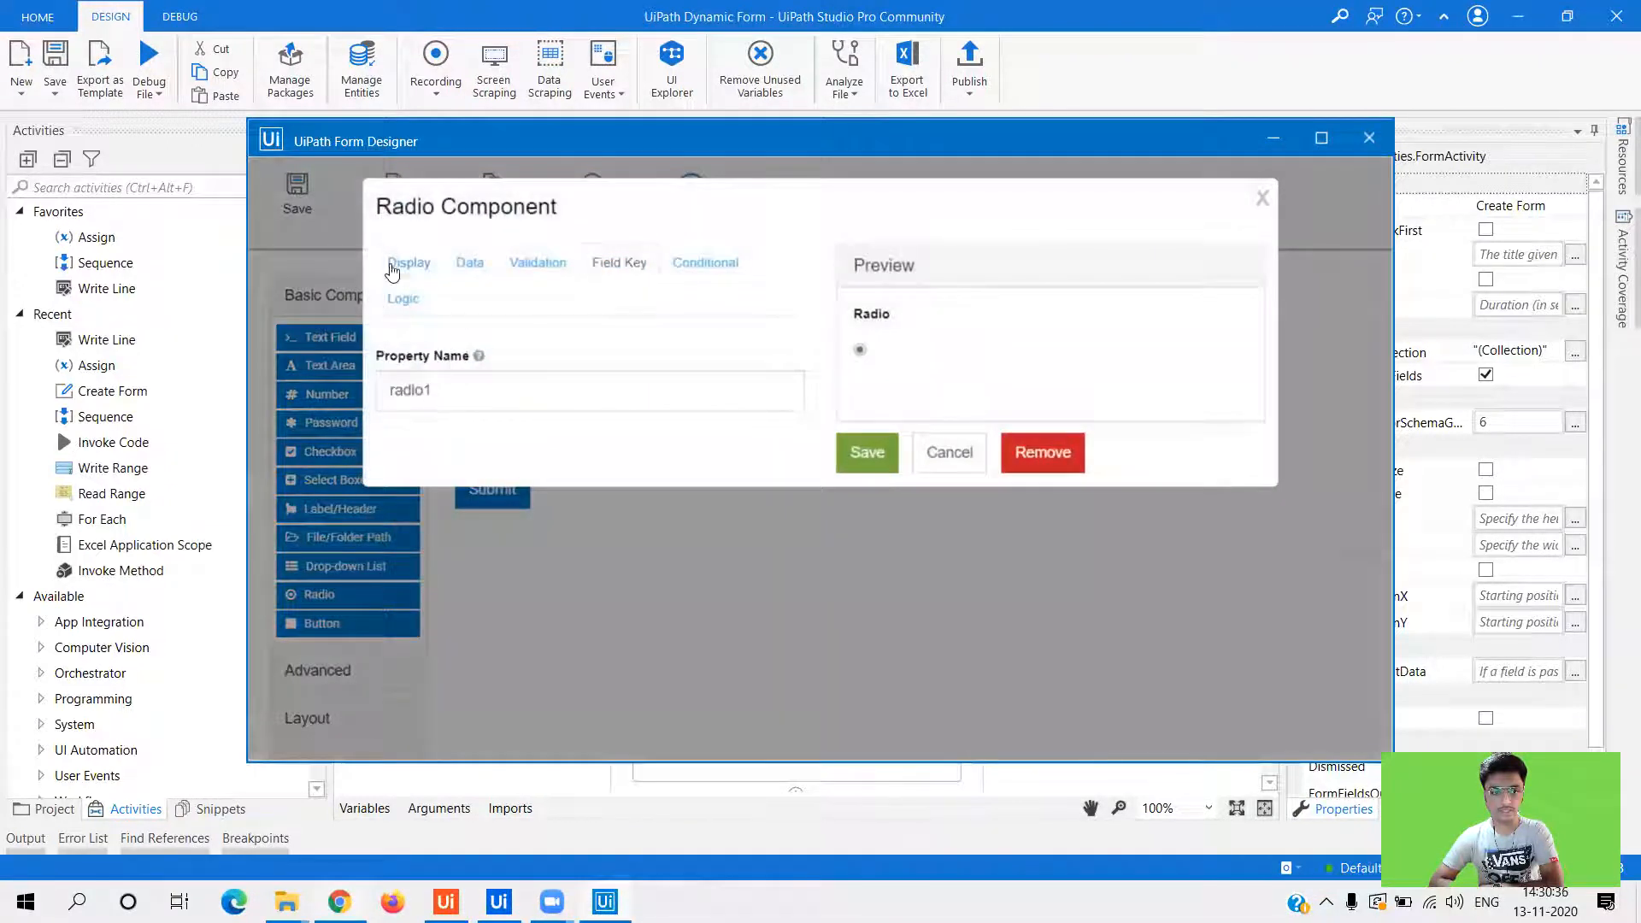
{"action": "left_click", "coordinate": [867, 451]}
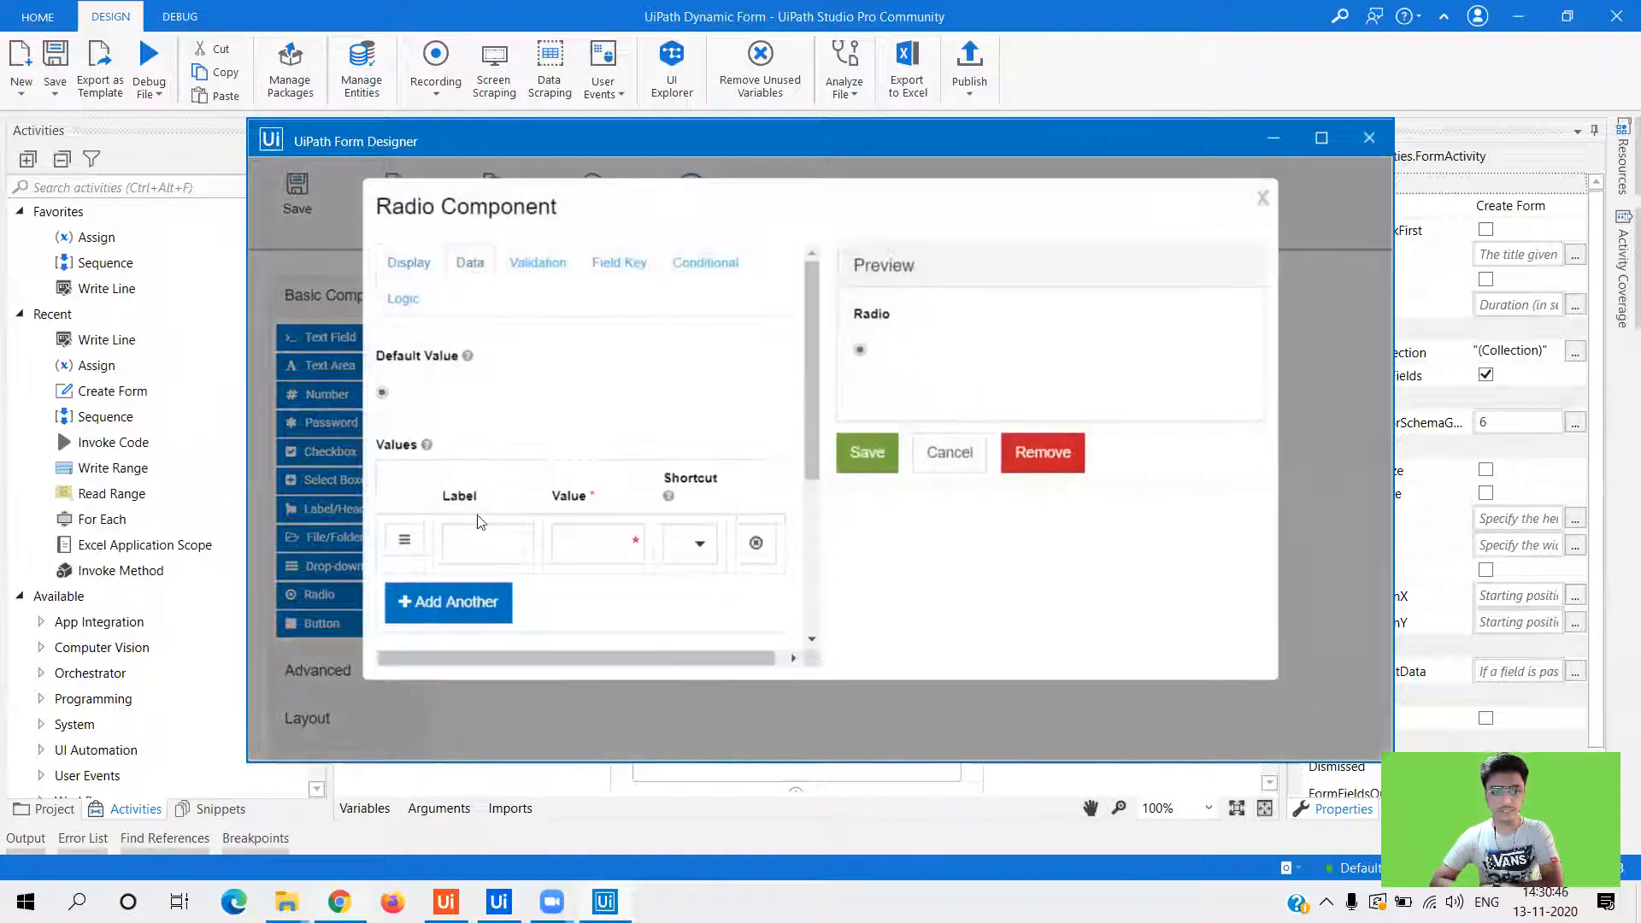
- Add radio values Choice 1 and a second row for Choice 2 in the Data grid
{"action": "left_click", "coordinate": [487, 542]}
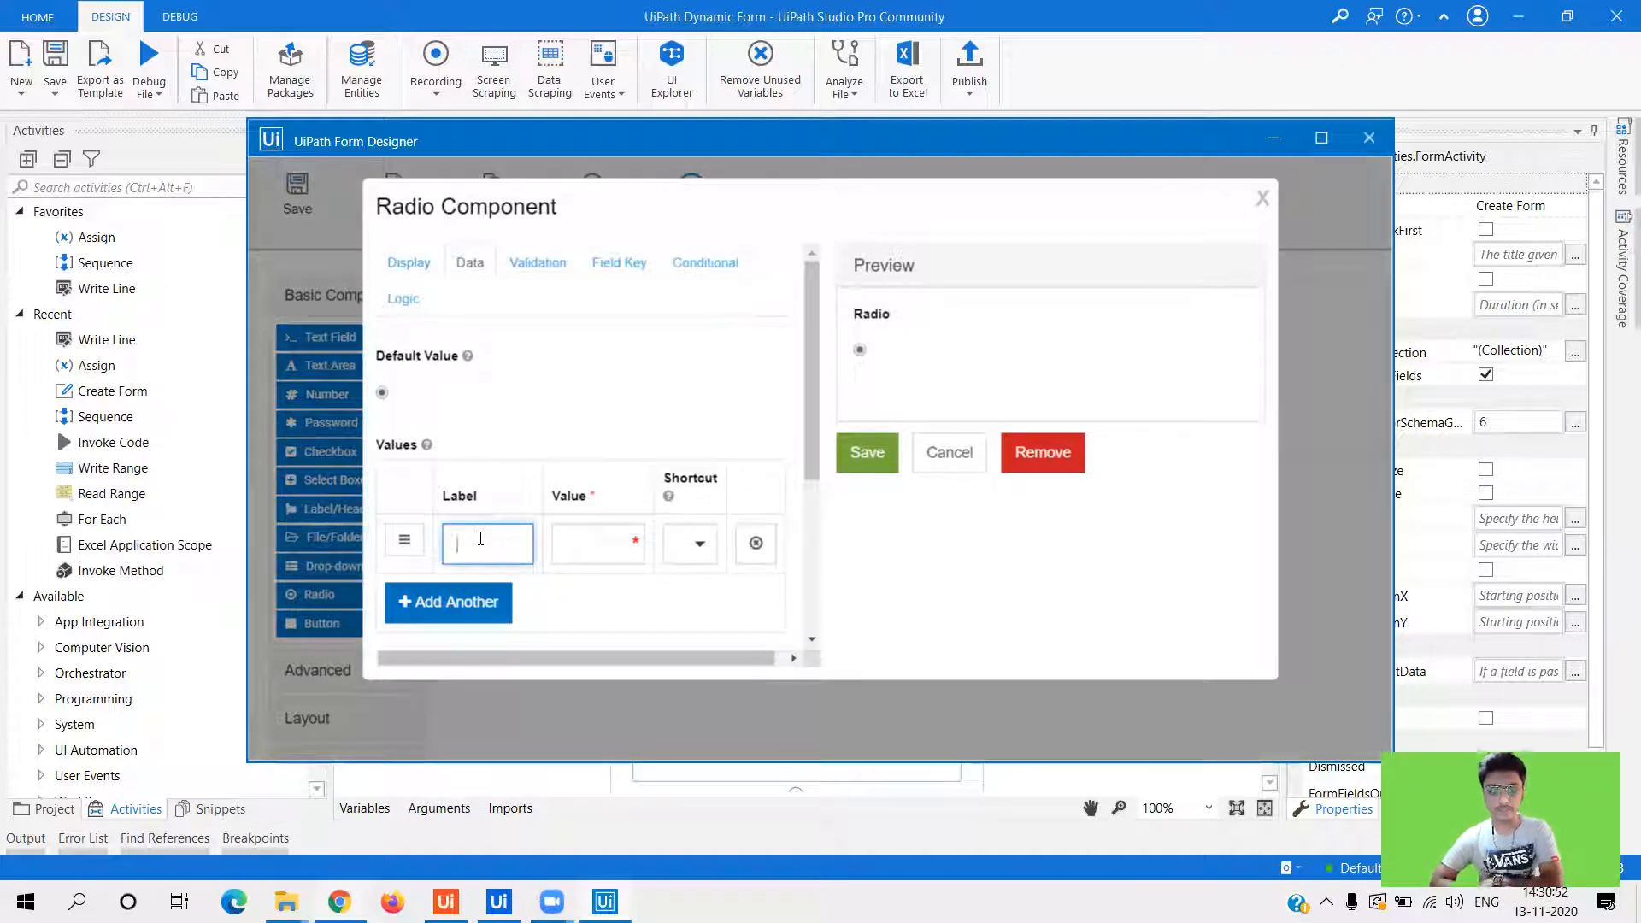
{"action": "left_click", "coordinate": [689, 544]}
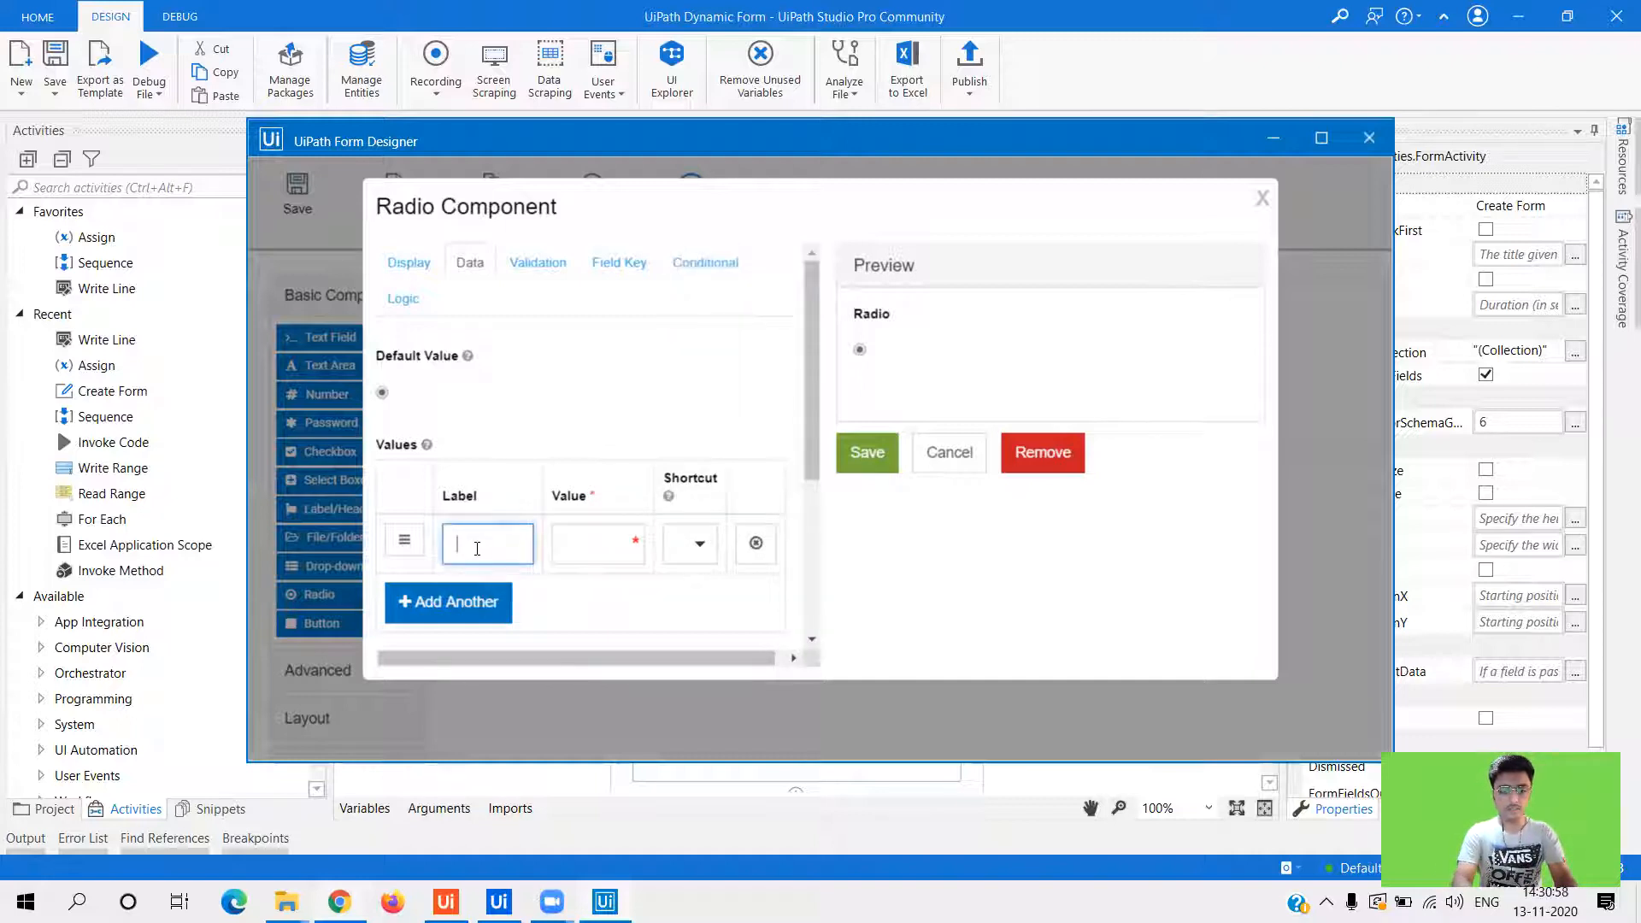
{"action": "type", "text": "Choice 1"}
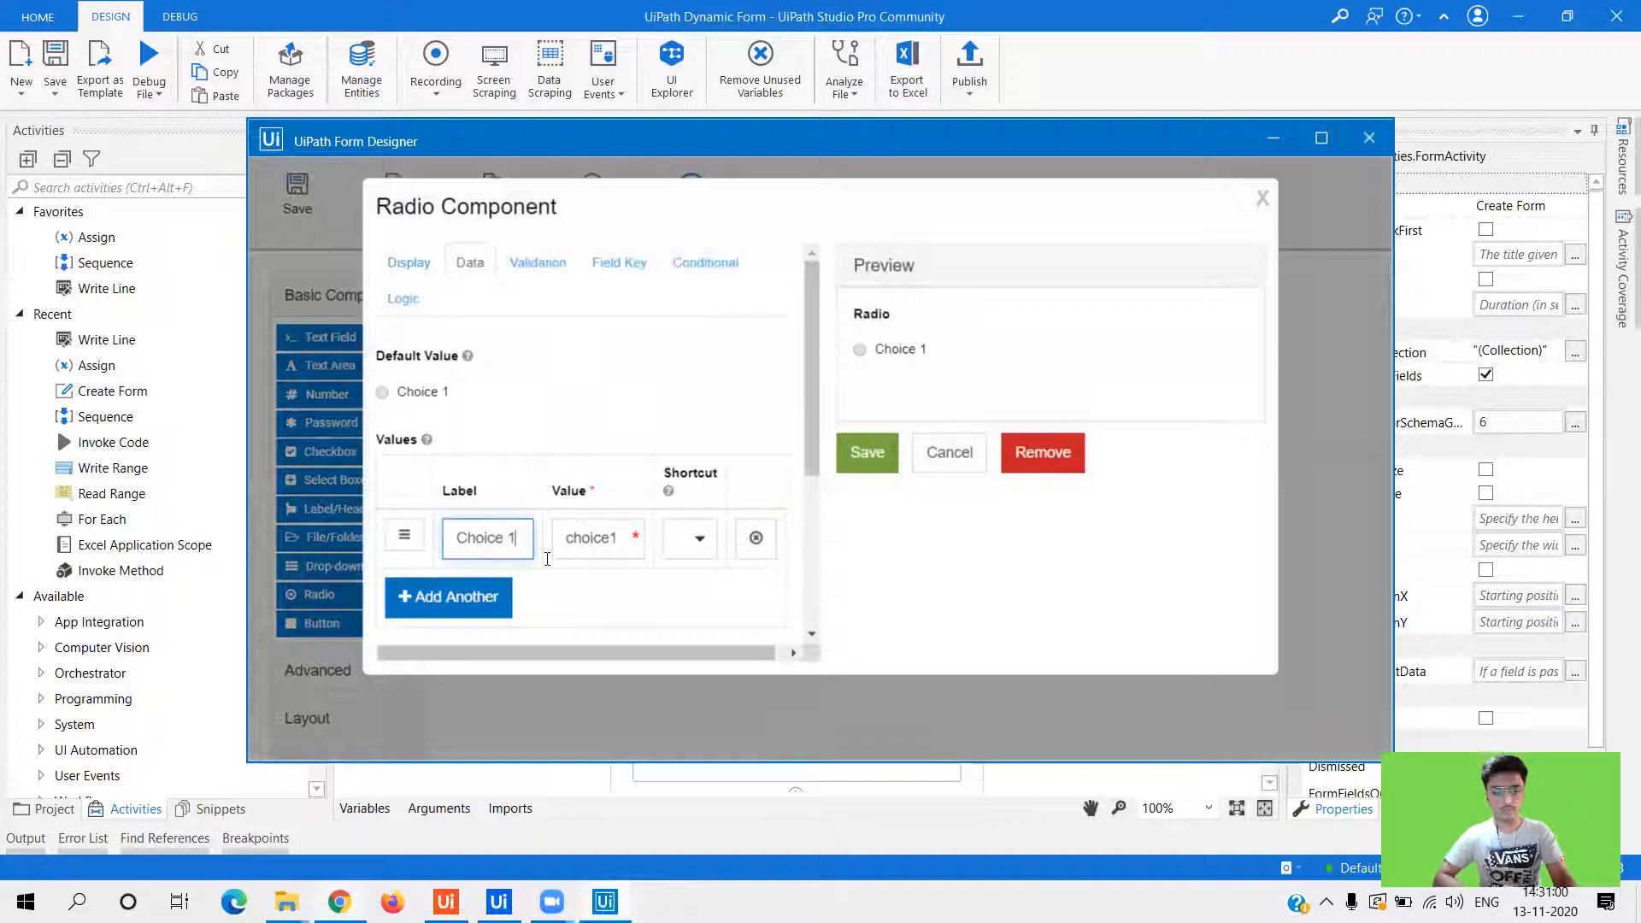
{"action": "left_click", "coordinate": [448, 596]}
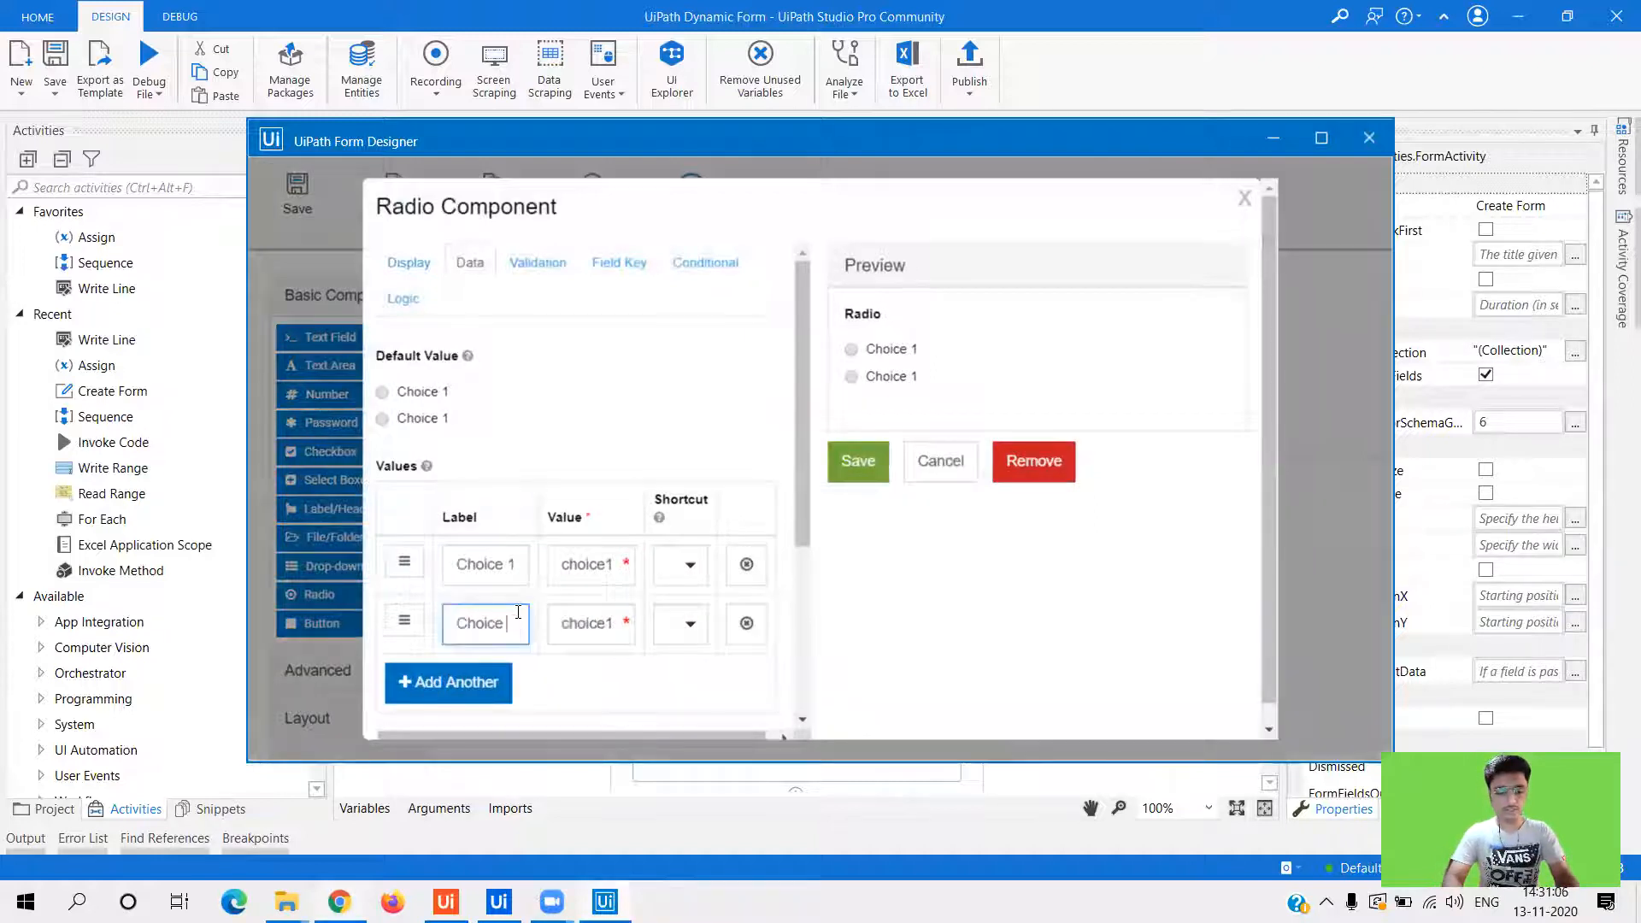
{"action": "left_click", "coordinate": [857, 460]}
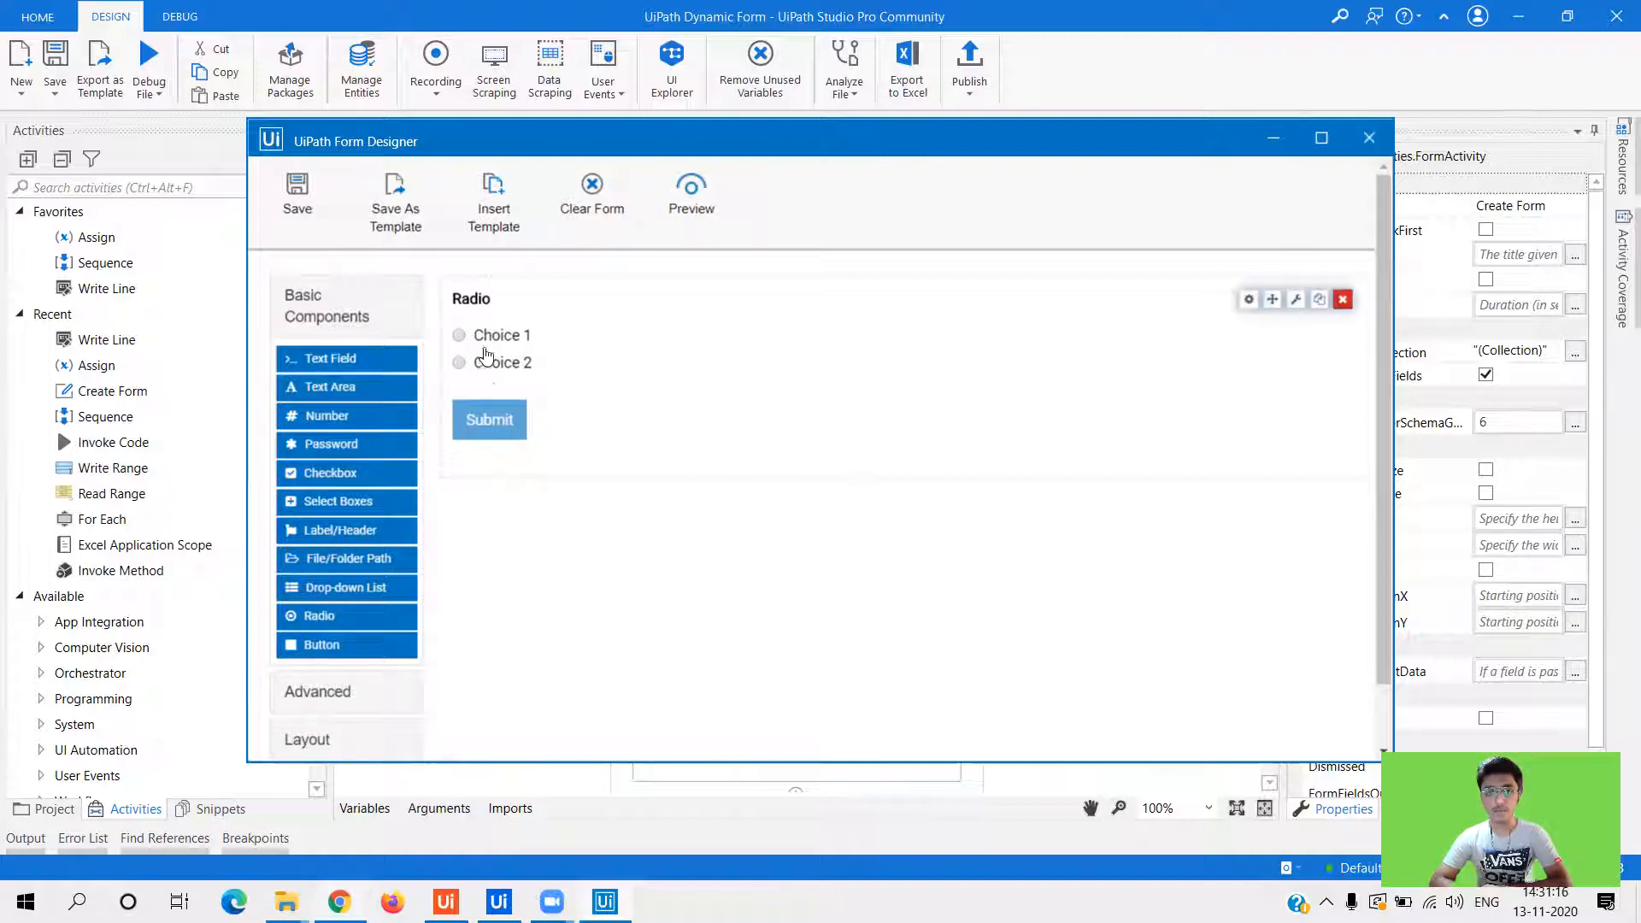
{"action": "mouse_move", "coordinate": [1248, 301]}
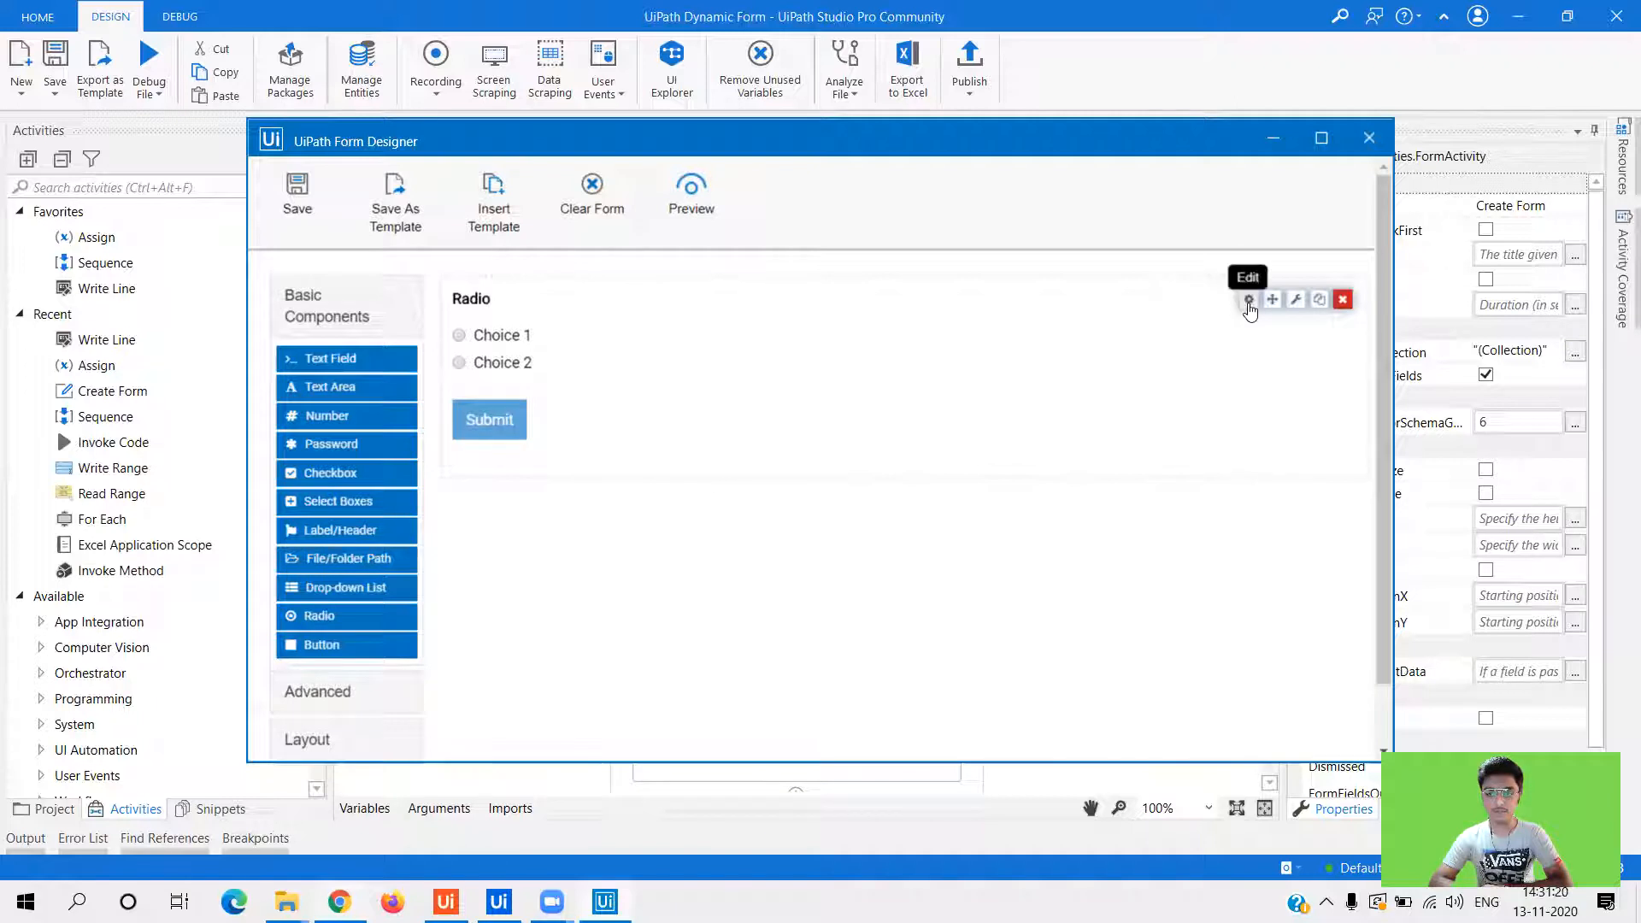
- Remove the radio field's fixed values, save the form design, and close the designer
{"action": "left_click", "coordinate": [1296, 299]}
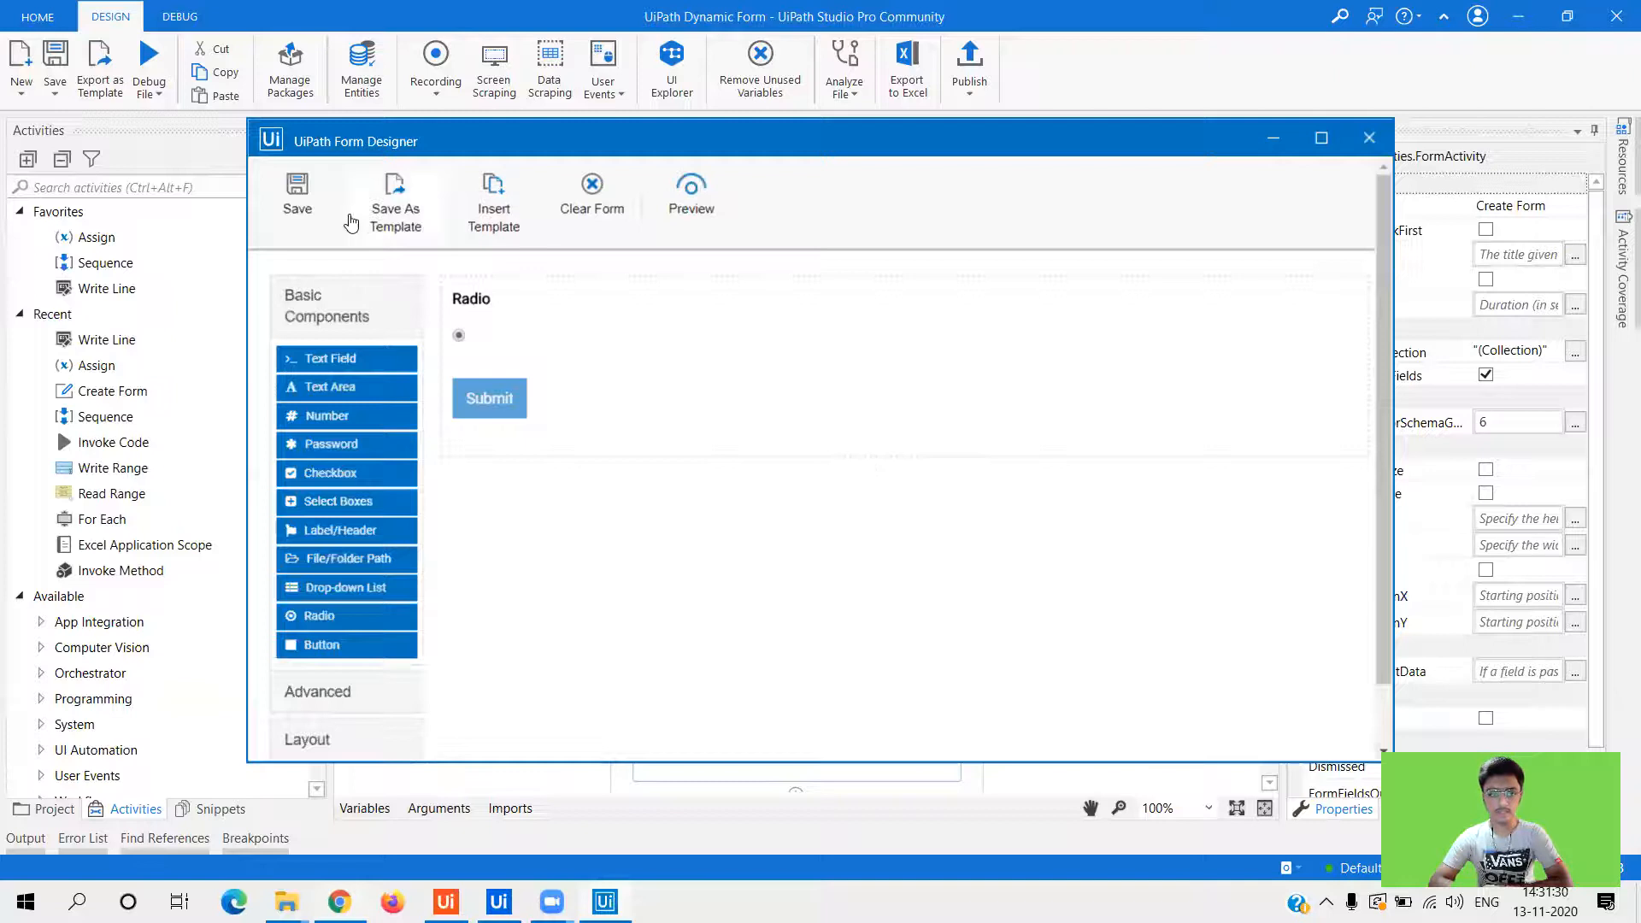
{"action": "left_click", "coordinate": [297, 199]}
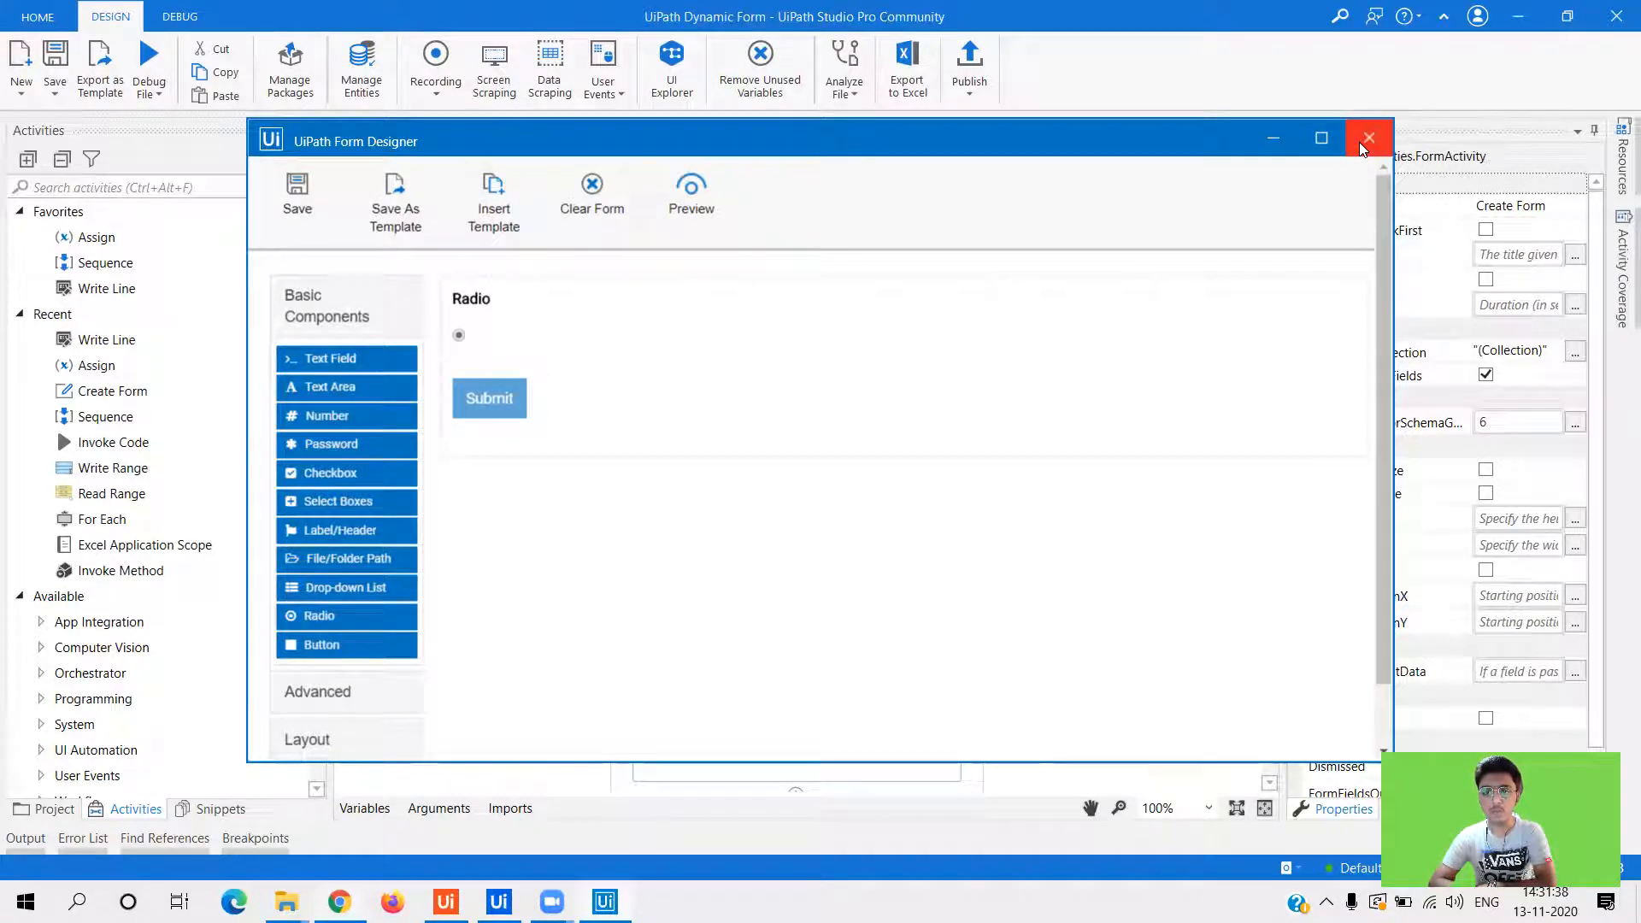
{"action": "left_click", "coordinate": [1368, 137]}
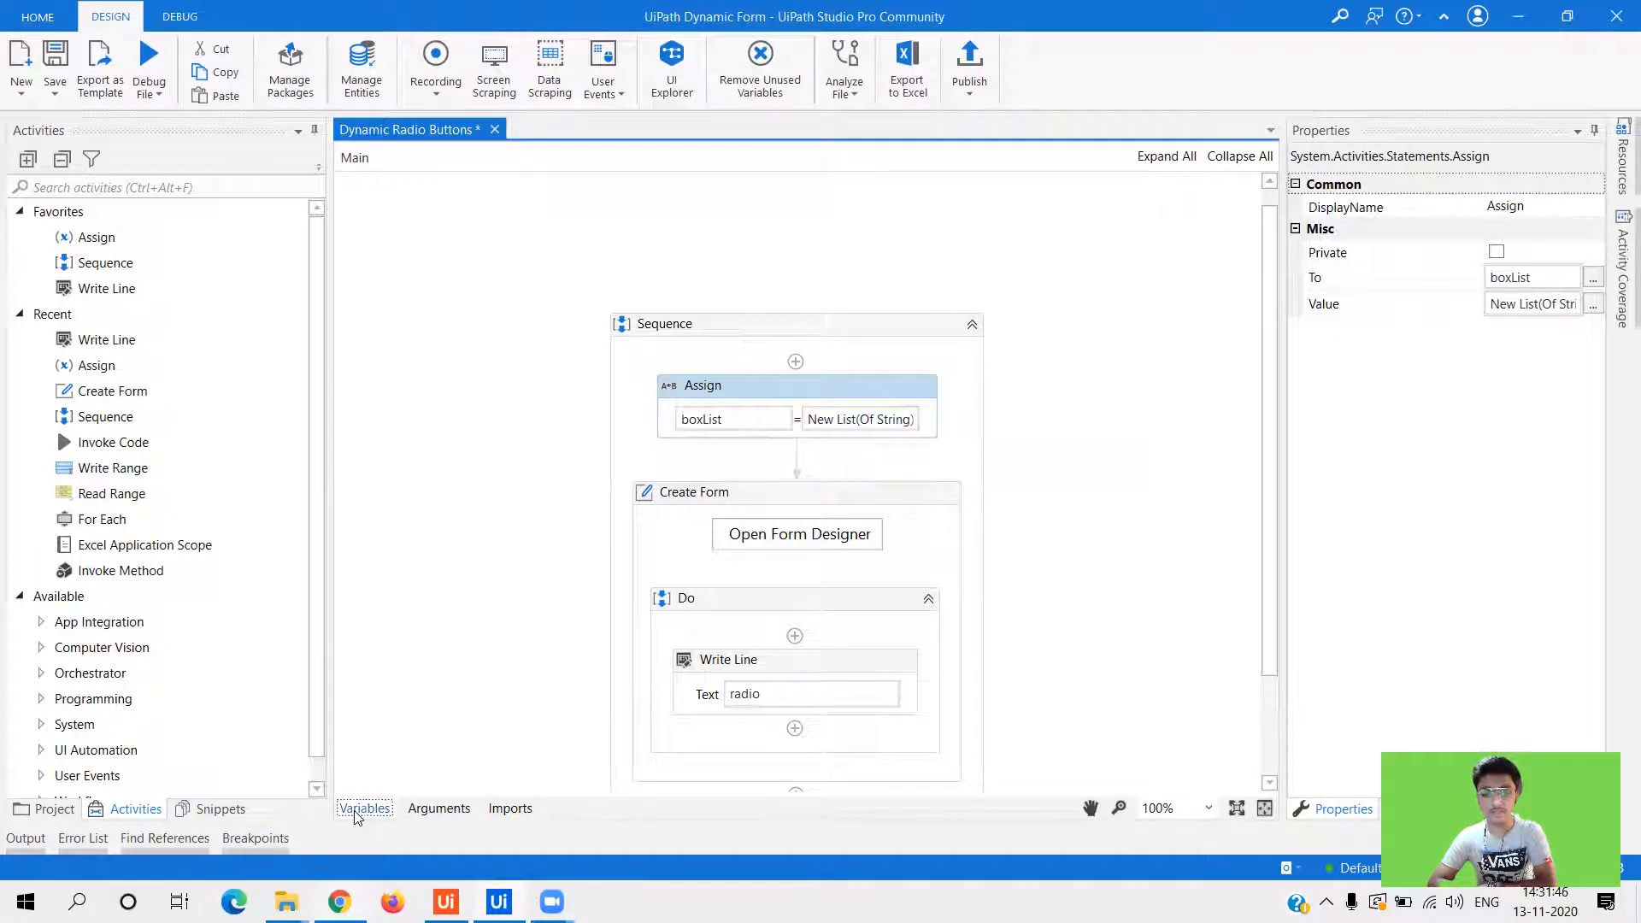
- From the Variables panel, choose Browse for Types for the boxList variable
{"action": "left_click", "coordinate": [364, 808]}
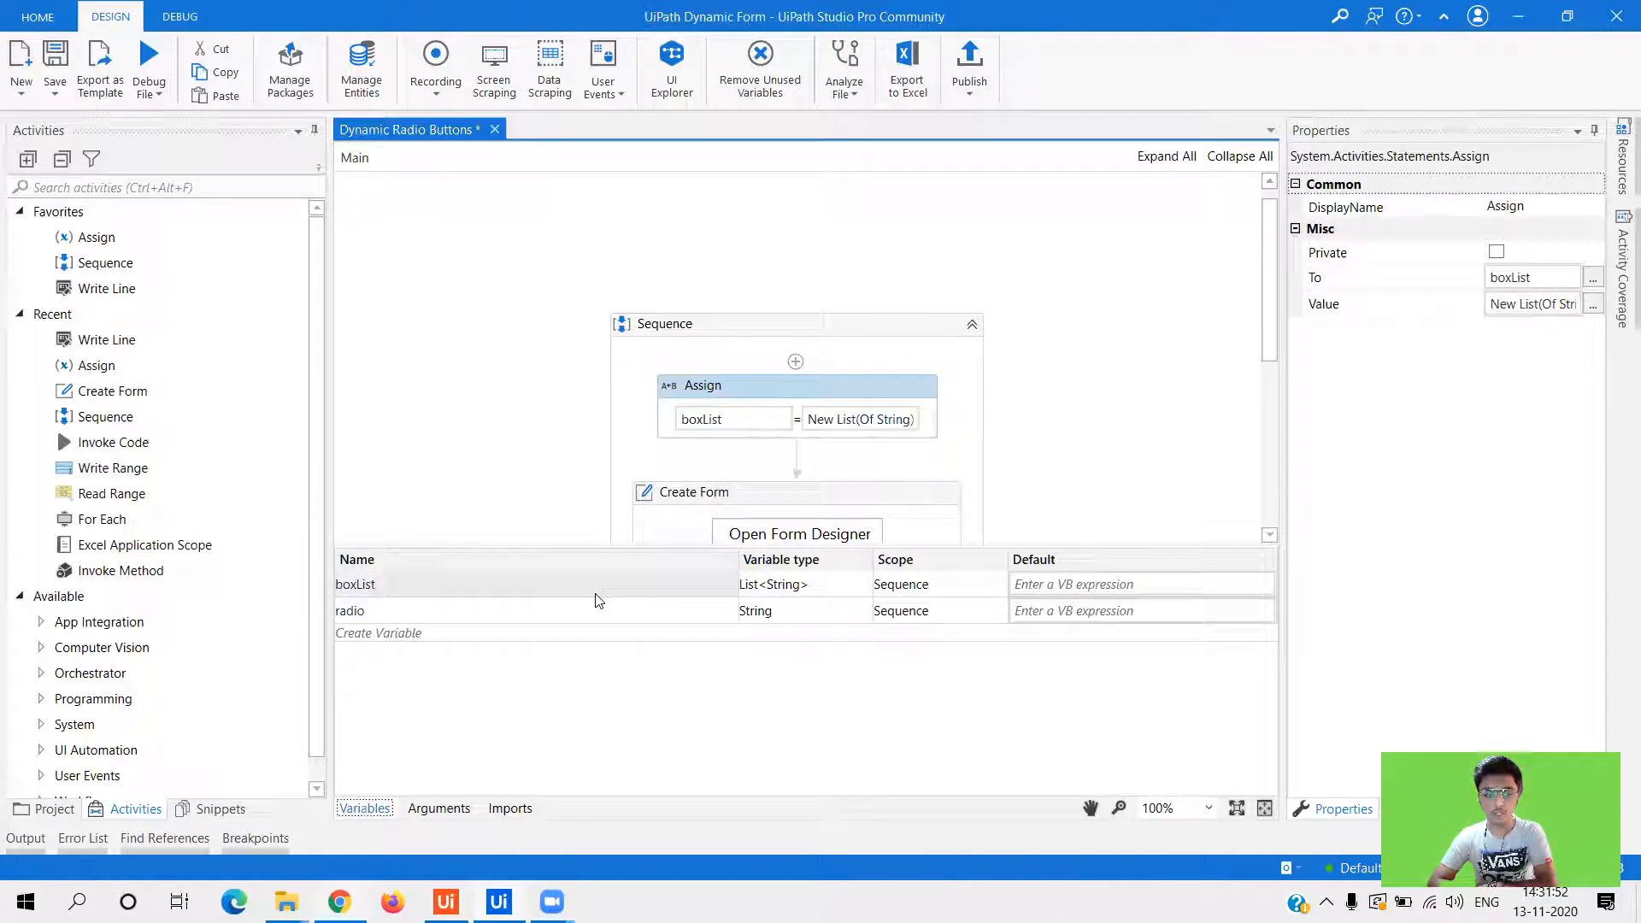
{"action": "left_click", "coordinate": [356, 585]}
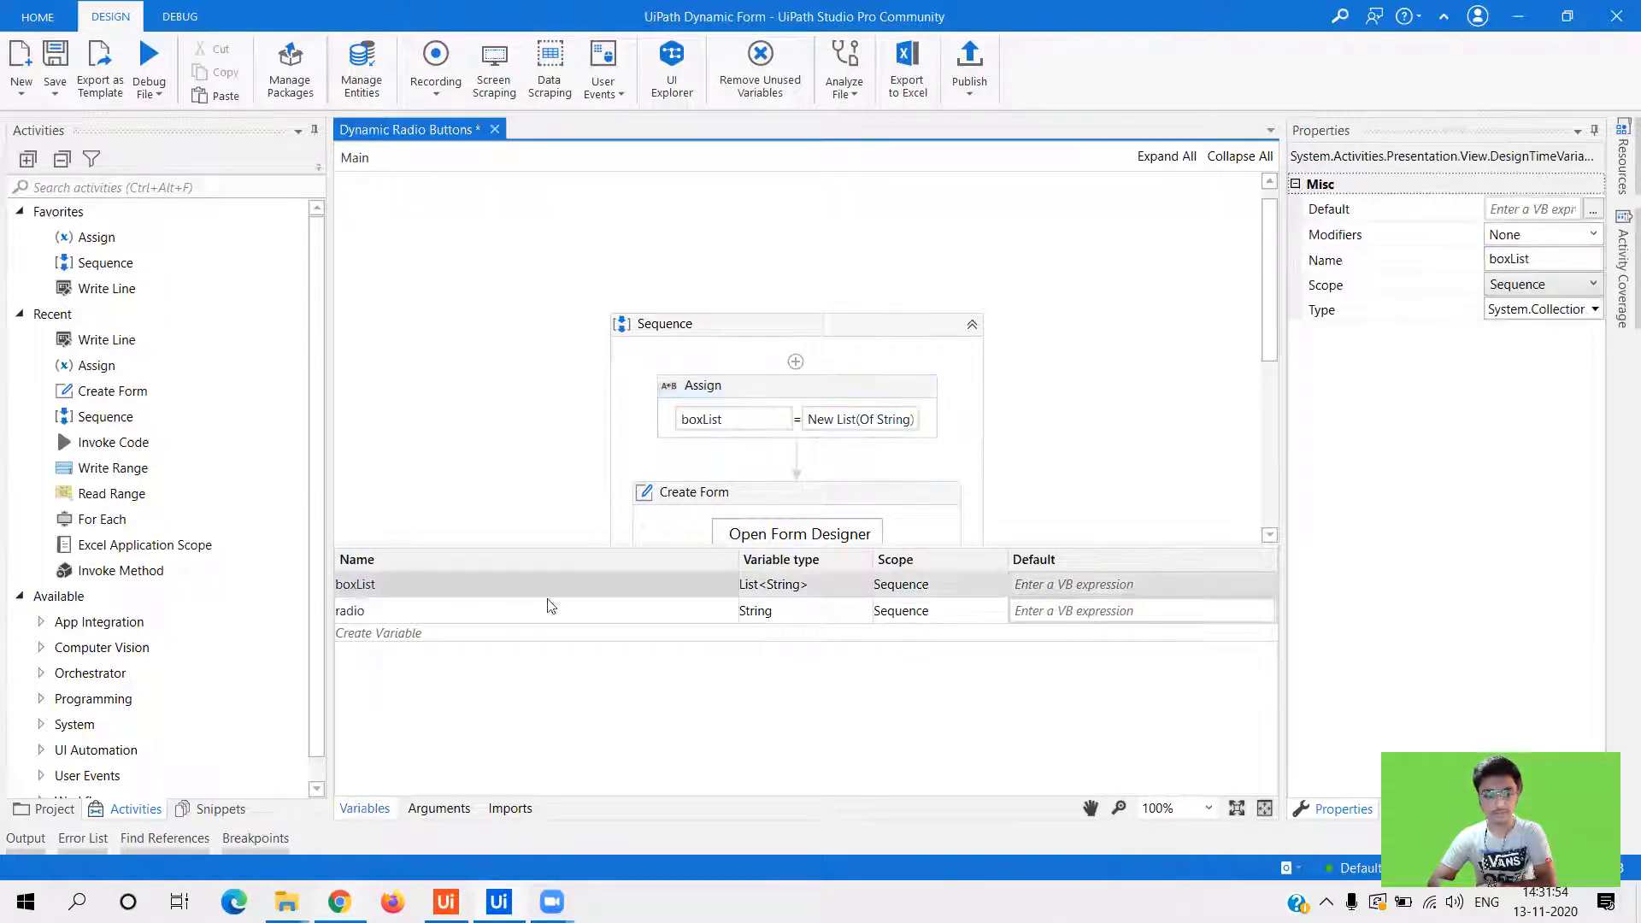
{"action": "left_click", "coordinate": [863, 585]}
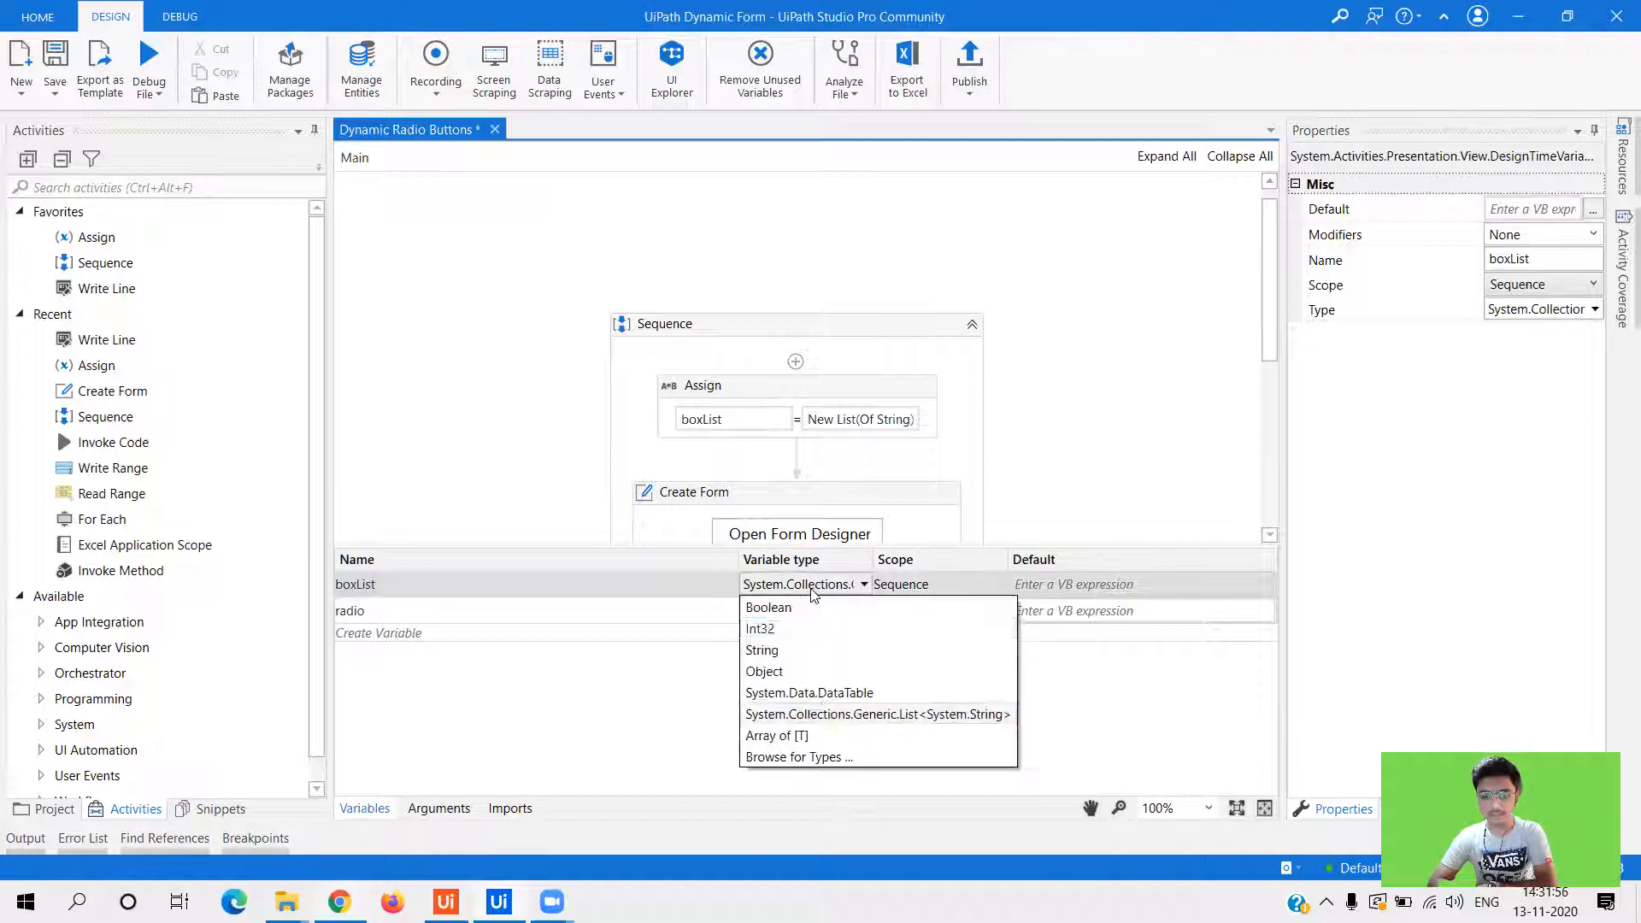
{"action": "left_click", "coordinate": [798, 757]}
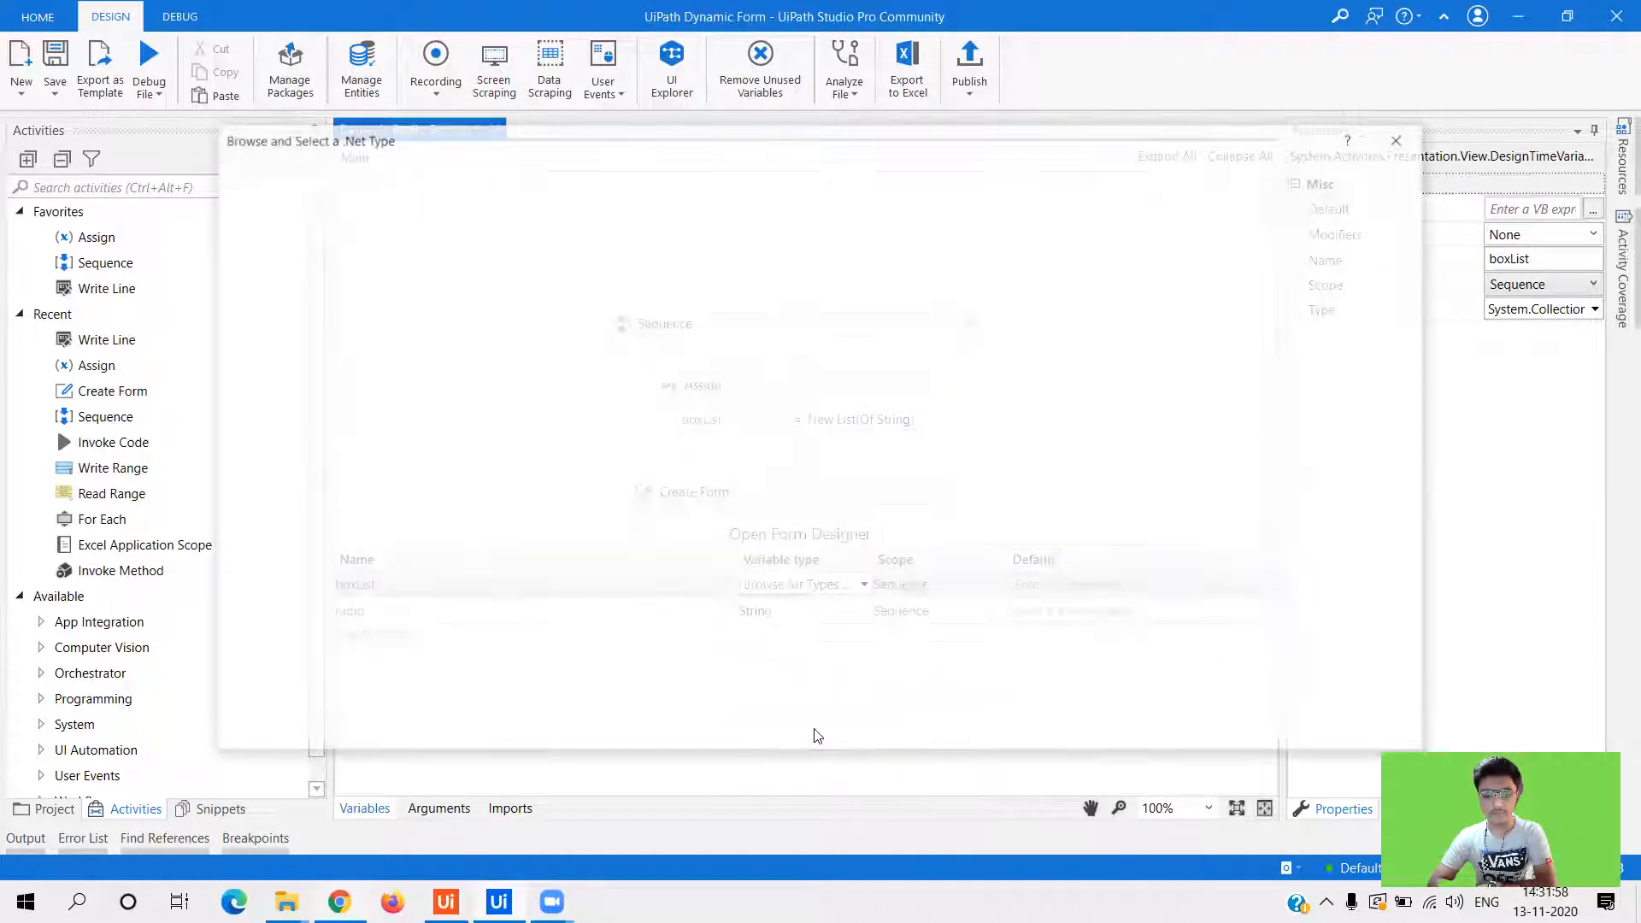
- Pick mscorlib System.Collections.Generic.List<T> with String as its type argument for boxList
{"action": "type", "text": "List"}
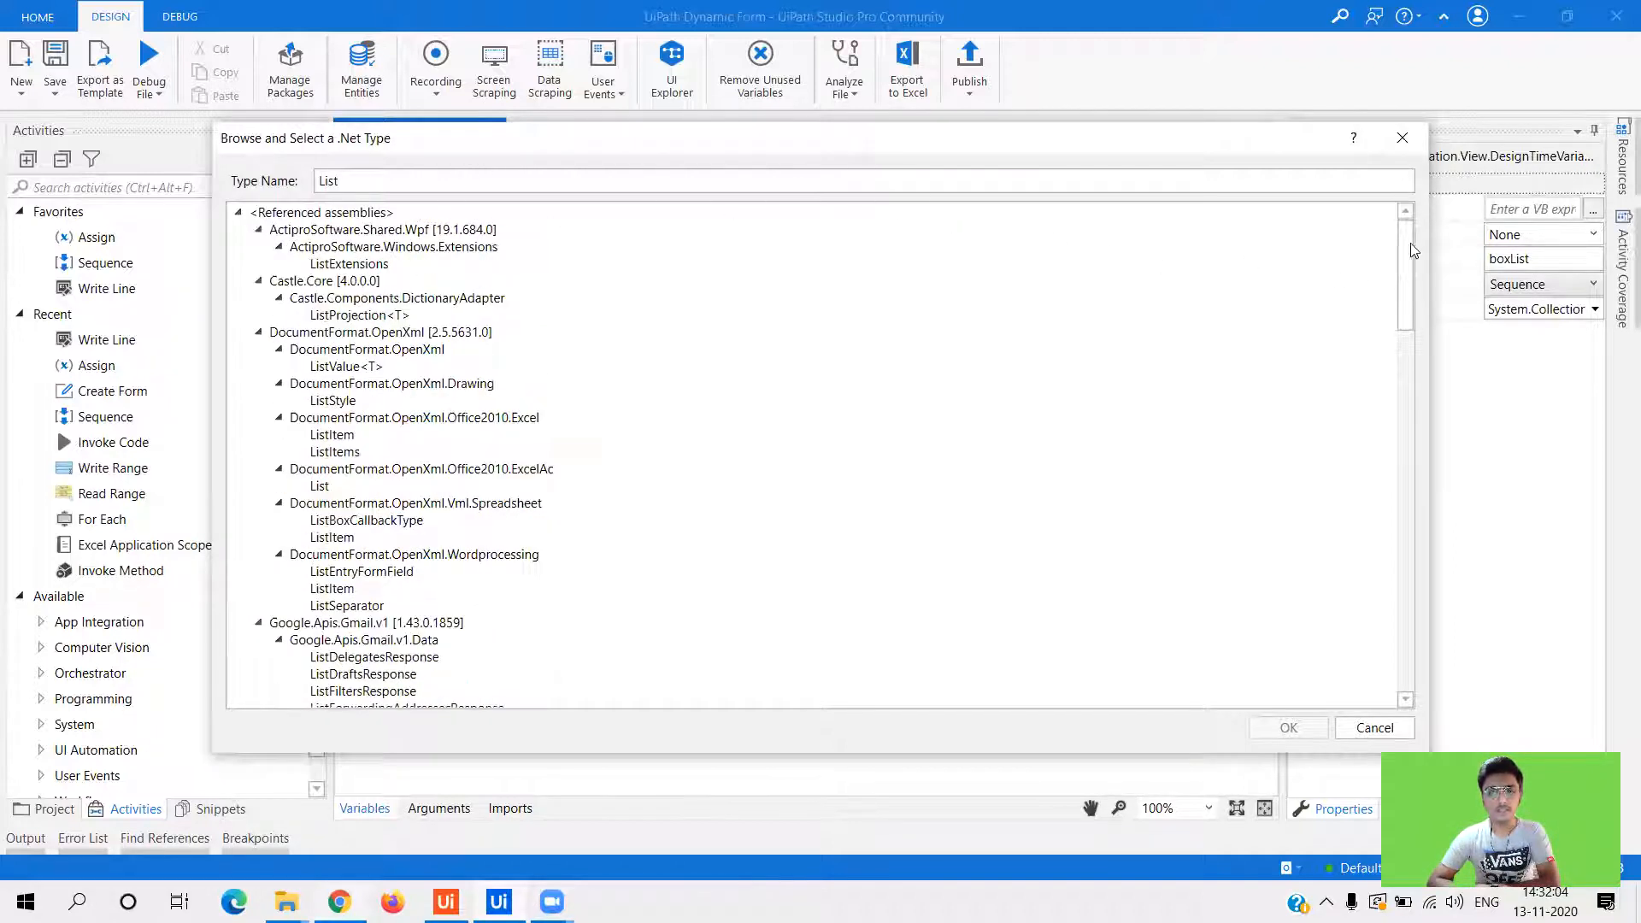
{"action": "scroll", "scroll_direction": "down", "scroll_amount": 3}
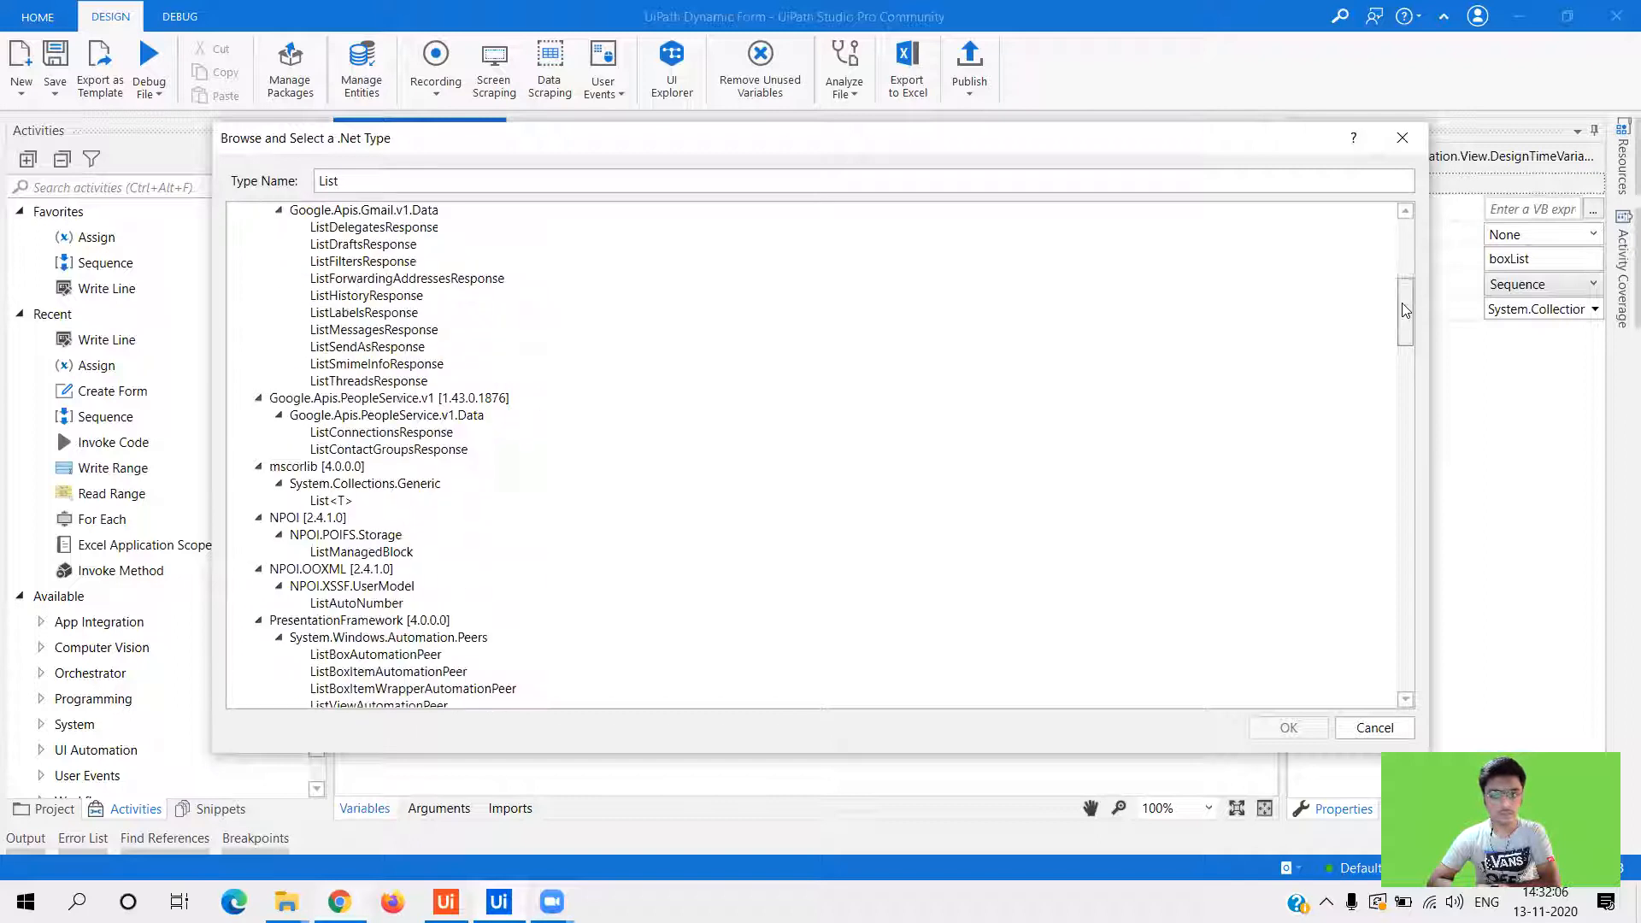
{"action": "scroll", "scroll_direction": "down", "scroll_amount": 3}
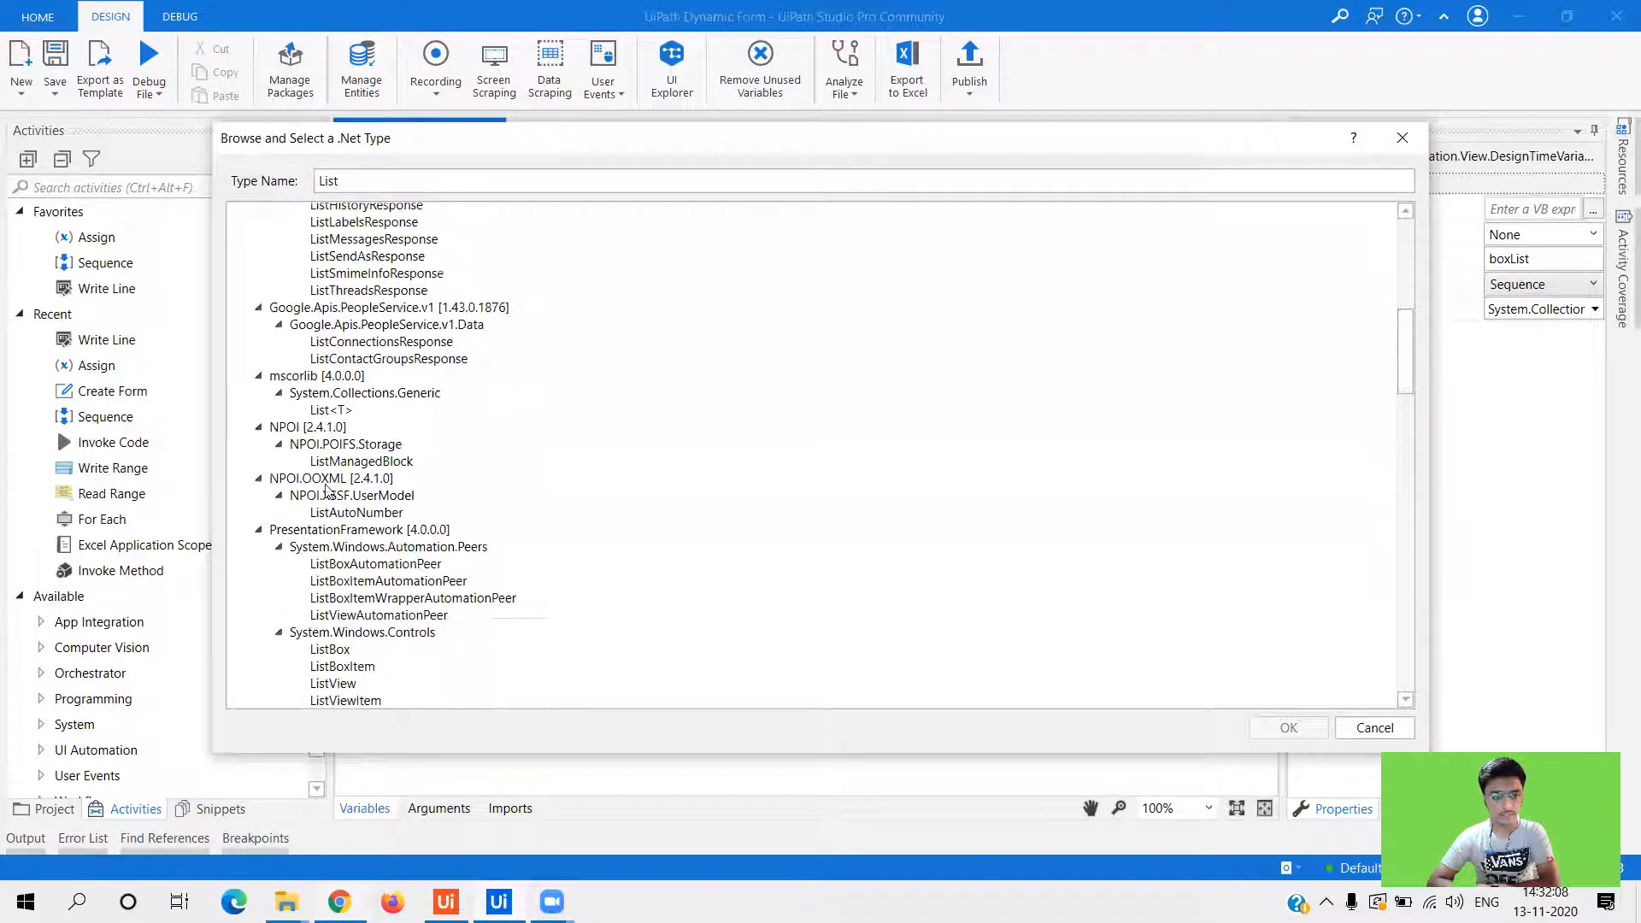
{"action": "left_click", "coordinate": [330, 408]}
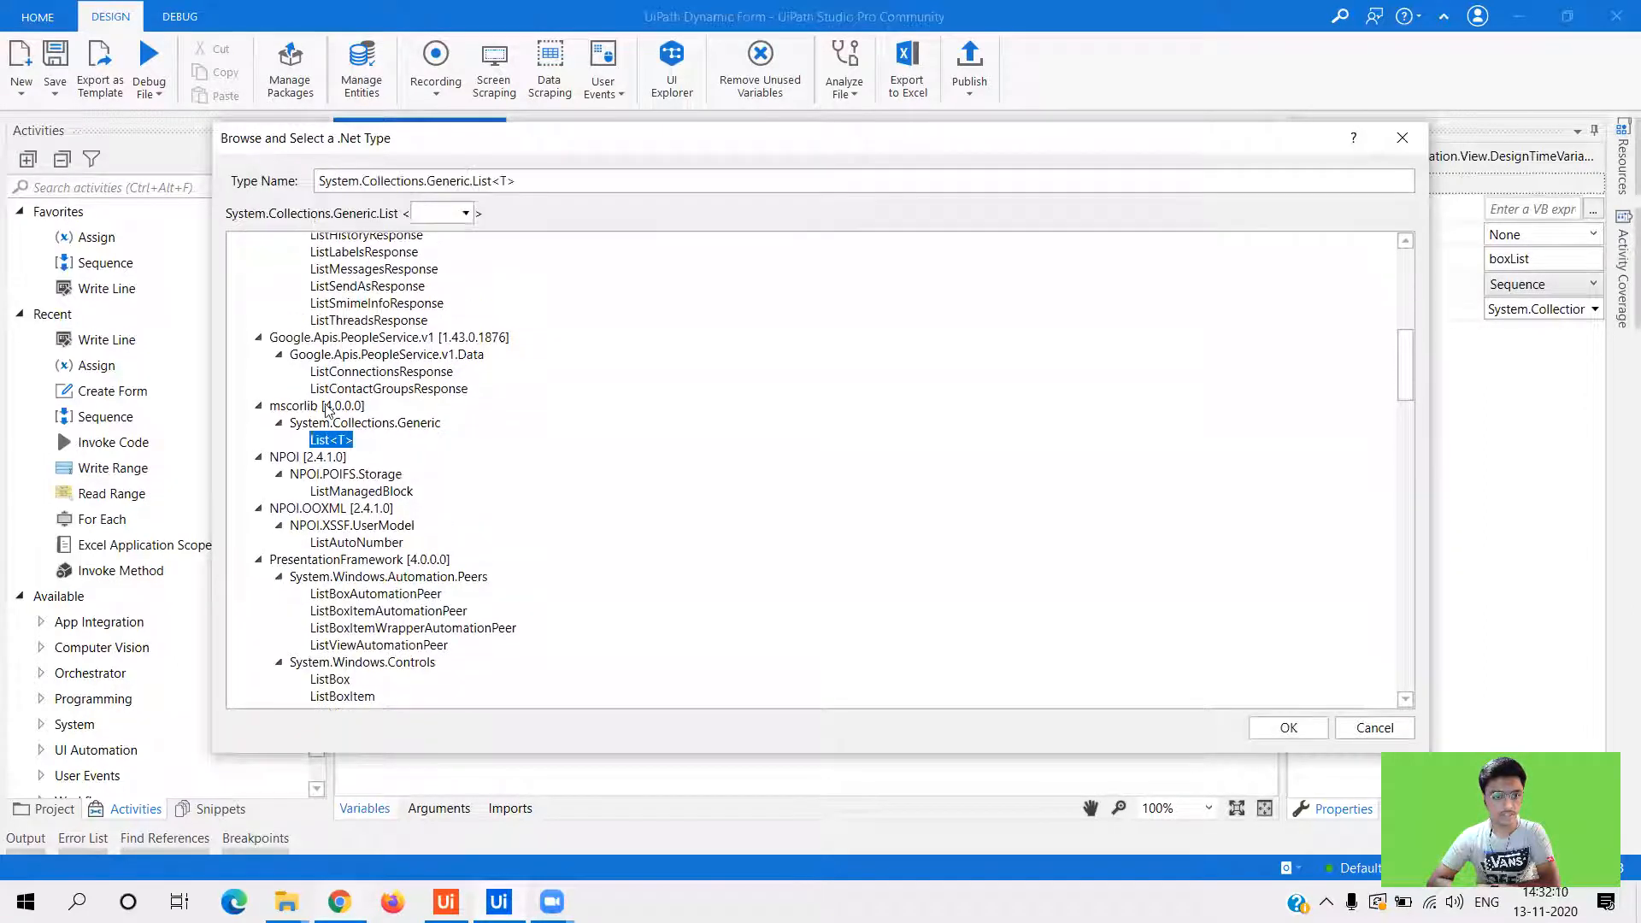
{"action": "left_click", "coordinate": [463, 214]}
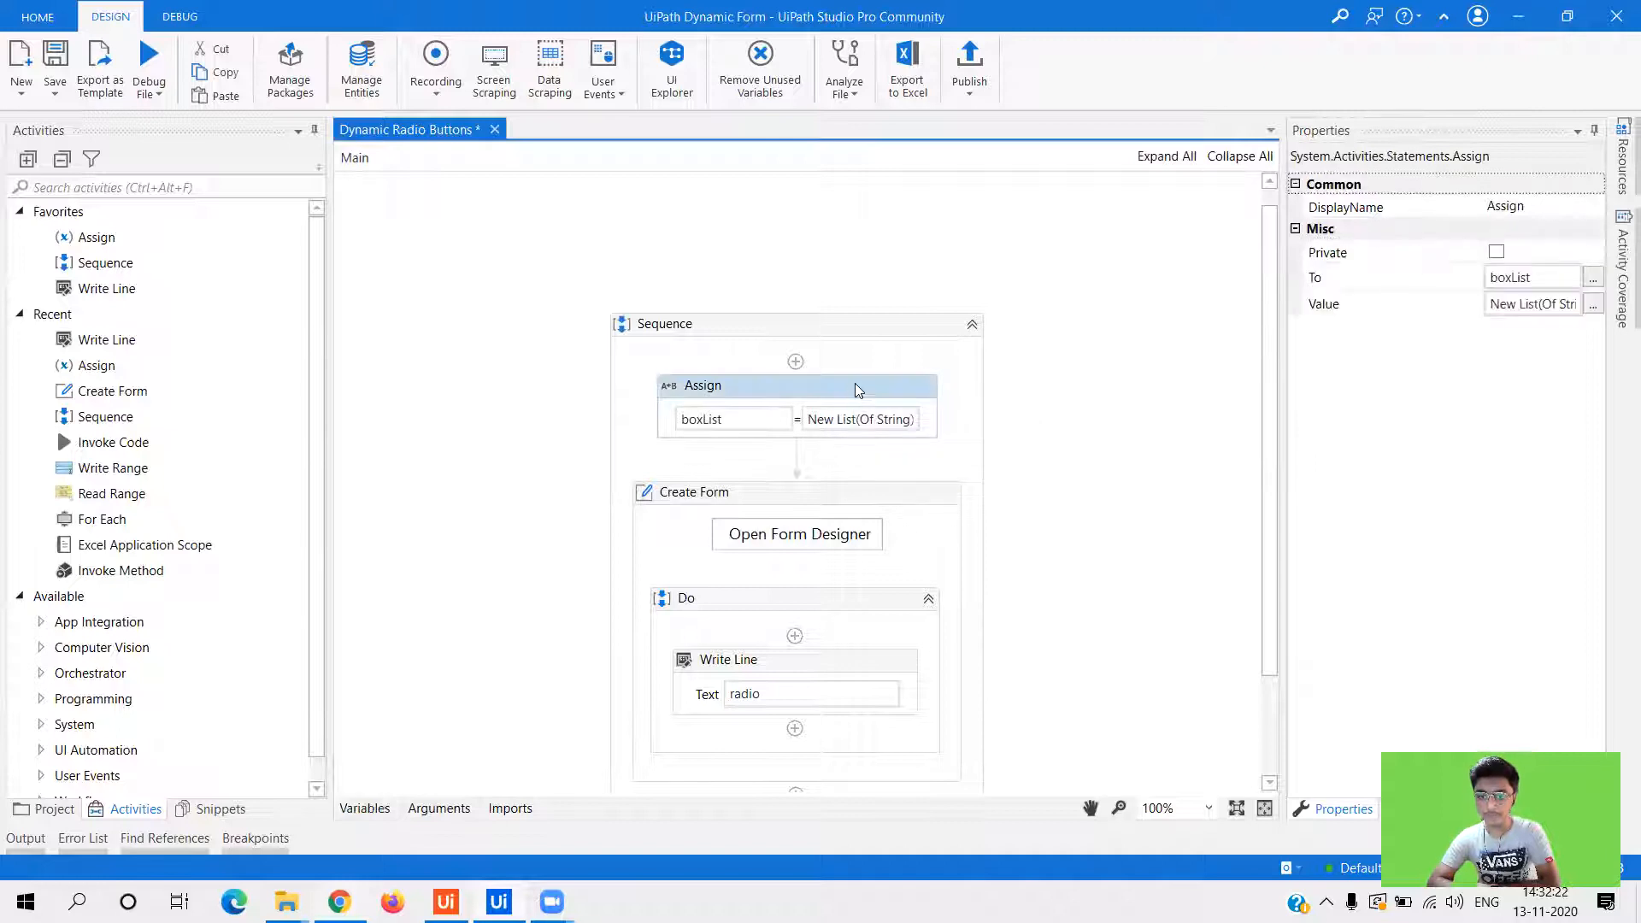
{"action": "mouse_move", "coordinate": [699, 419]}
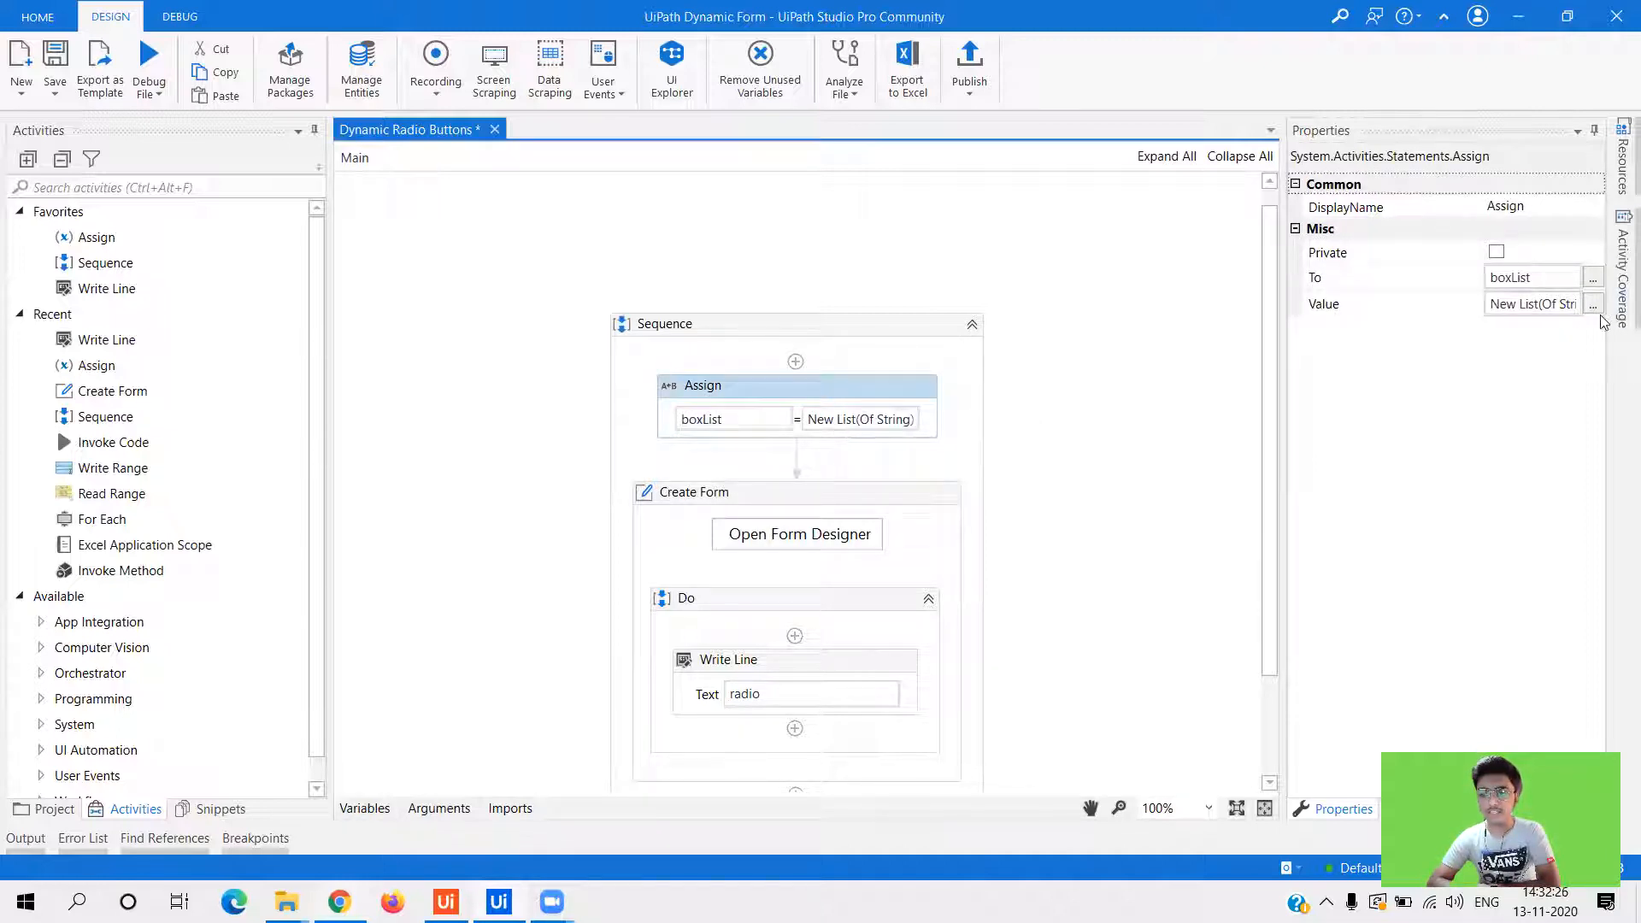
- Open the expression editor for the Assign value New List(Of String) From {Choice 1, 2, 3}
{"action": "left_click", "coordinate": [1591, 304]}
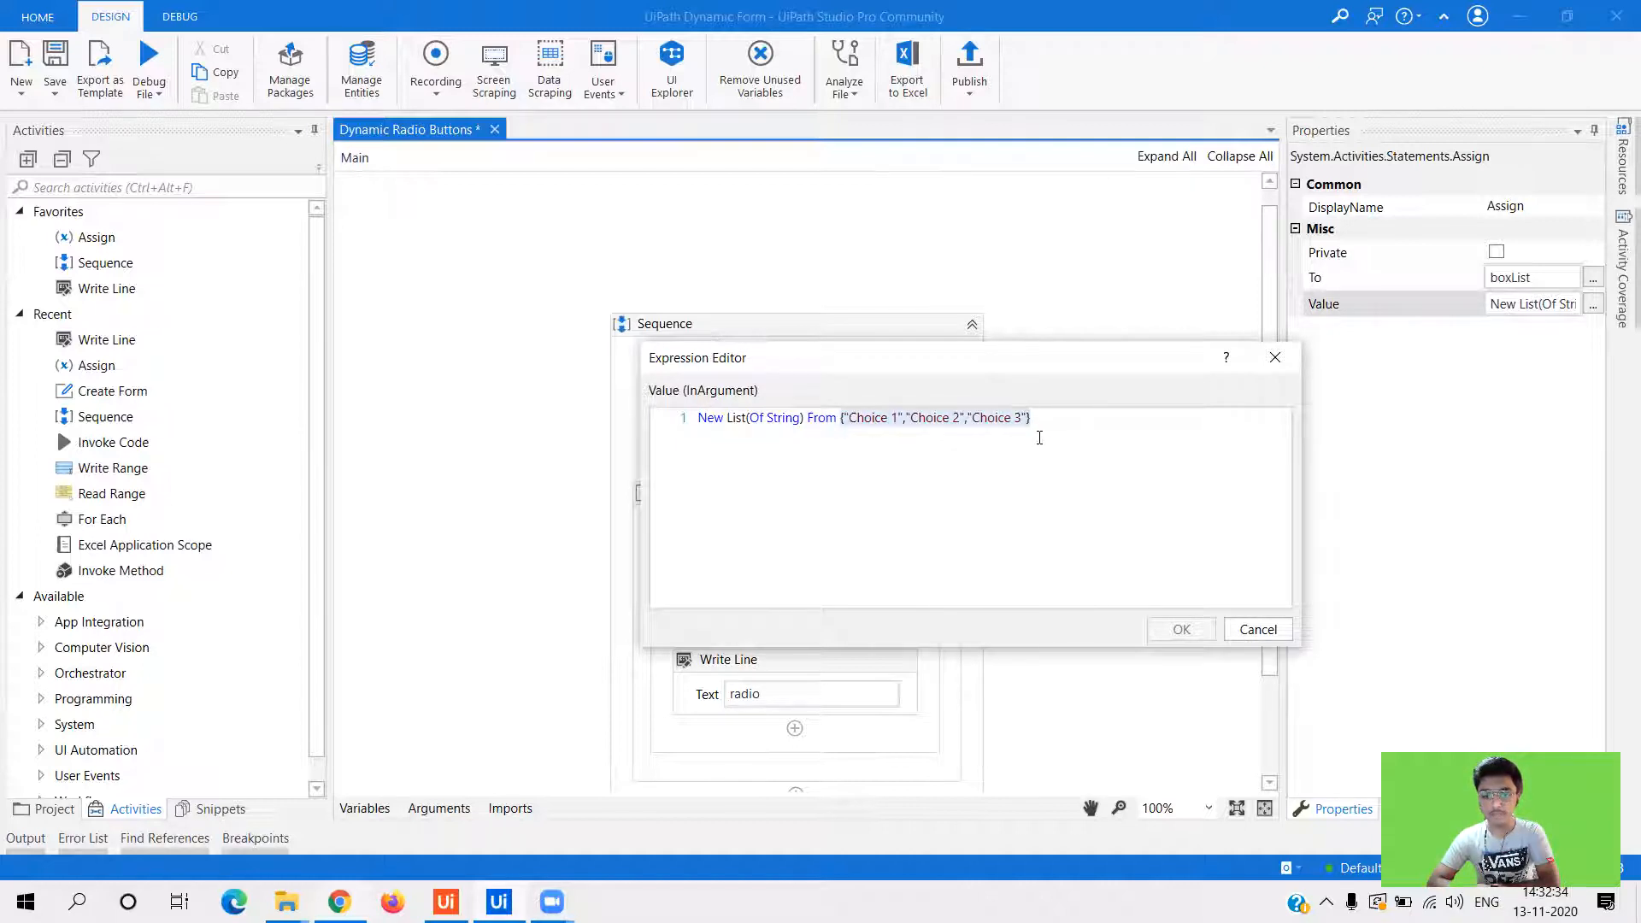
- Append "Choice 4" to the list expression, confirm it, and select Create Form's properties
{"action": "left_click", "coordinate": [1036, 417]}
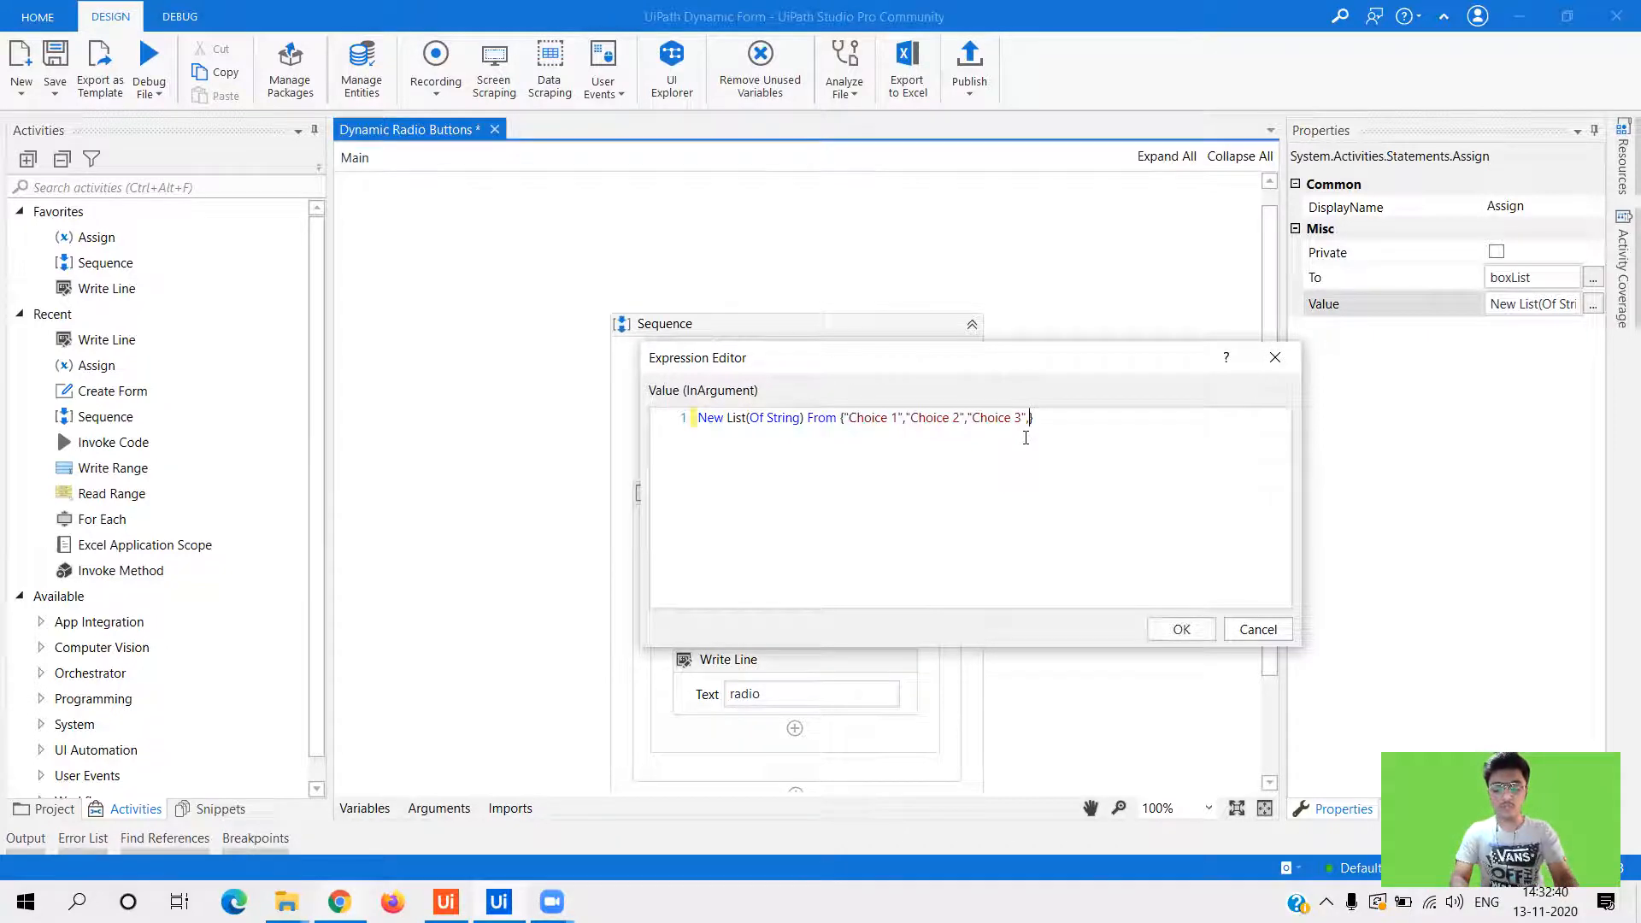
{"action": "type", "text": ",\"Choi"}
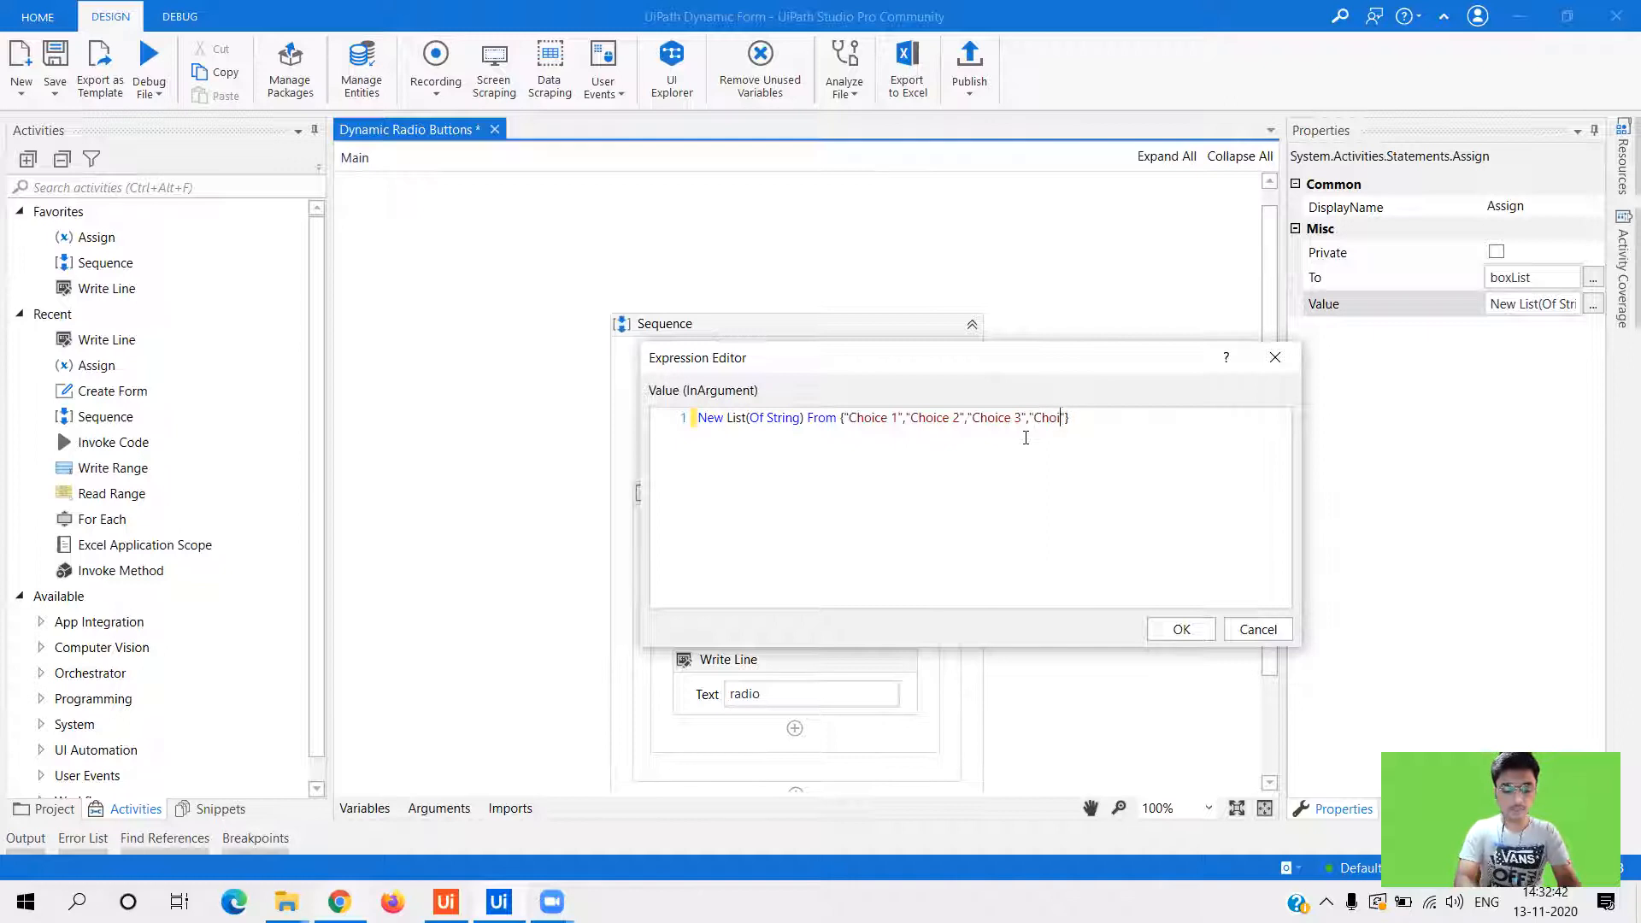
{"action": "type", "text": "Choice 4"}
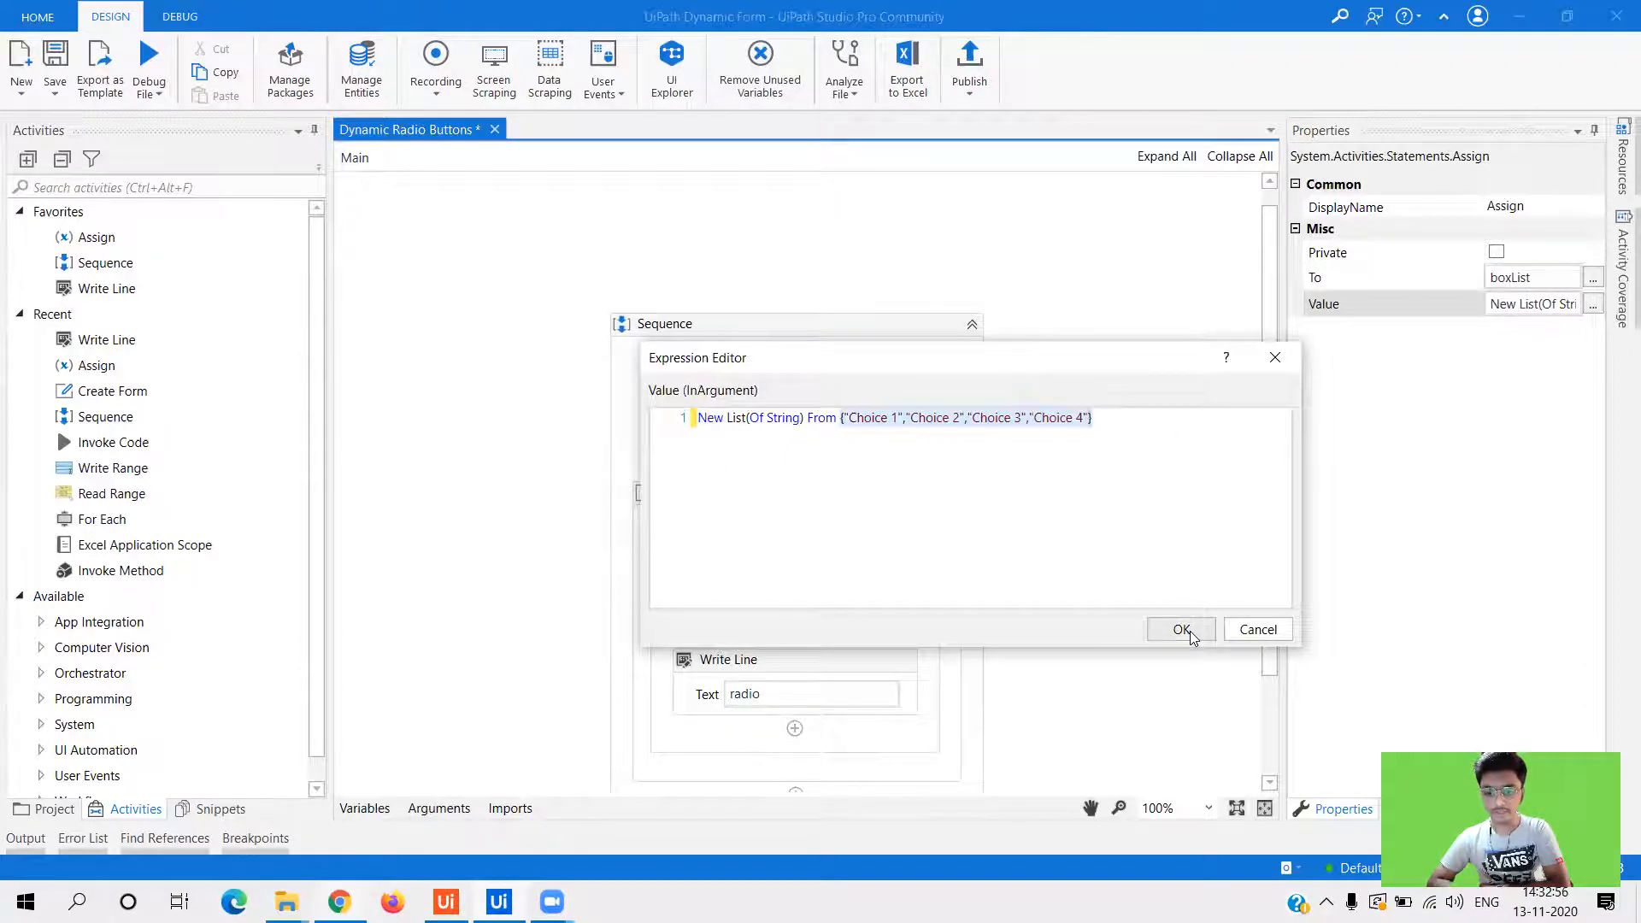
{"action": "left_click", "coordinate": [1181, 629]}
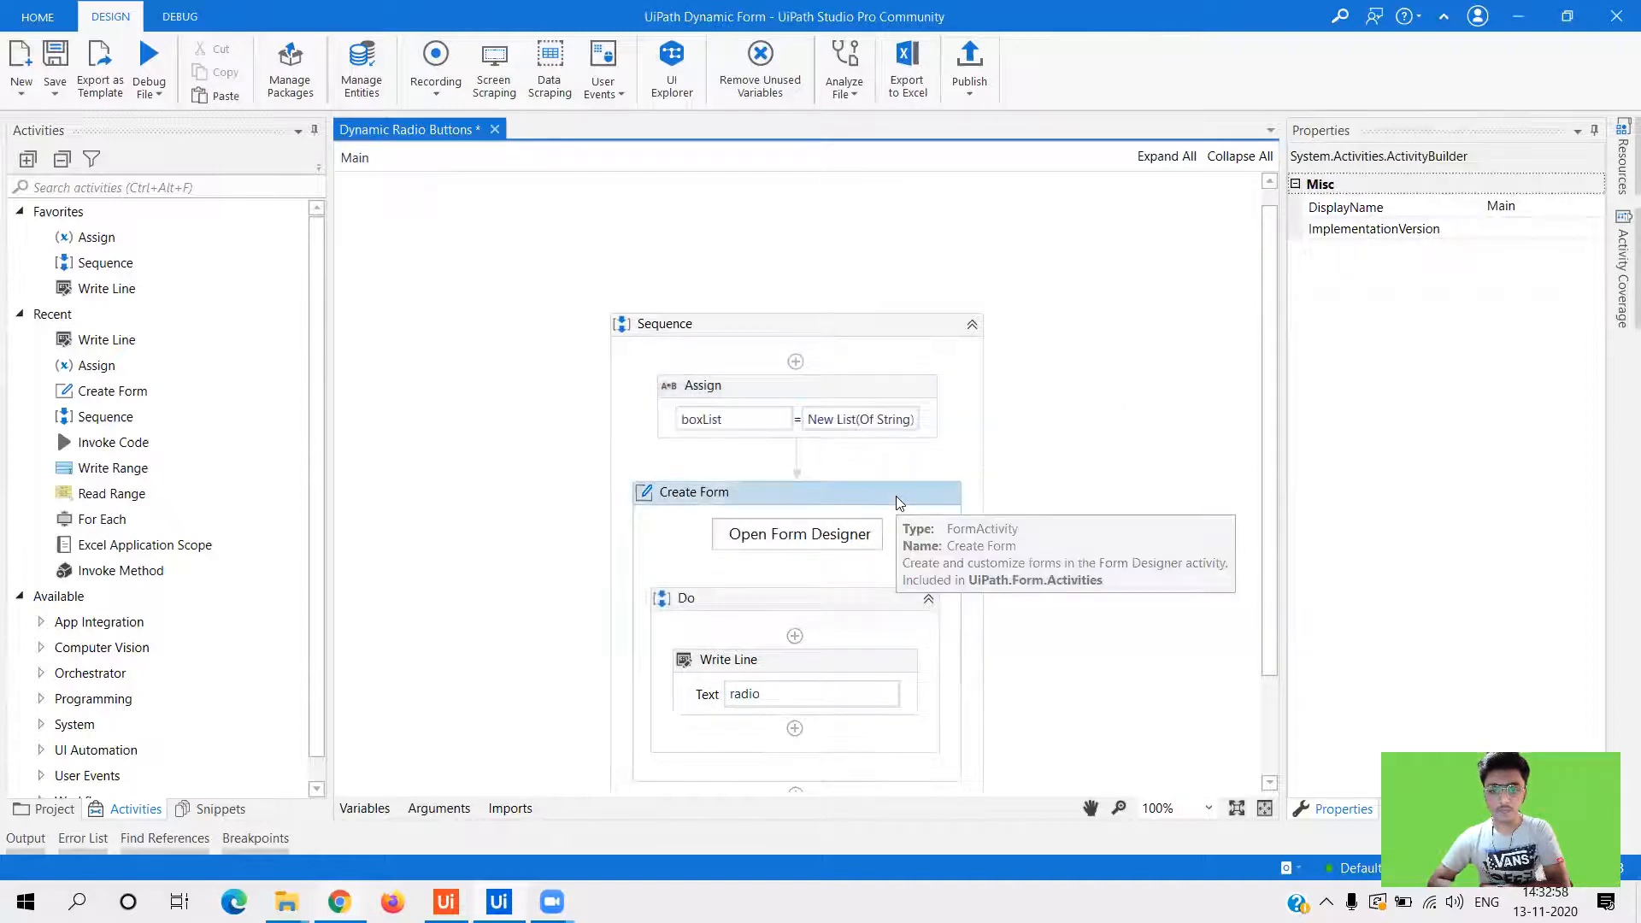
{"action": "left_click", "coordinate": [693, 493]}
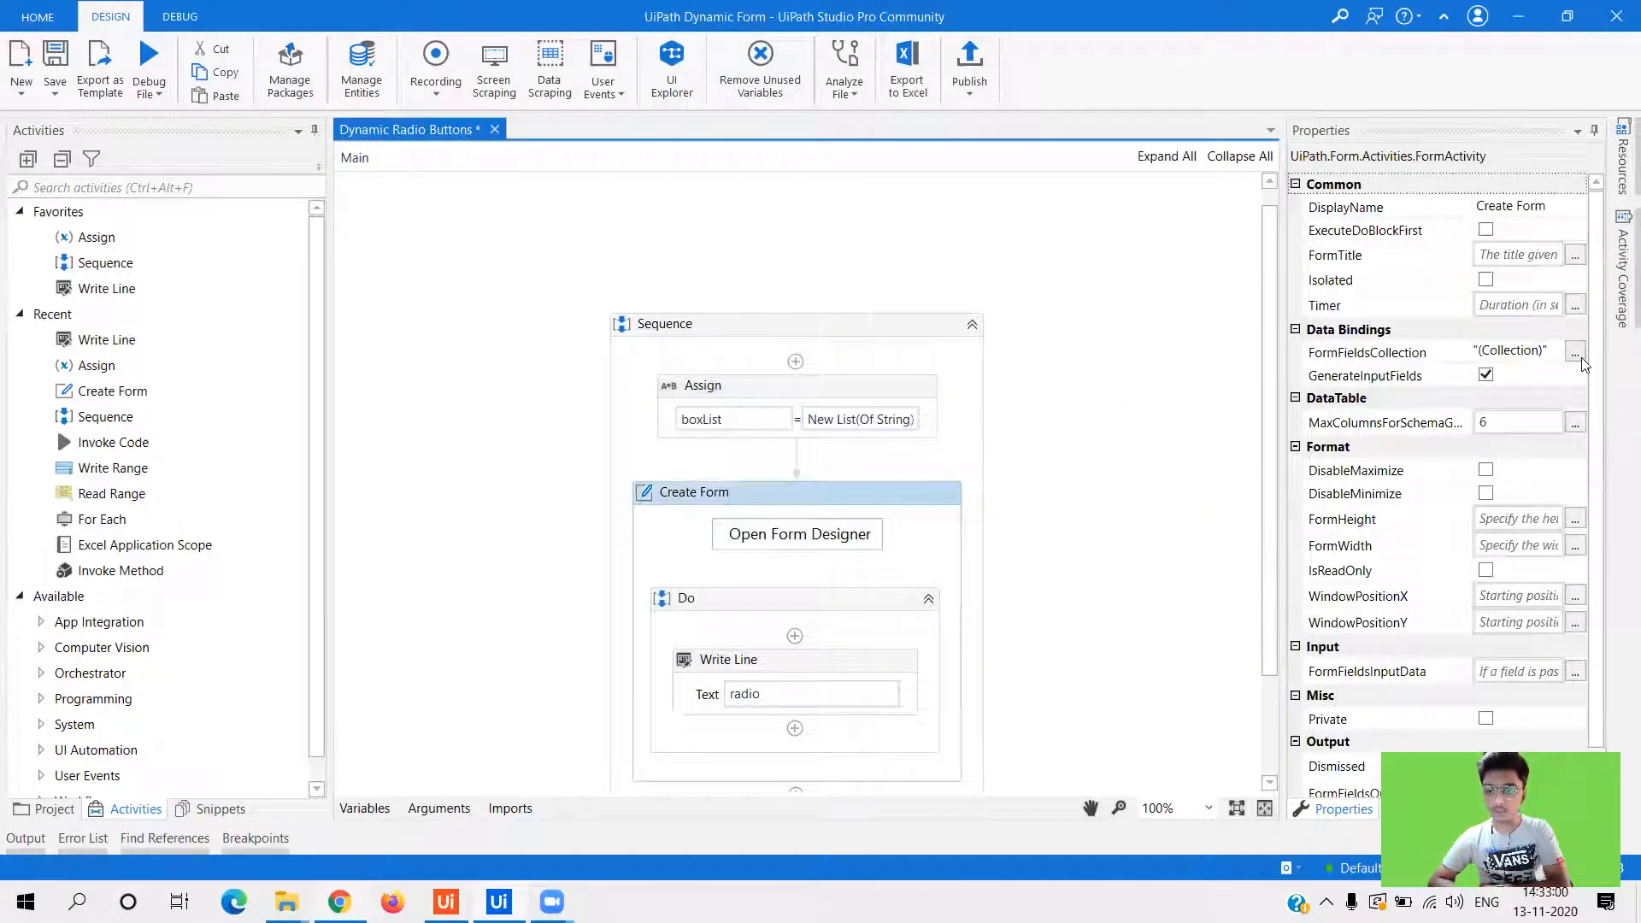
{"action": "left_click", "coordinate": [1574, 352]}
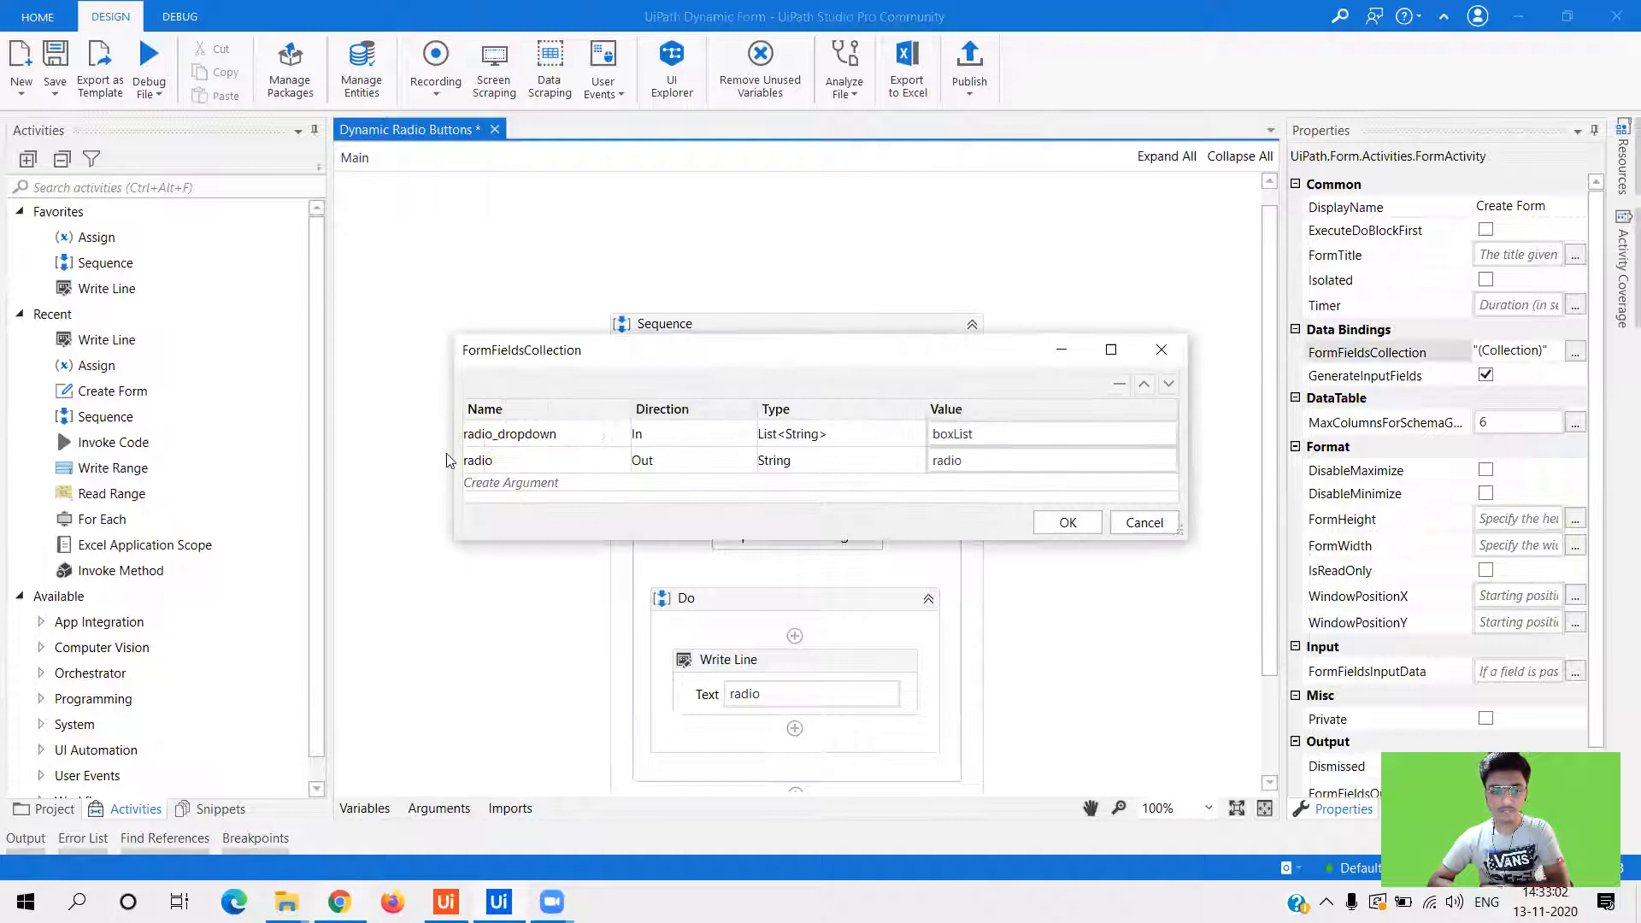
{"action": "left_click", "coordinate": [510, 433]}
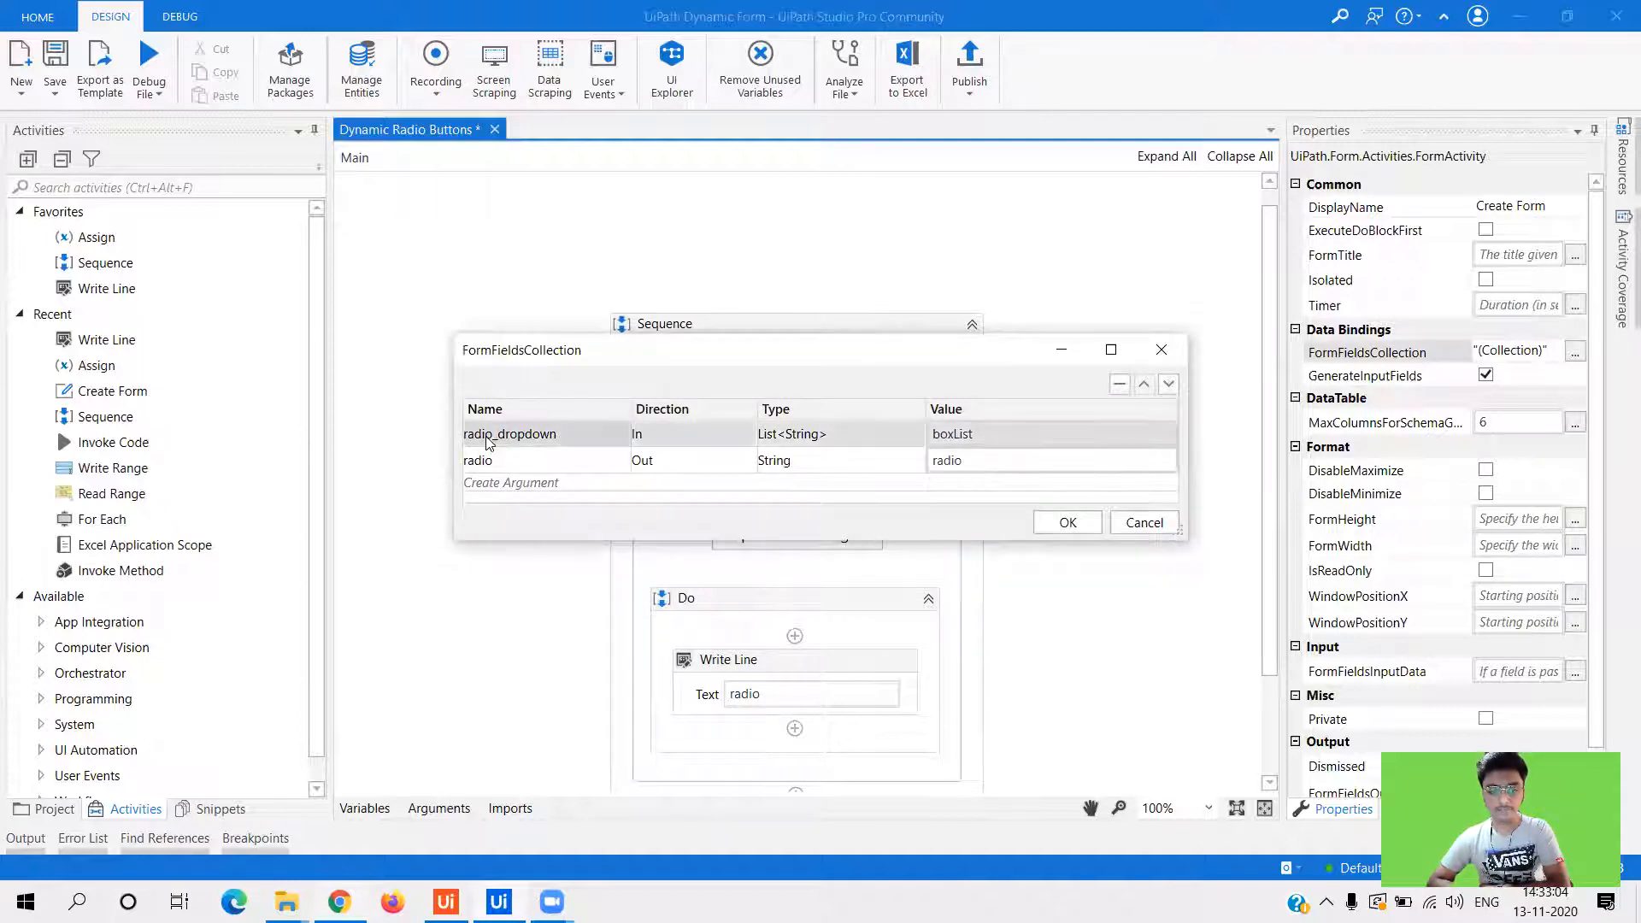
{"action": "left_click", "coordinate": [544, 432]}
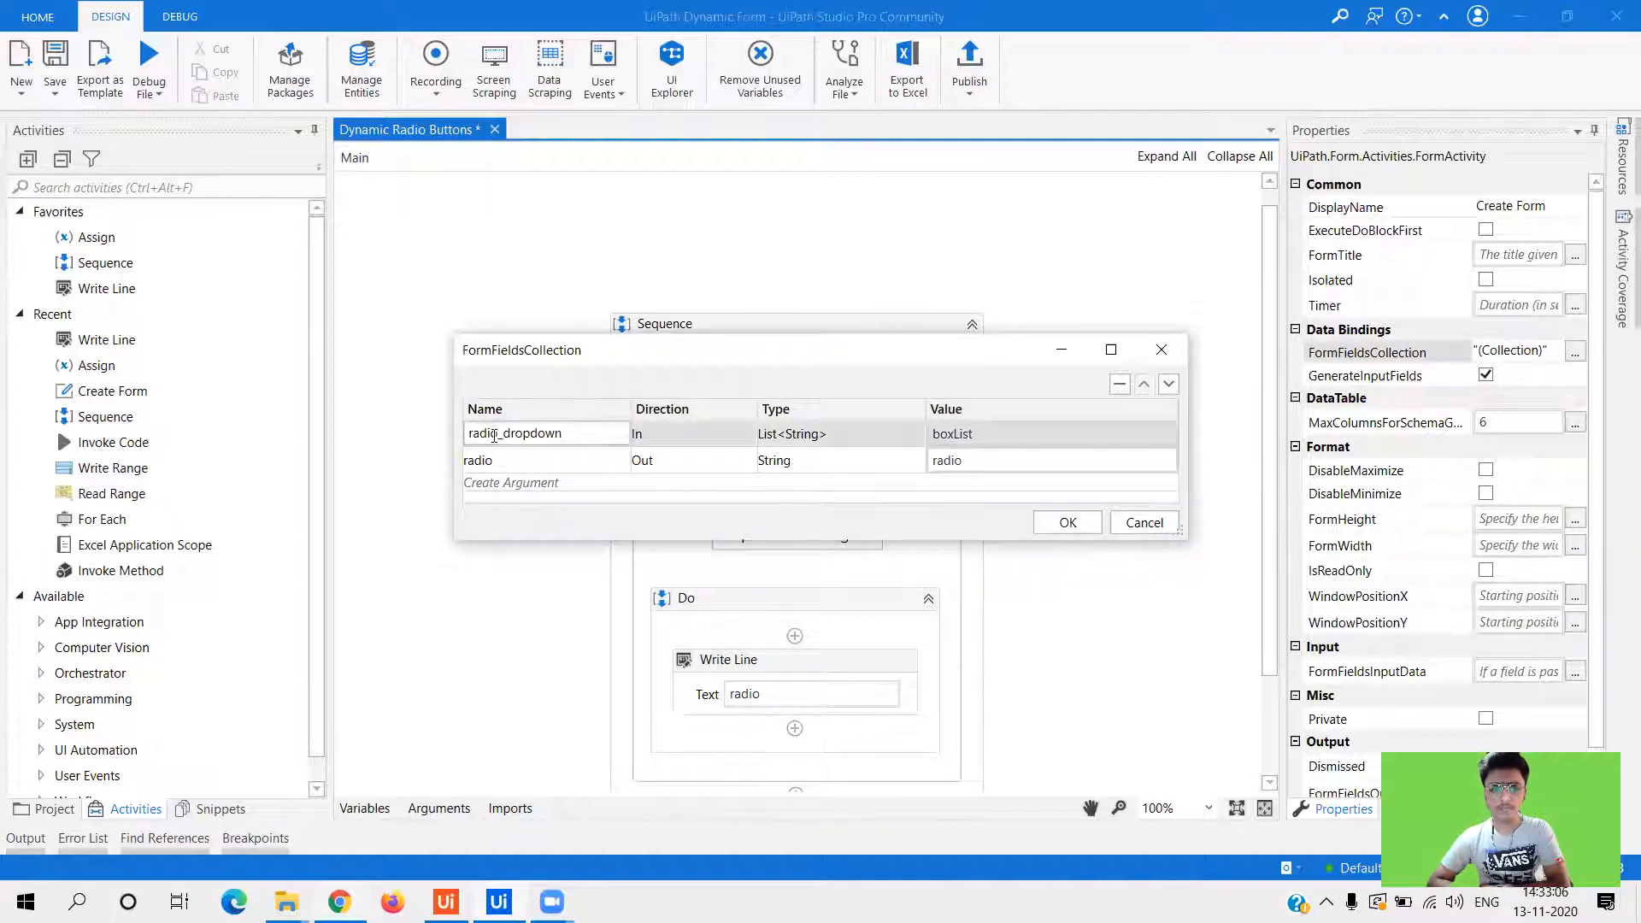
{"action": "double_click", "coordinate": [515, 432]}
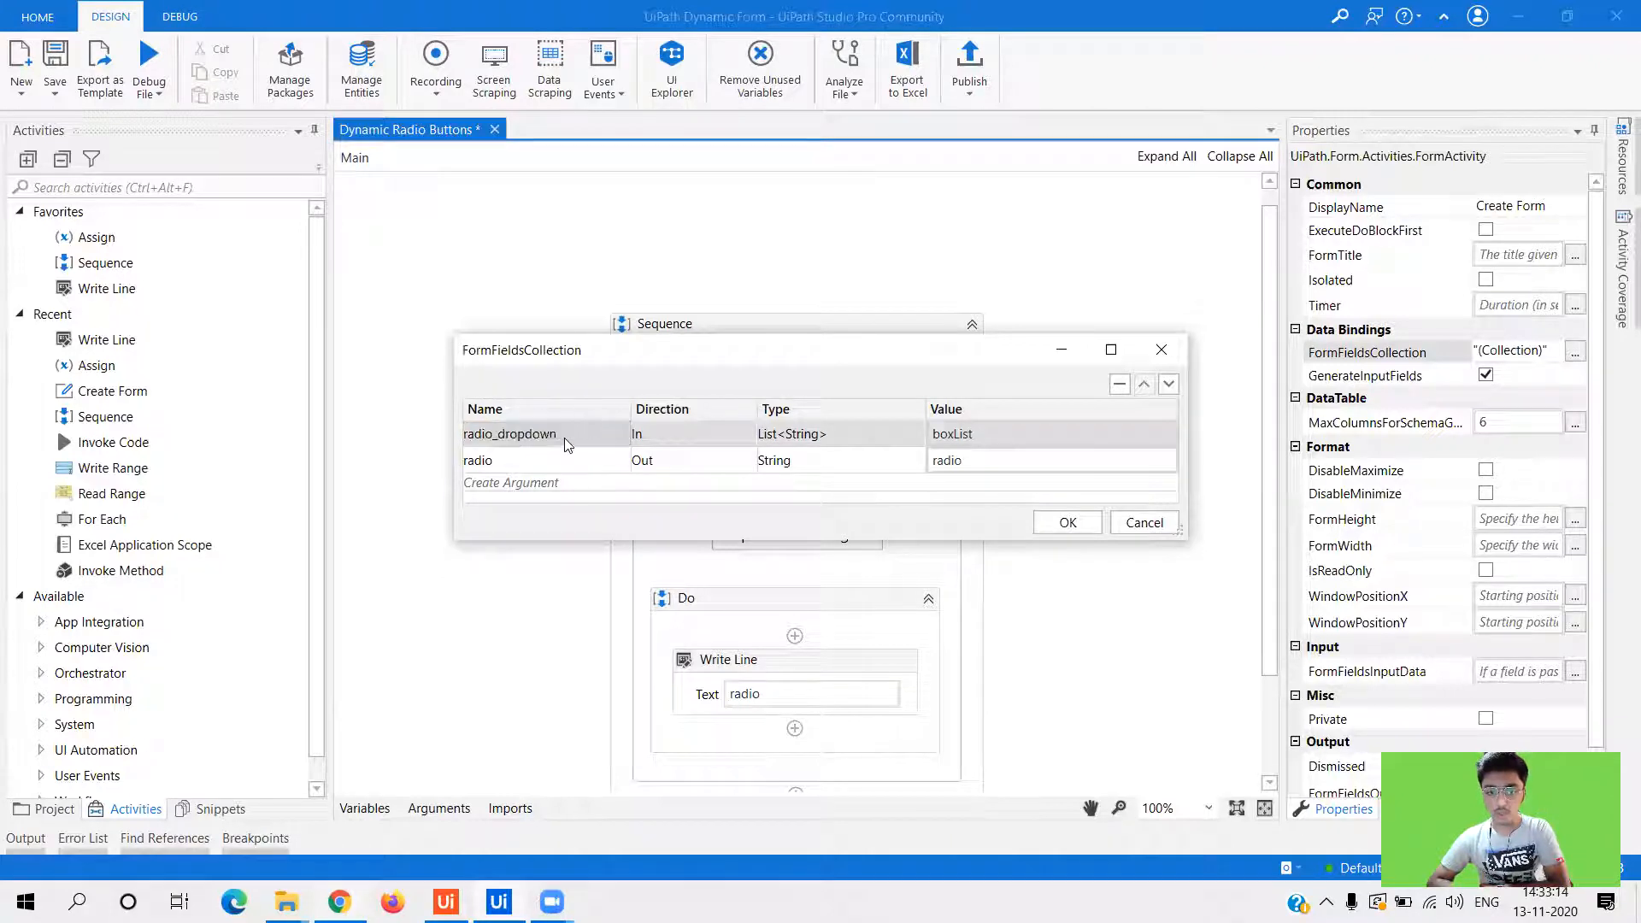
{"action": "double_click", "coordinate": [509, 433]}
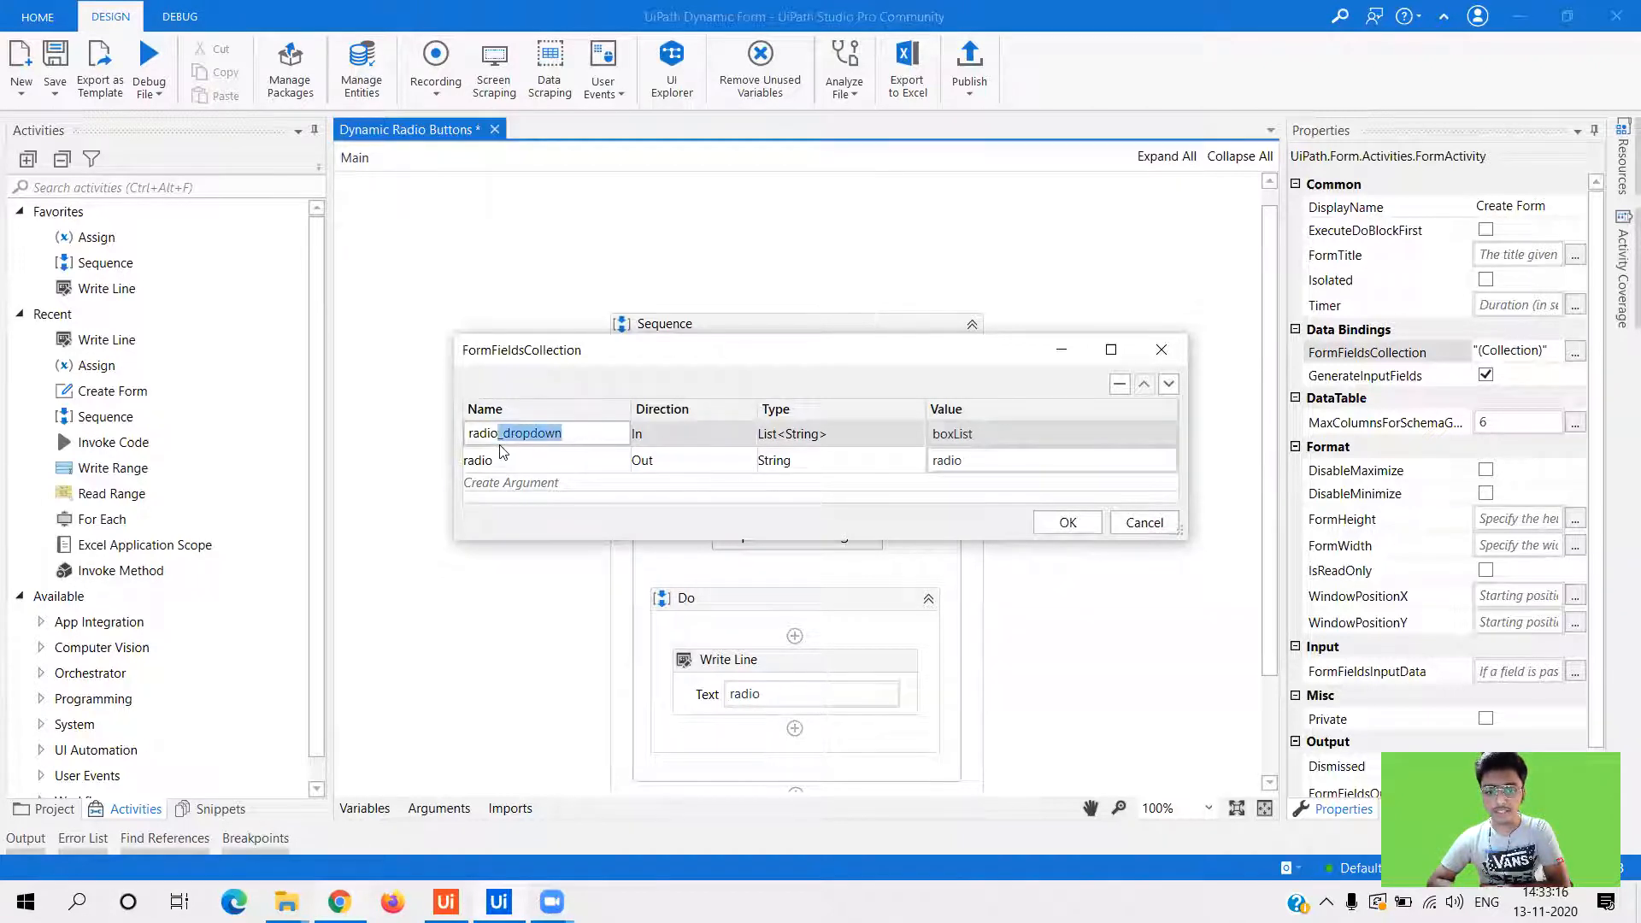
{"action": "left_click", "coordinate": [544, 432]}
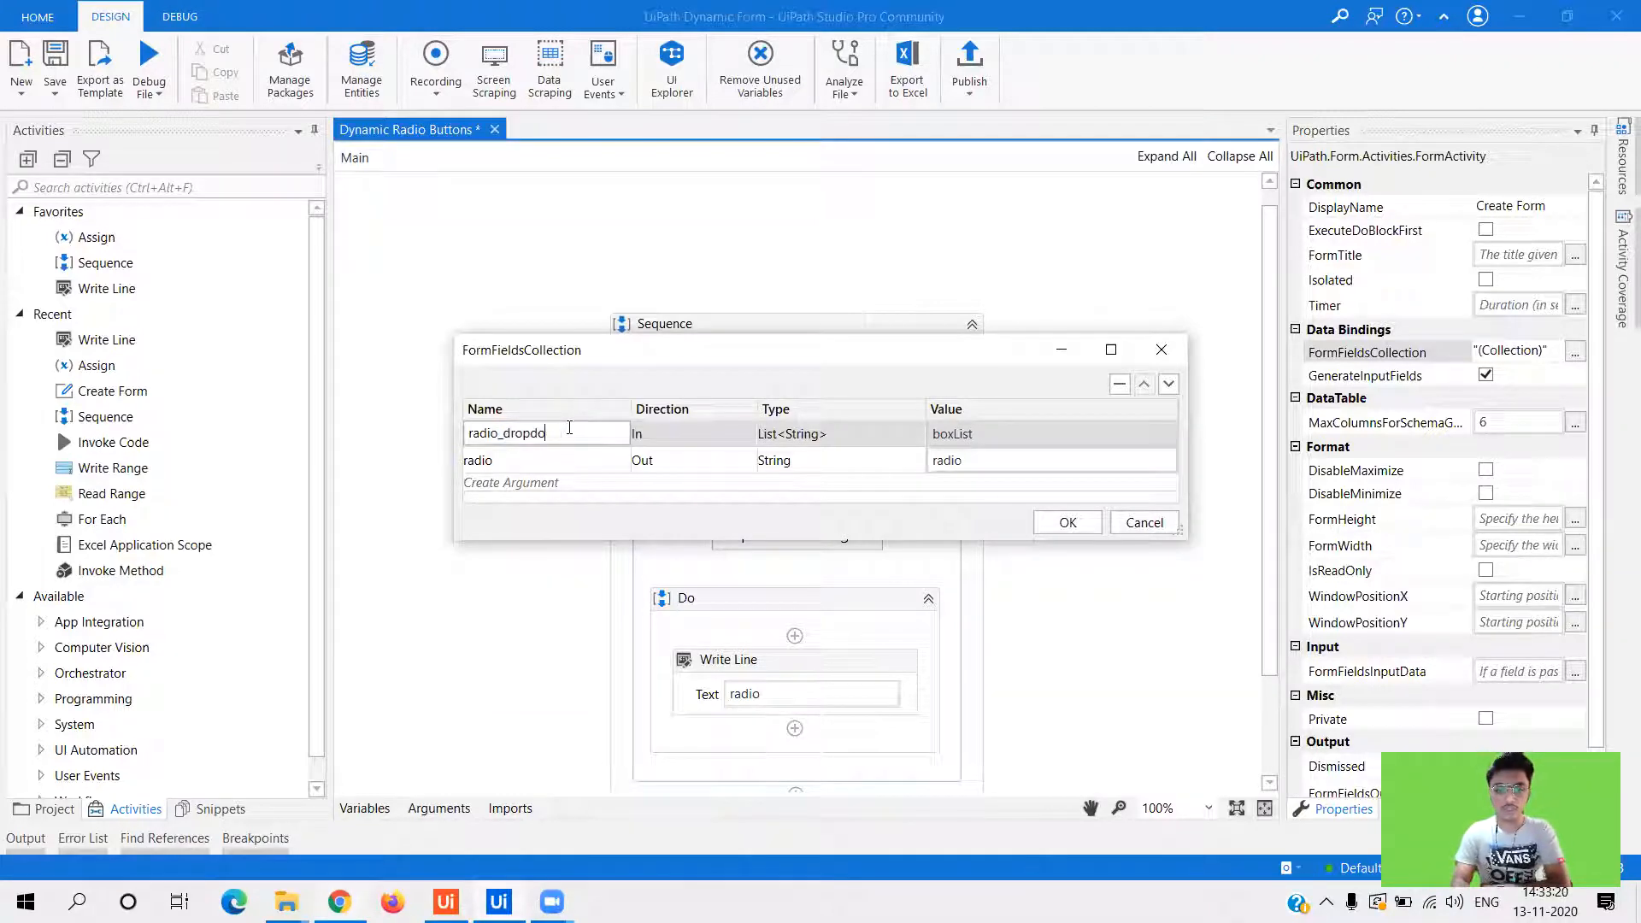
{"action": "key", "text": "backspace"}
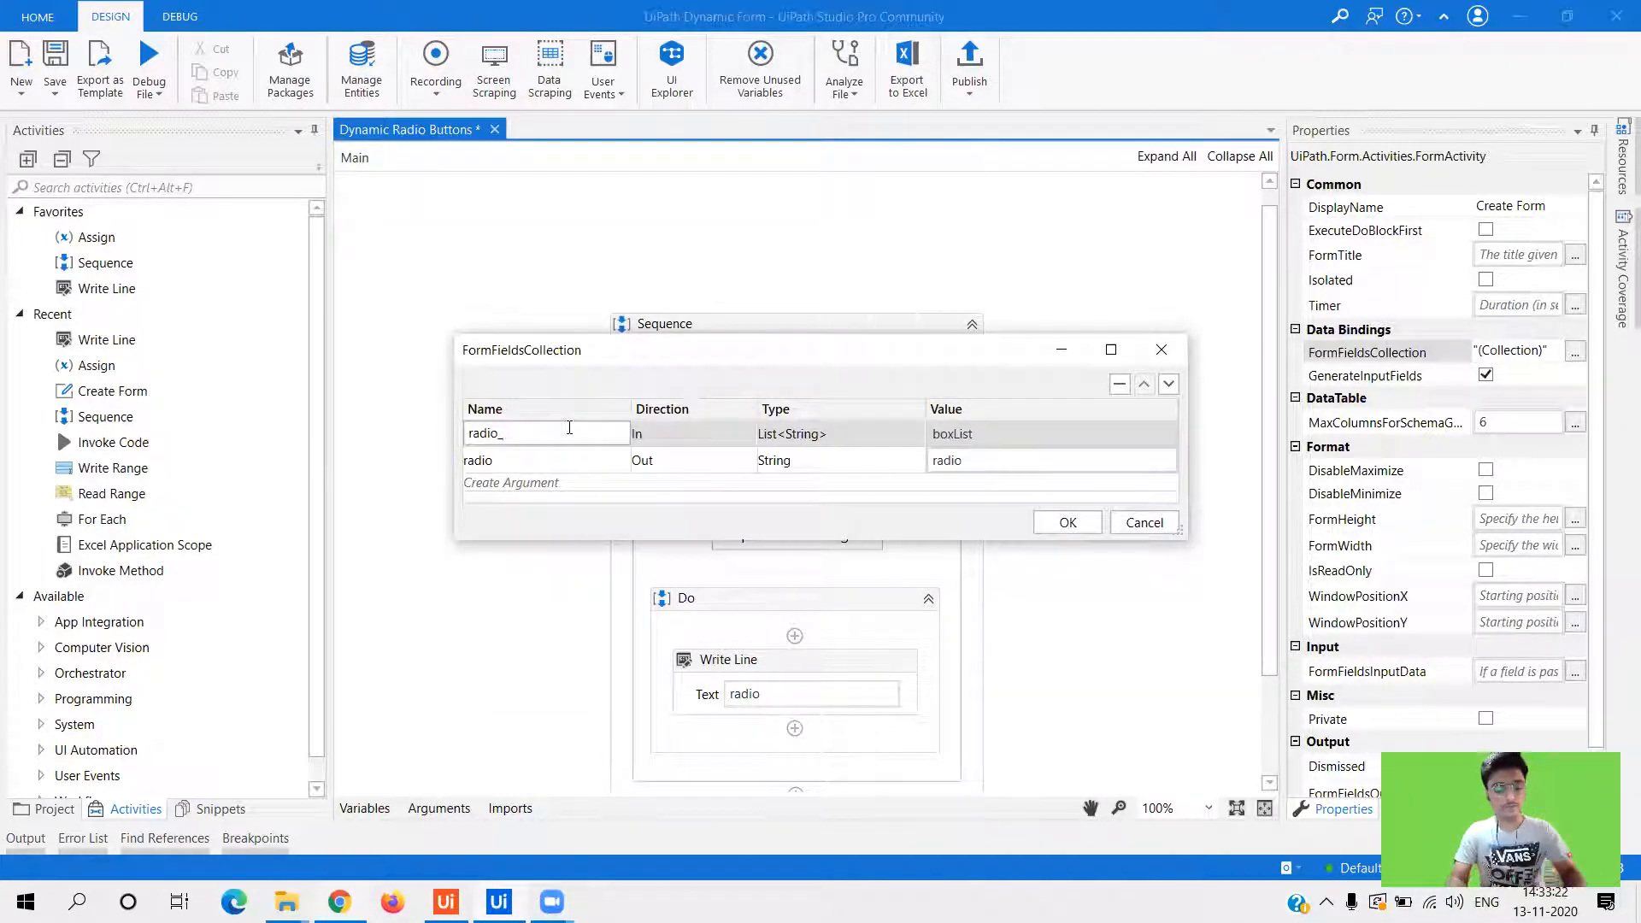
{"action": "type", "text": "dropdo"}
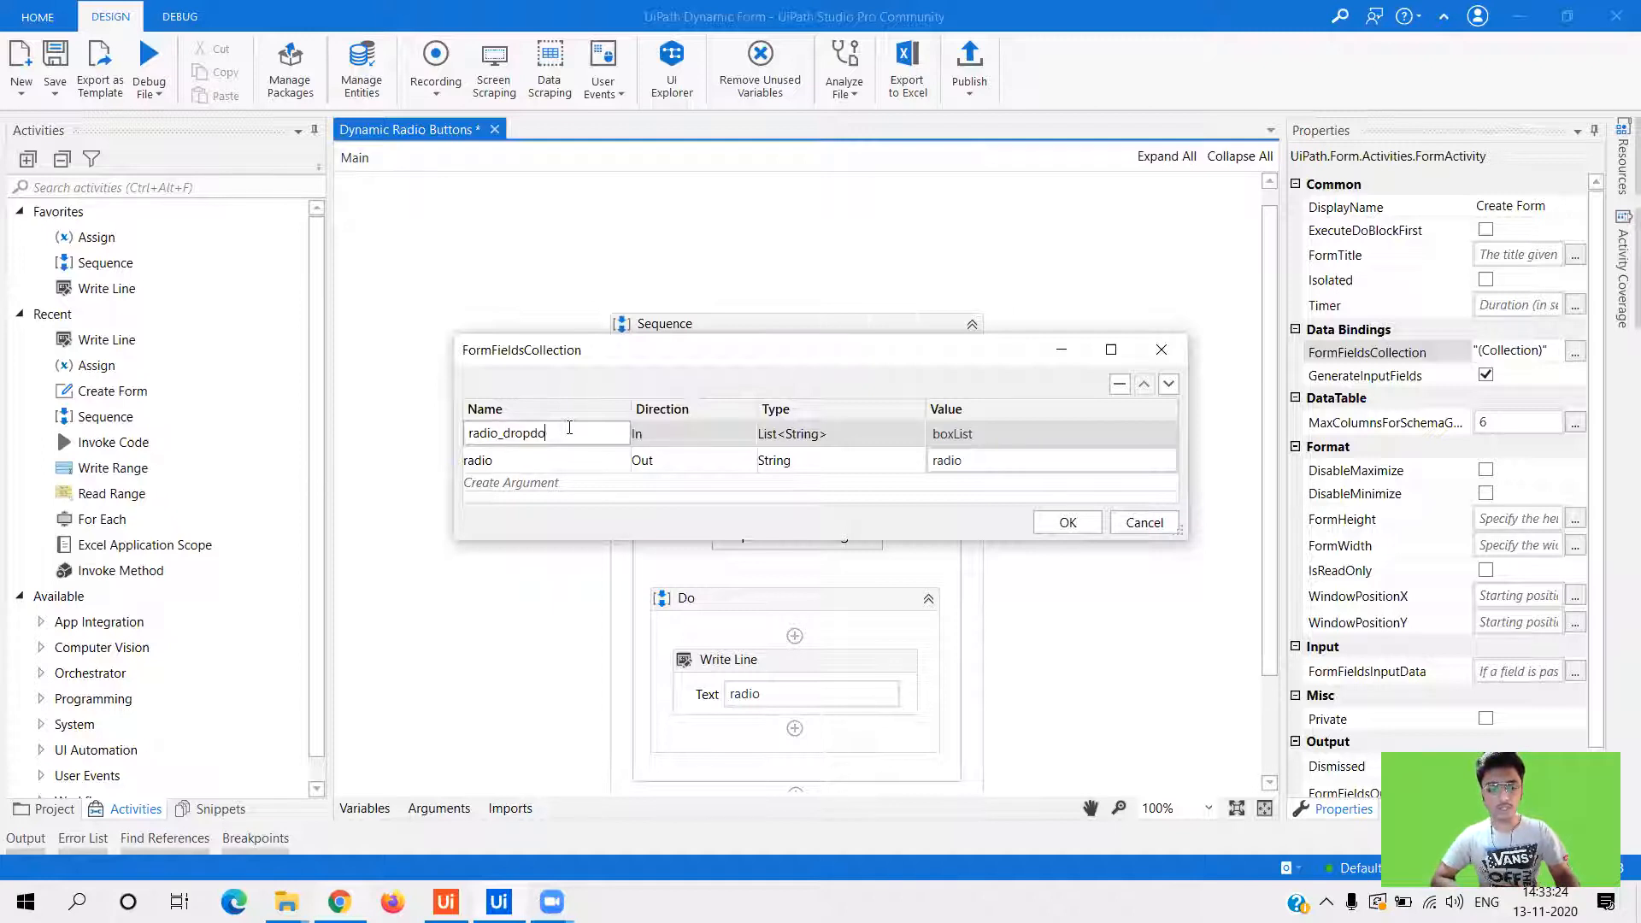
{"action": "type", "text": "wn"}
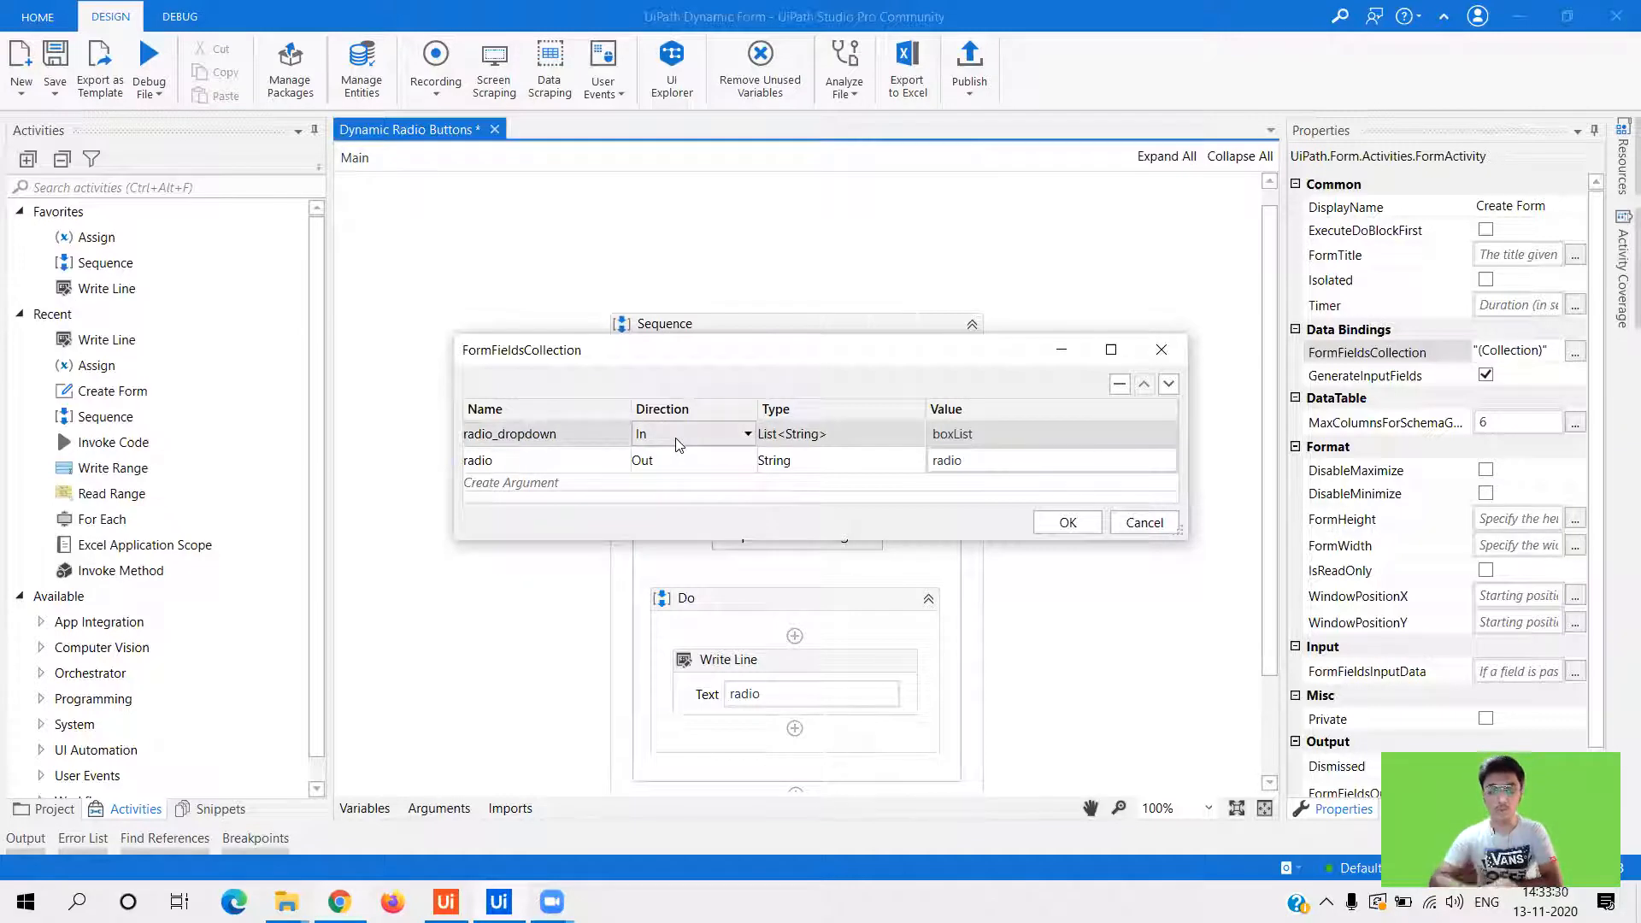
{"action": "mouse_move", "coordinate": [791, 433]}
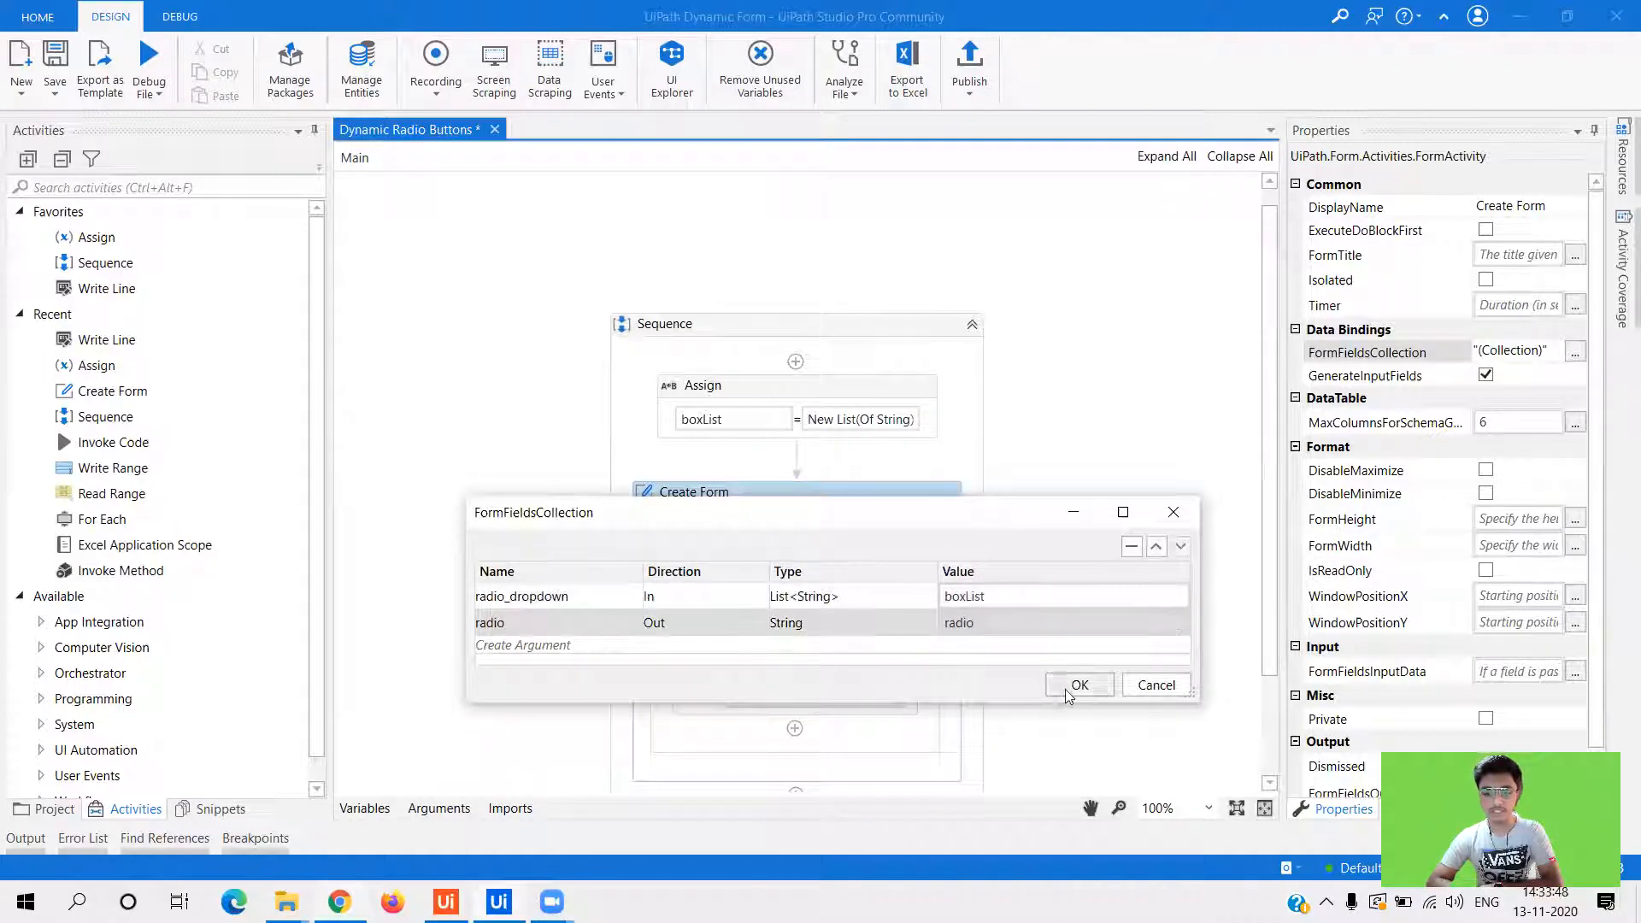
{"action": "left_click", "coordinate": [1079, 684]}
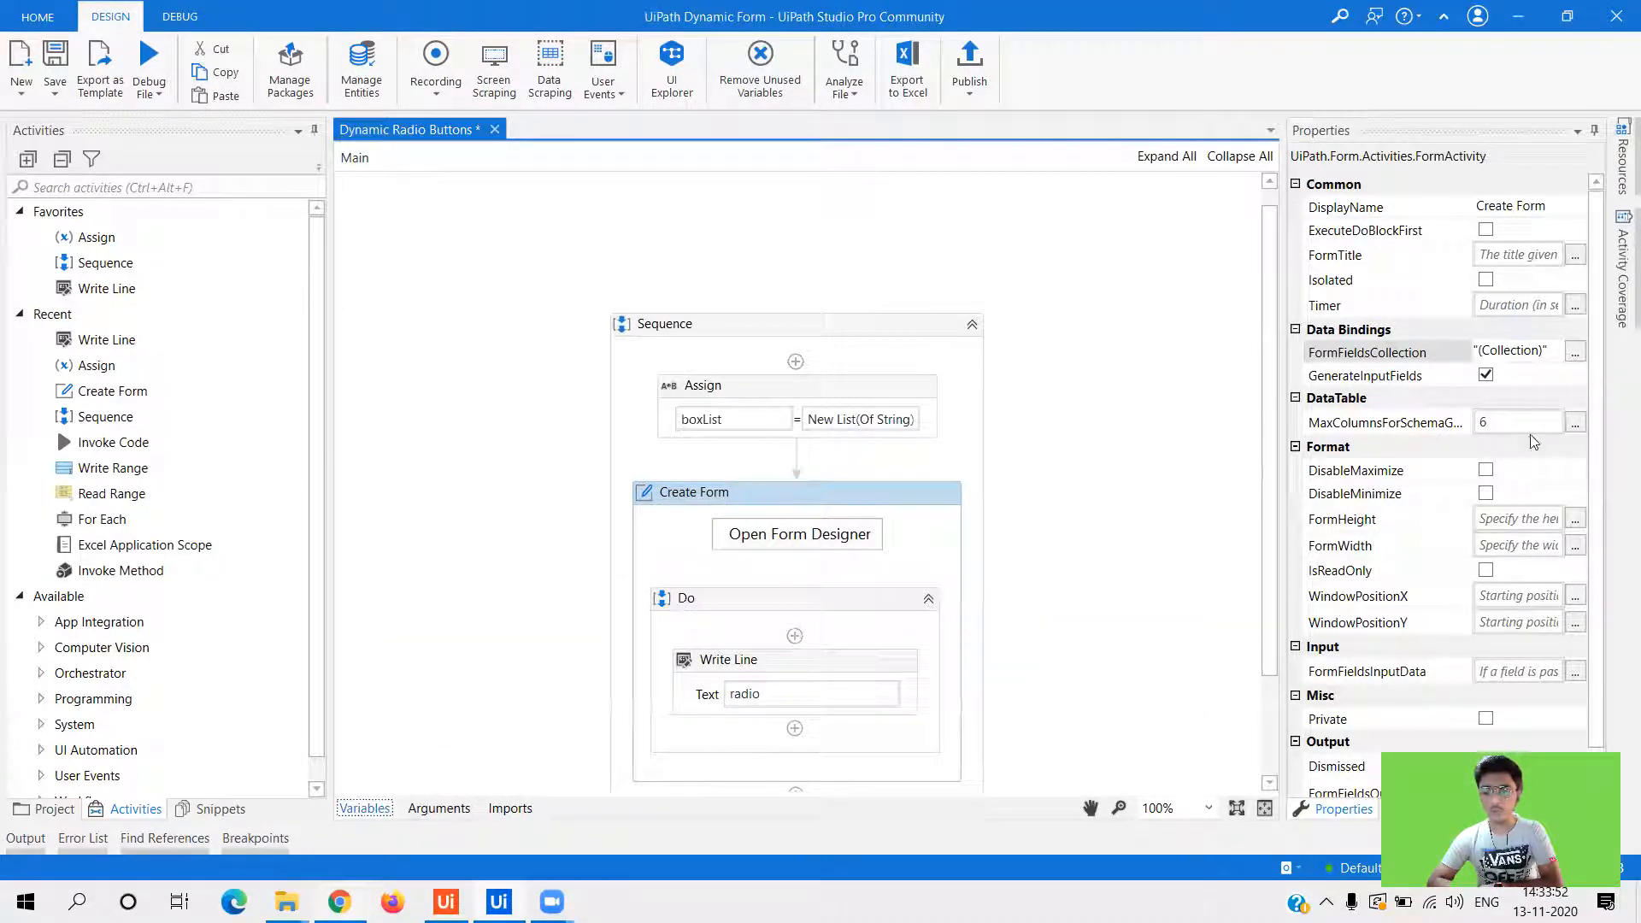
- Confirm the FormFieldsCollection (radio_dropdown = boxList, radio out) and run the workflow
{"action": "left_click", "coordinate": [1574, 352]}
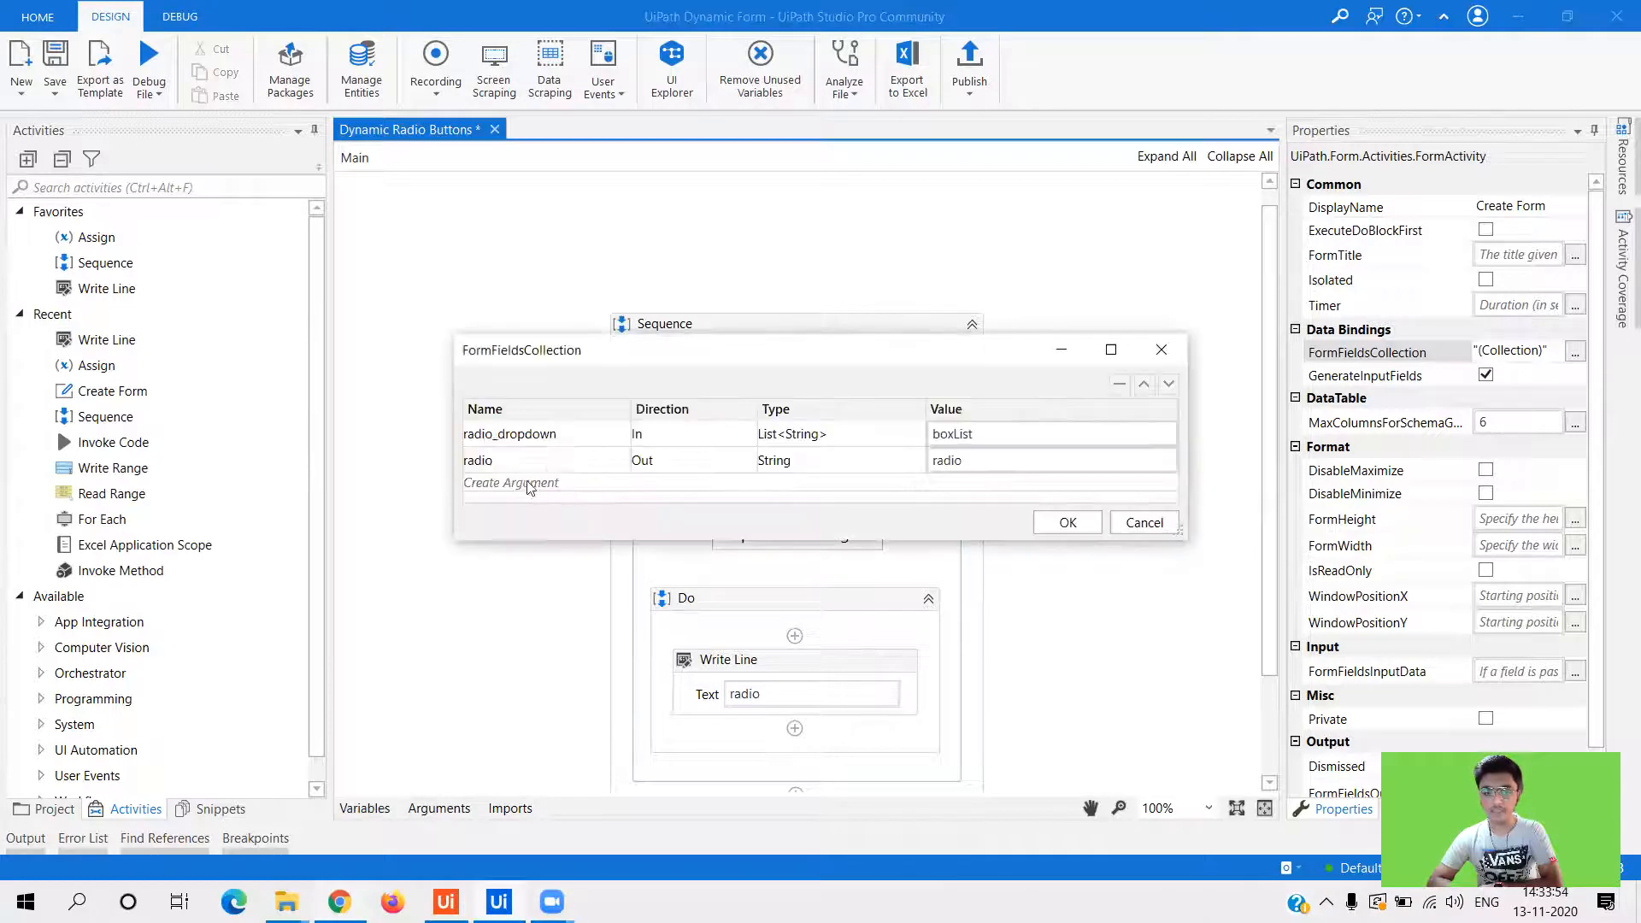
{"action": "left_click", "coordinate": [509, 433]}
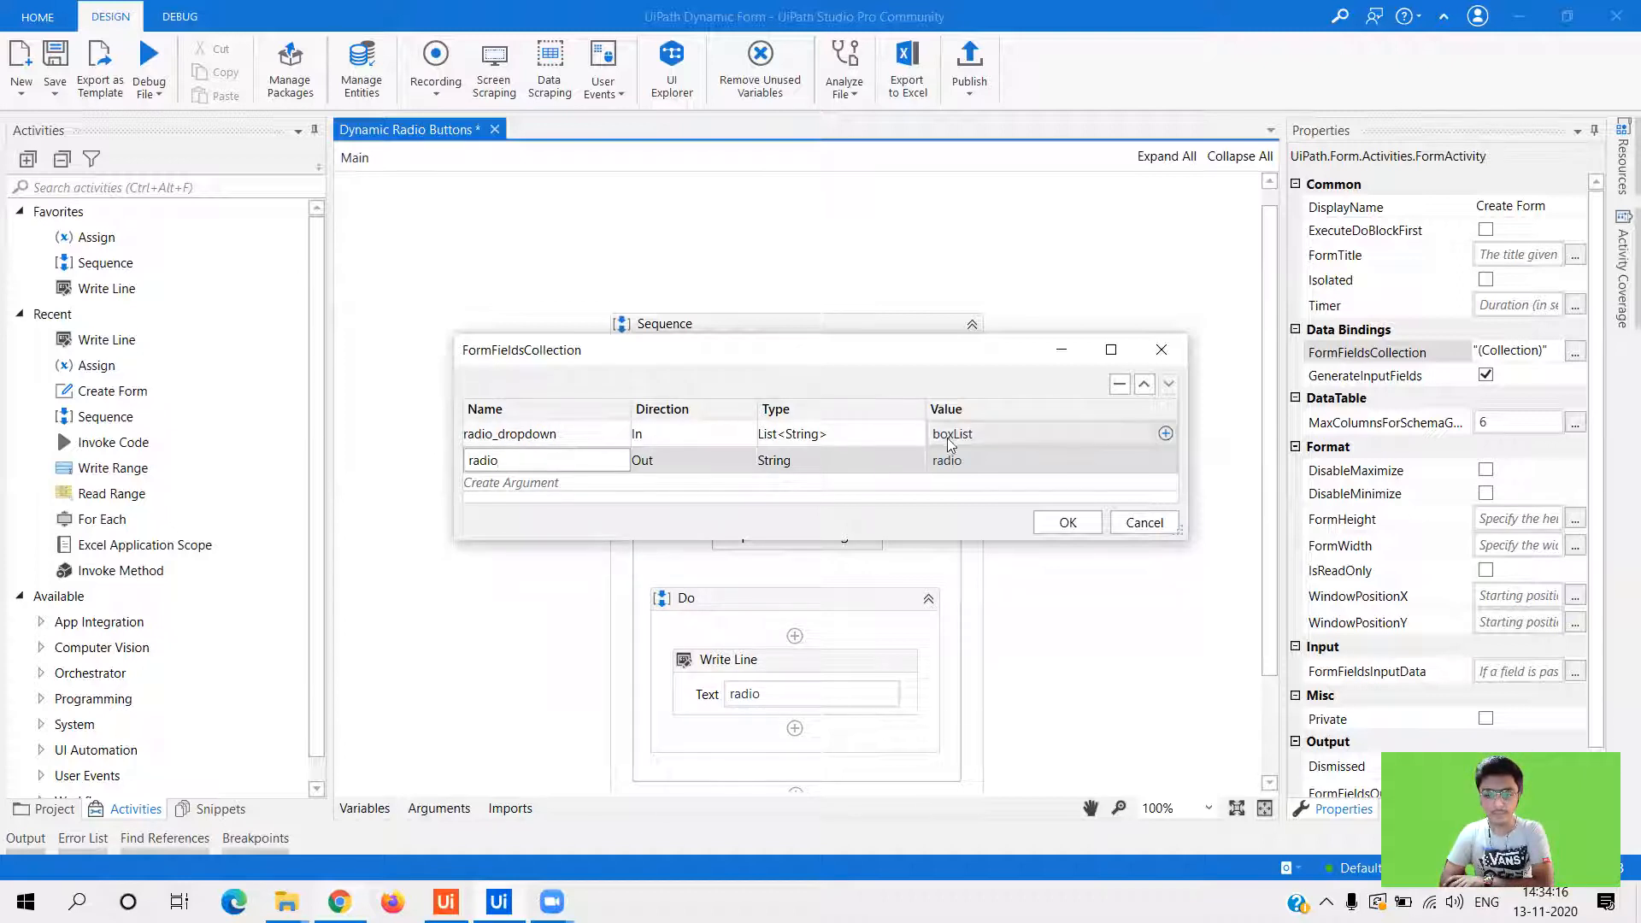
{"action": "left_click", "coordinate": [1066, 523]}
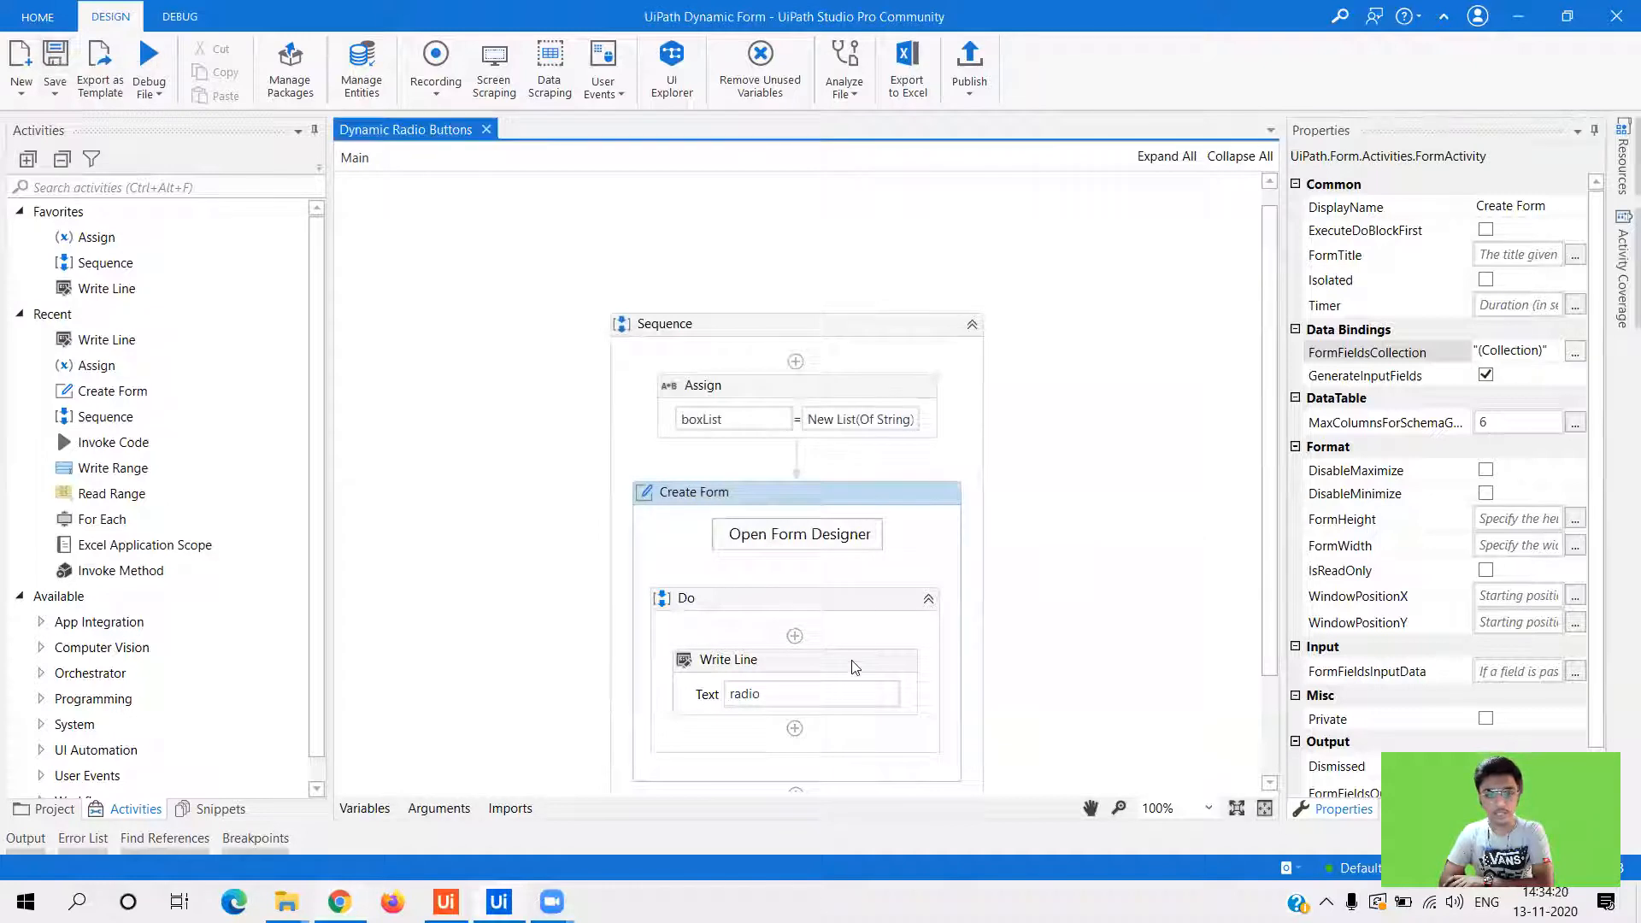
{"action": "left_click", "coordinate": [728, 660]}
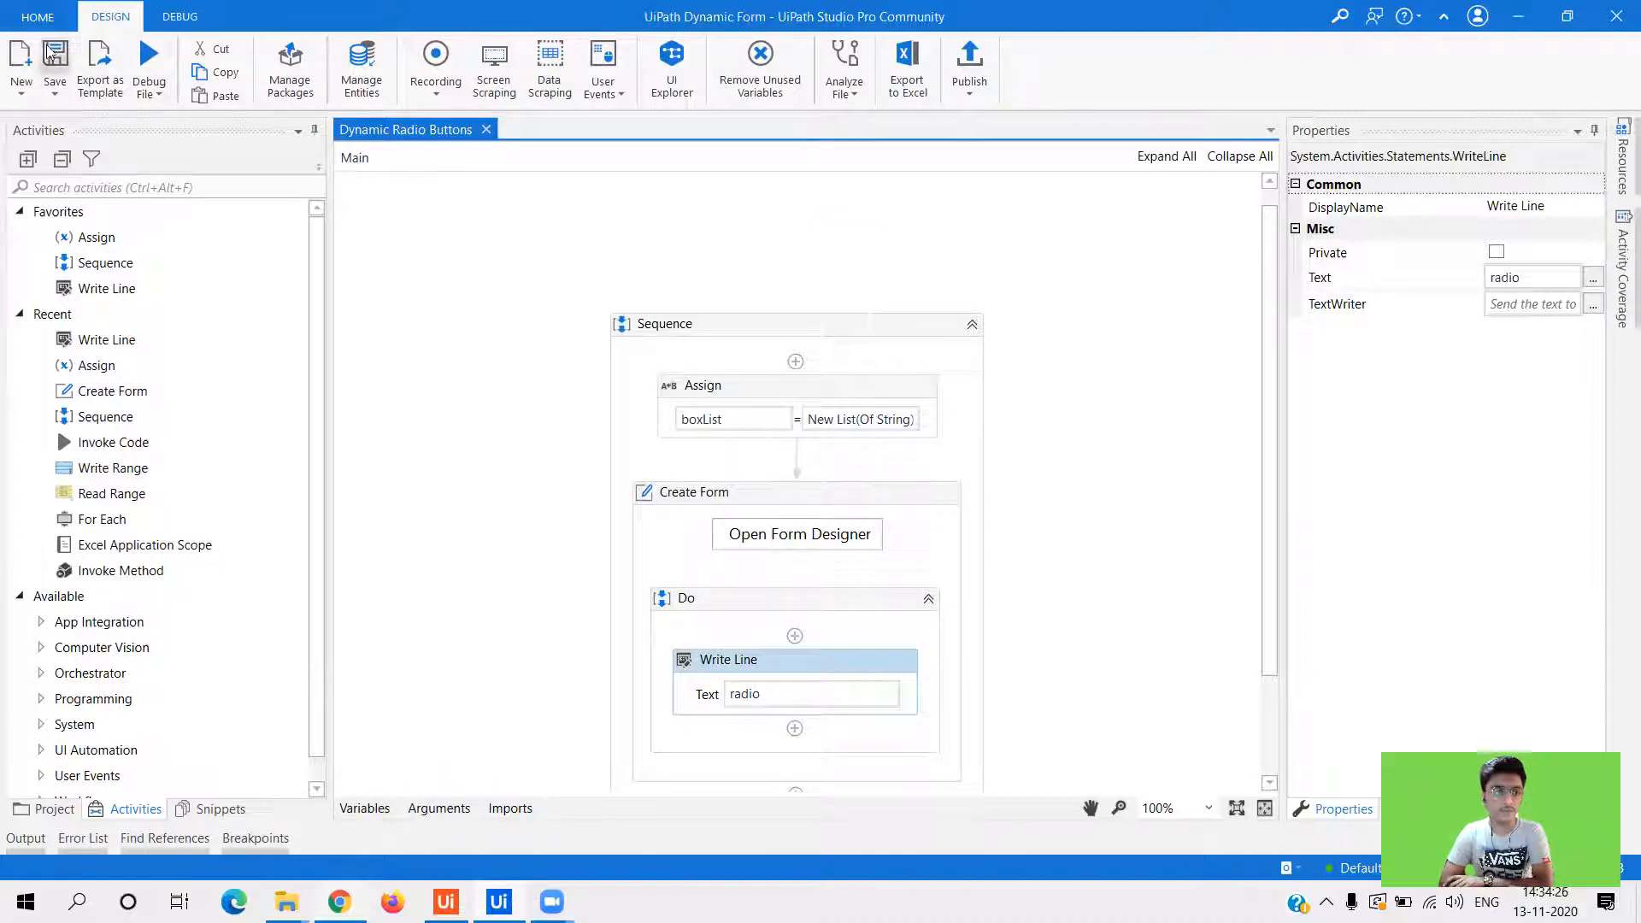
{"action": "left_click", "coordinate": [151, 63]}
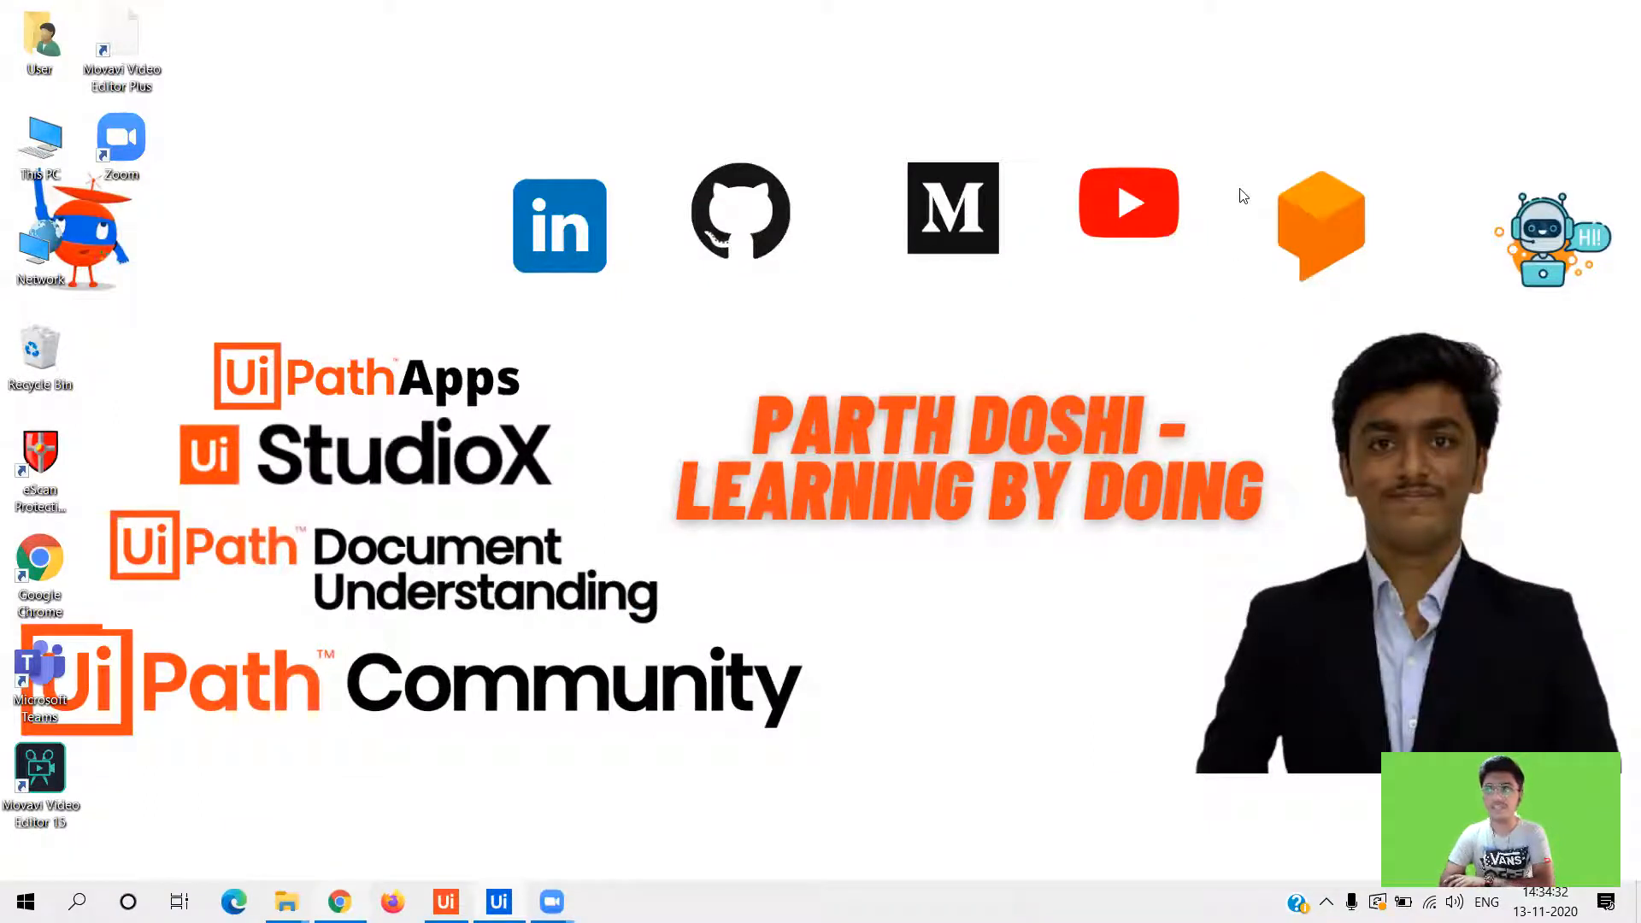
{"action": "mouse_move", "coordinate": [730, 575]}
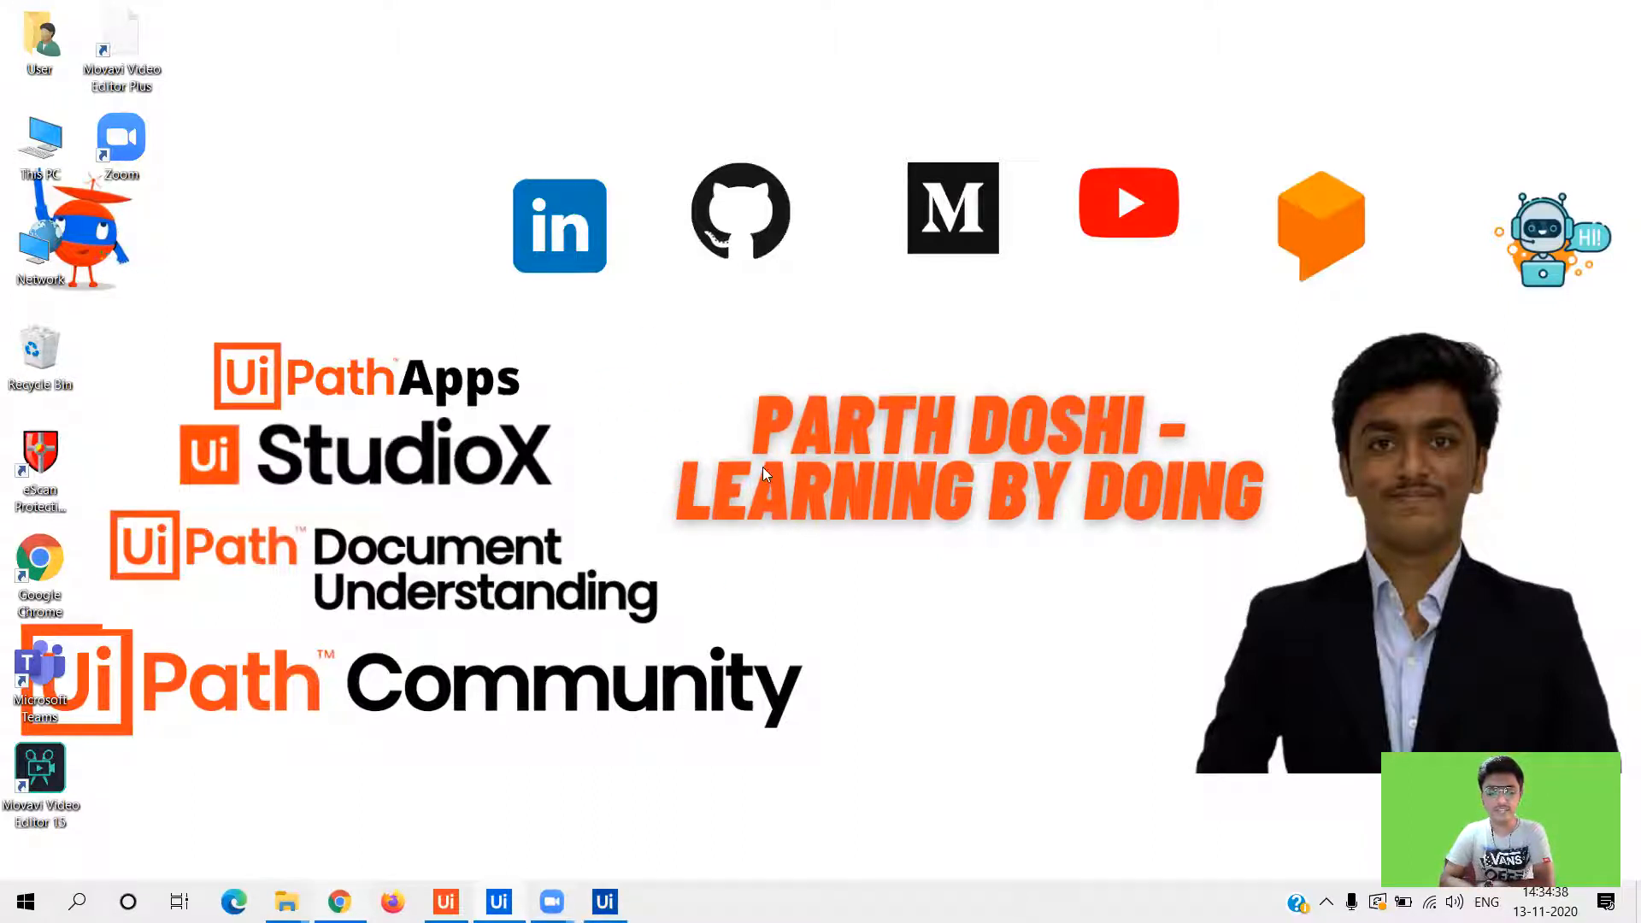
- Submit the rendered form with Choice 4 selected so Write Line prints Choice 4
{"action": "left_click", "coordinate": [657, 901]}
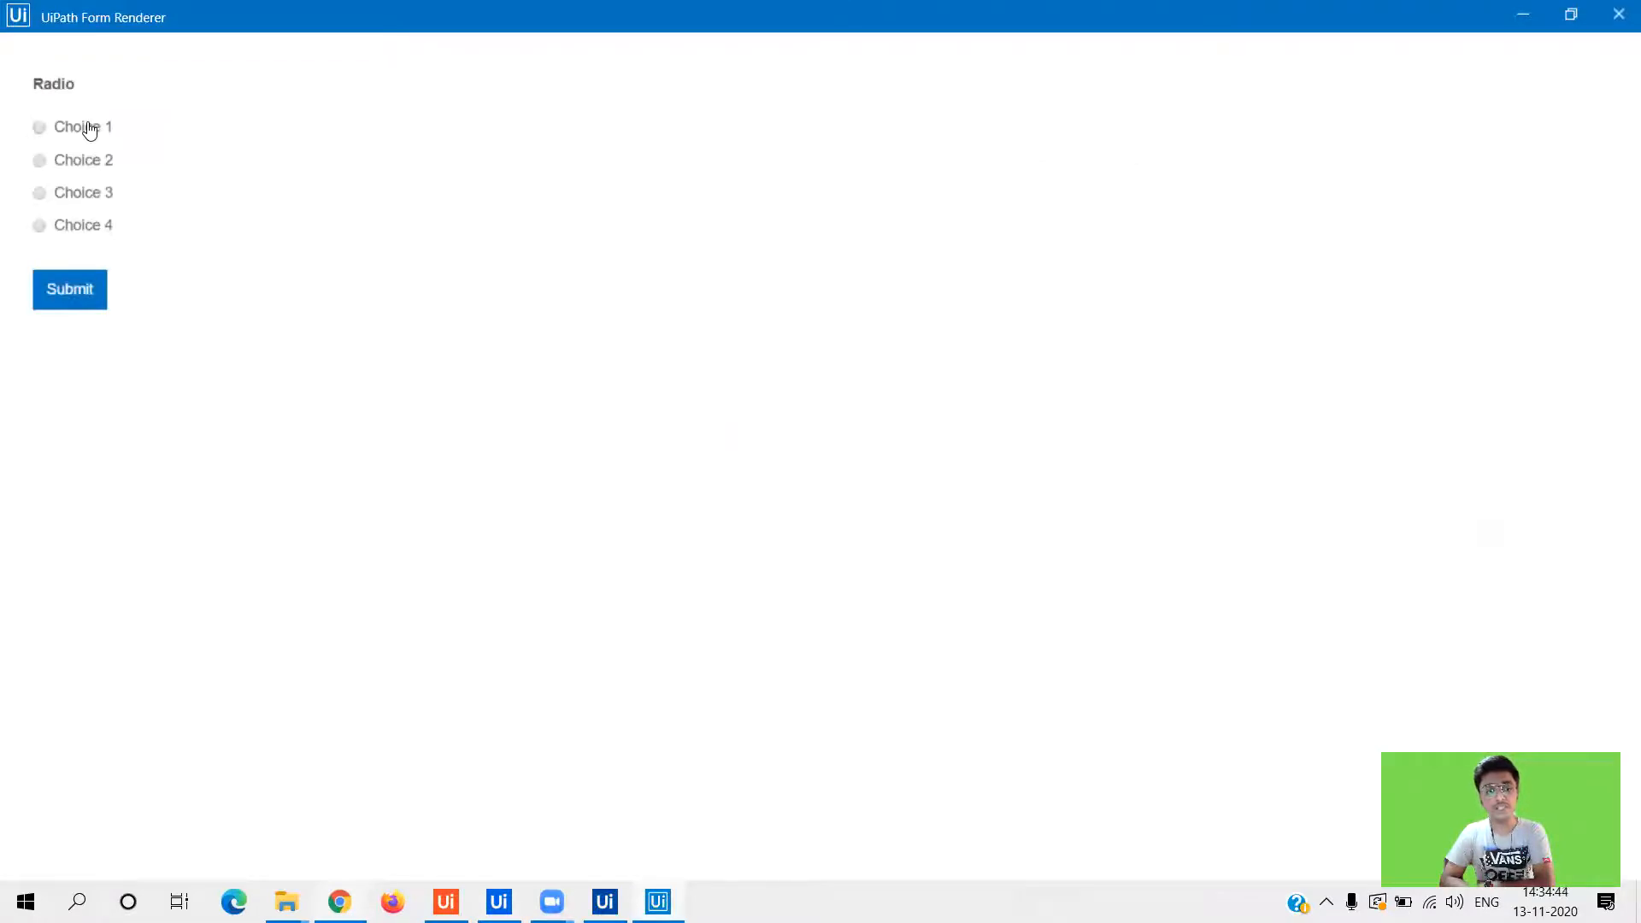
{"action": "mouse_move", "coordinate": [518, 788]}
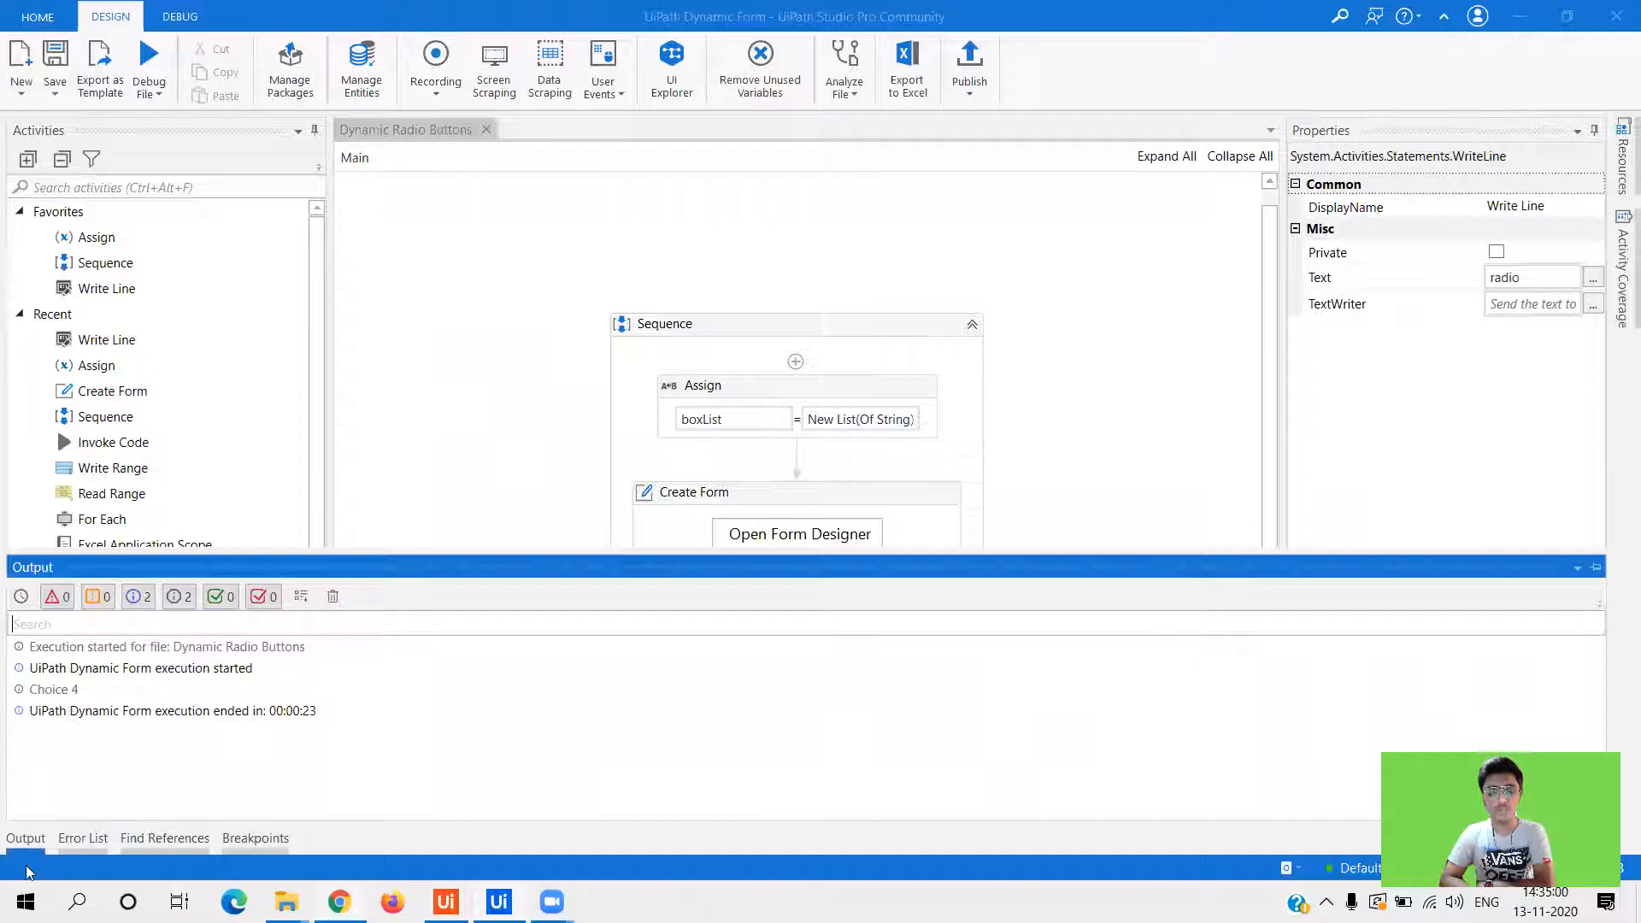
- Rename the radio_dropdown list argument to radio and dismiss the duplicate-name warning
{"action": "left_click", "coordinate": [26, 837]}
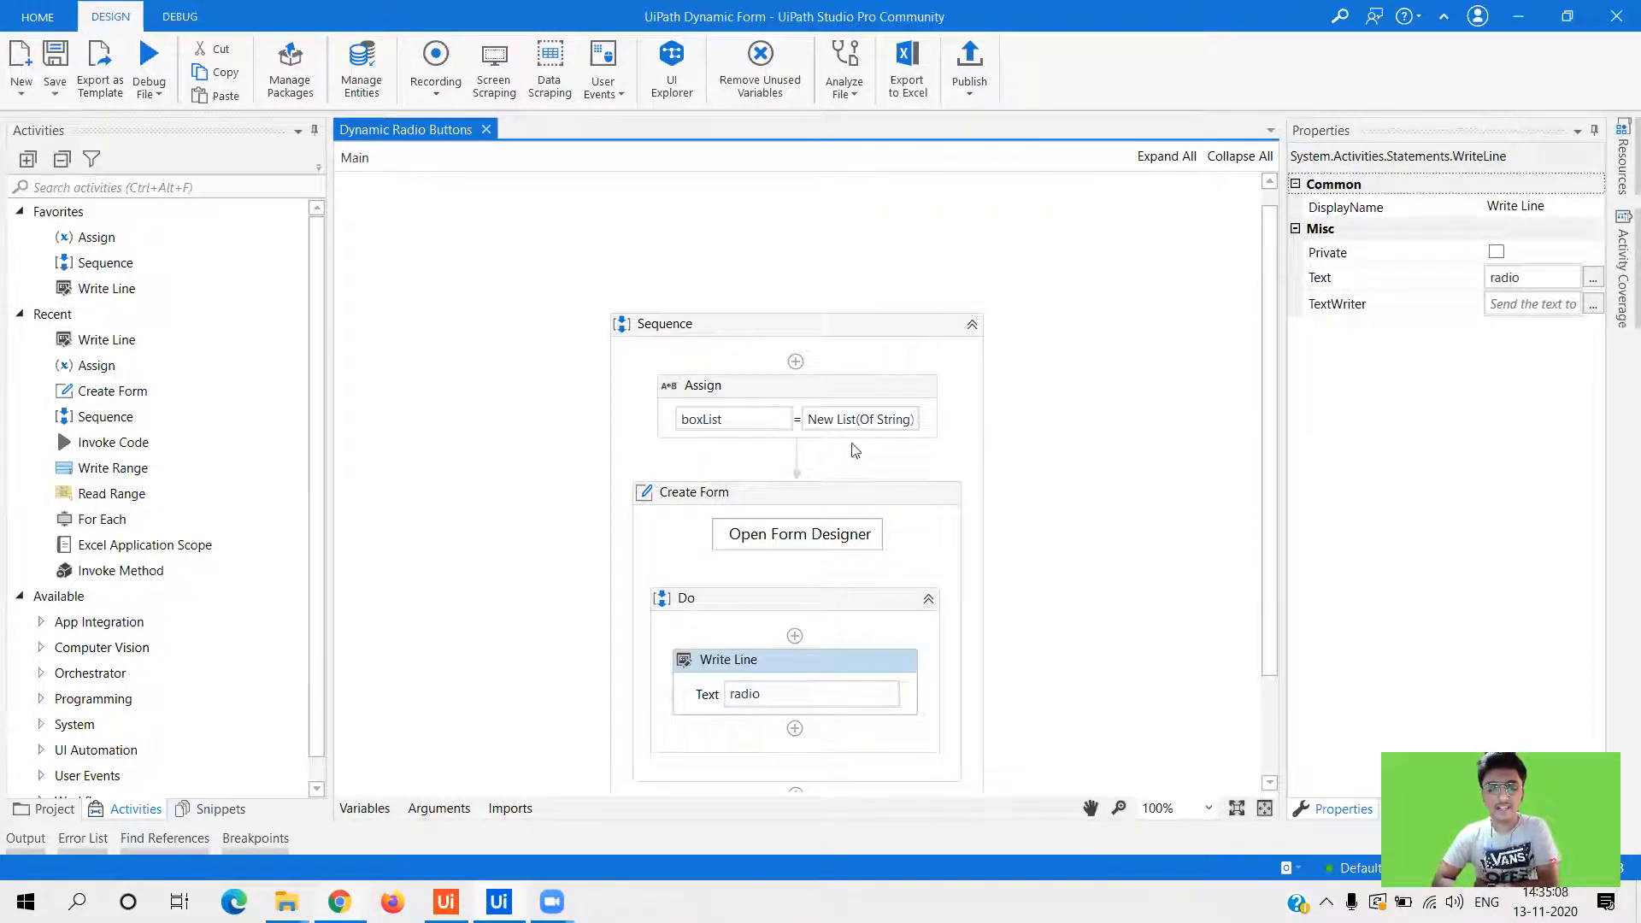
{"action": "left_click", "coordinate": [694, 492]}
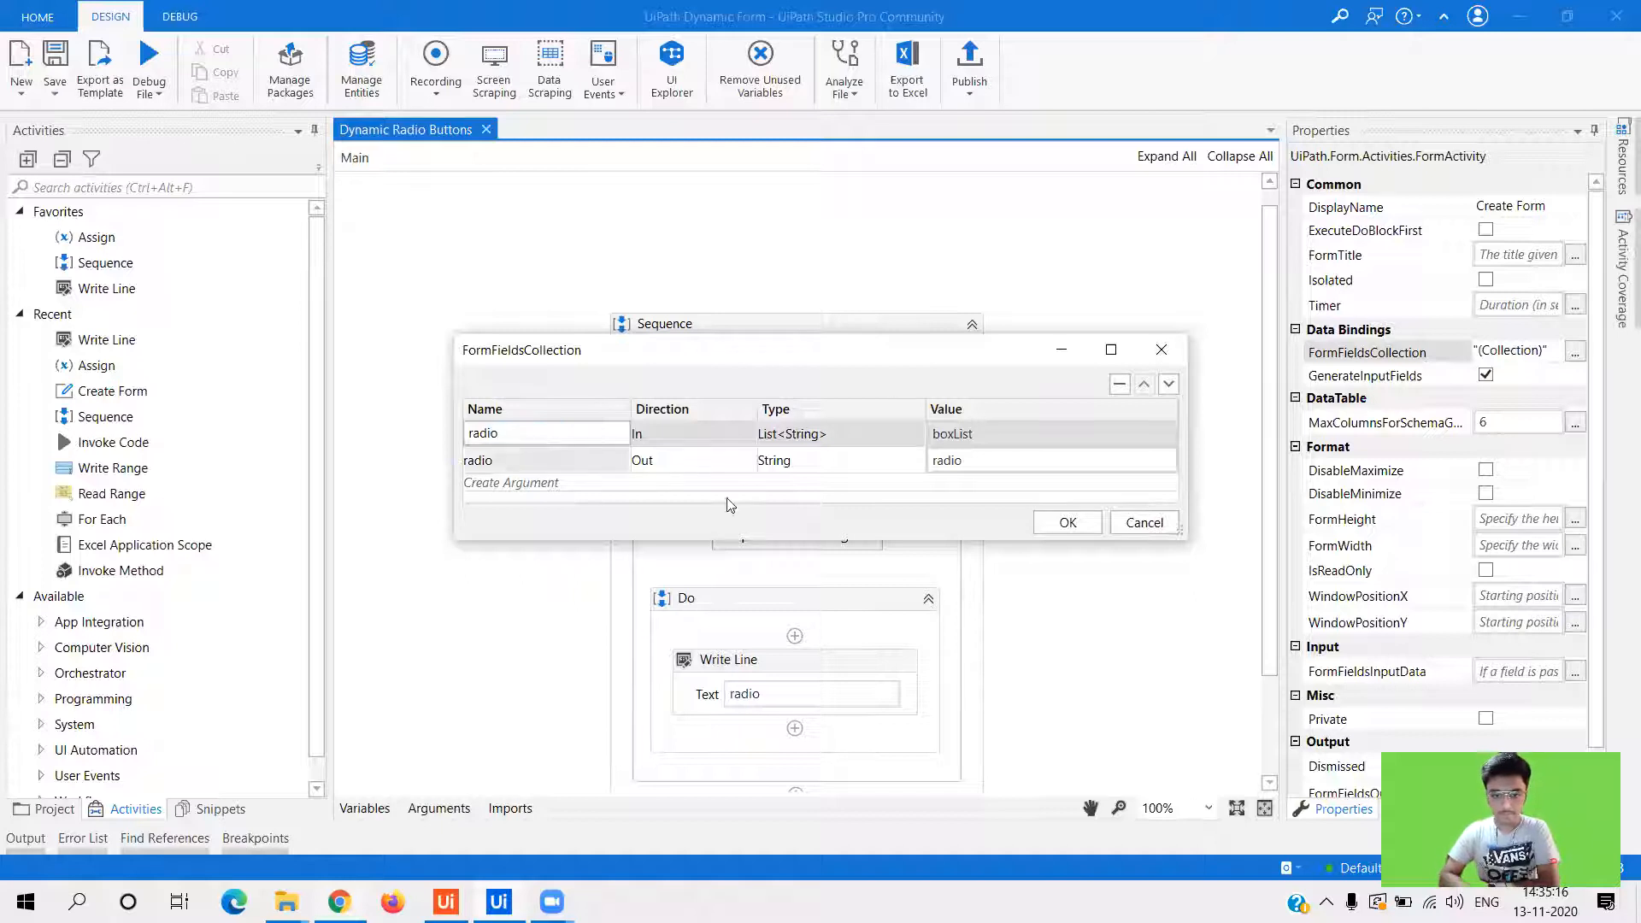
{"action": "left_click", "coordinate": [1067, 523]}
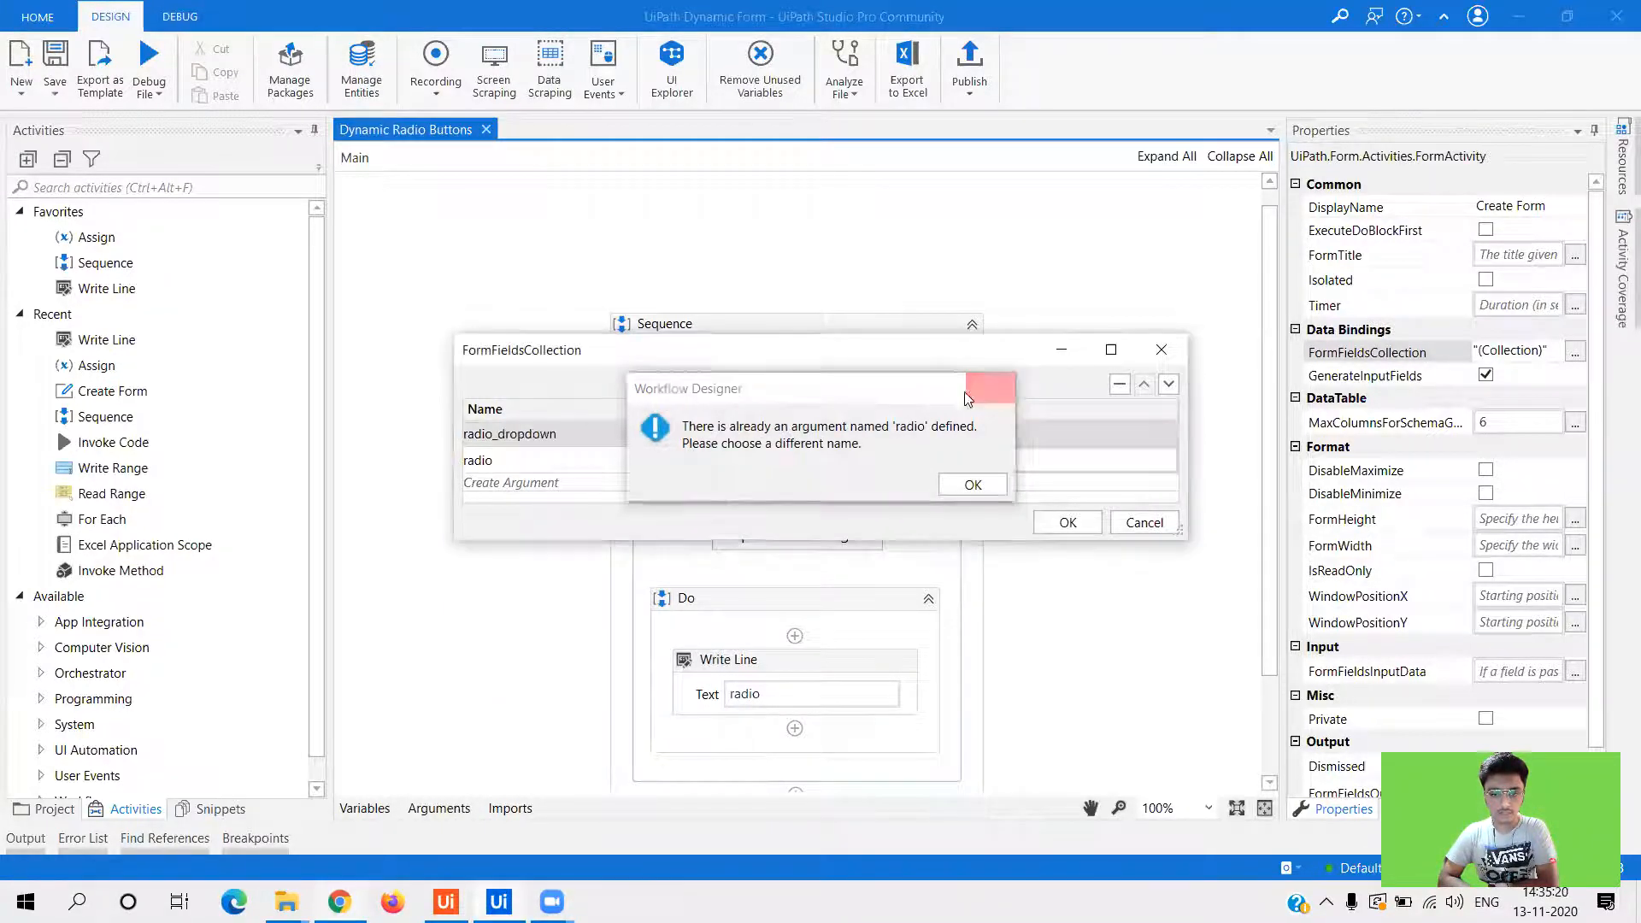
{"action": "left_click", "coordinate": [971, 483]}
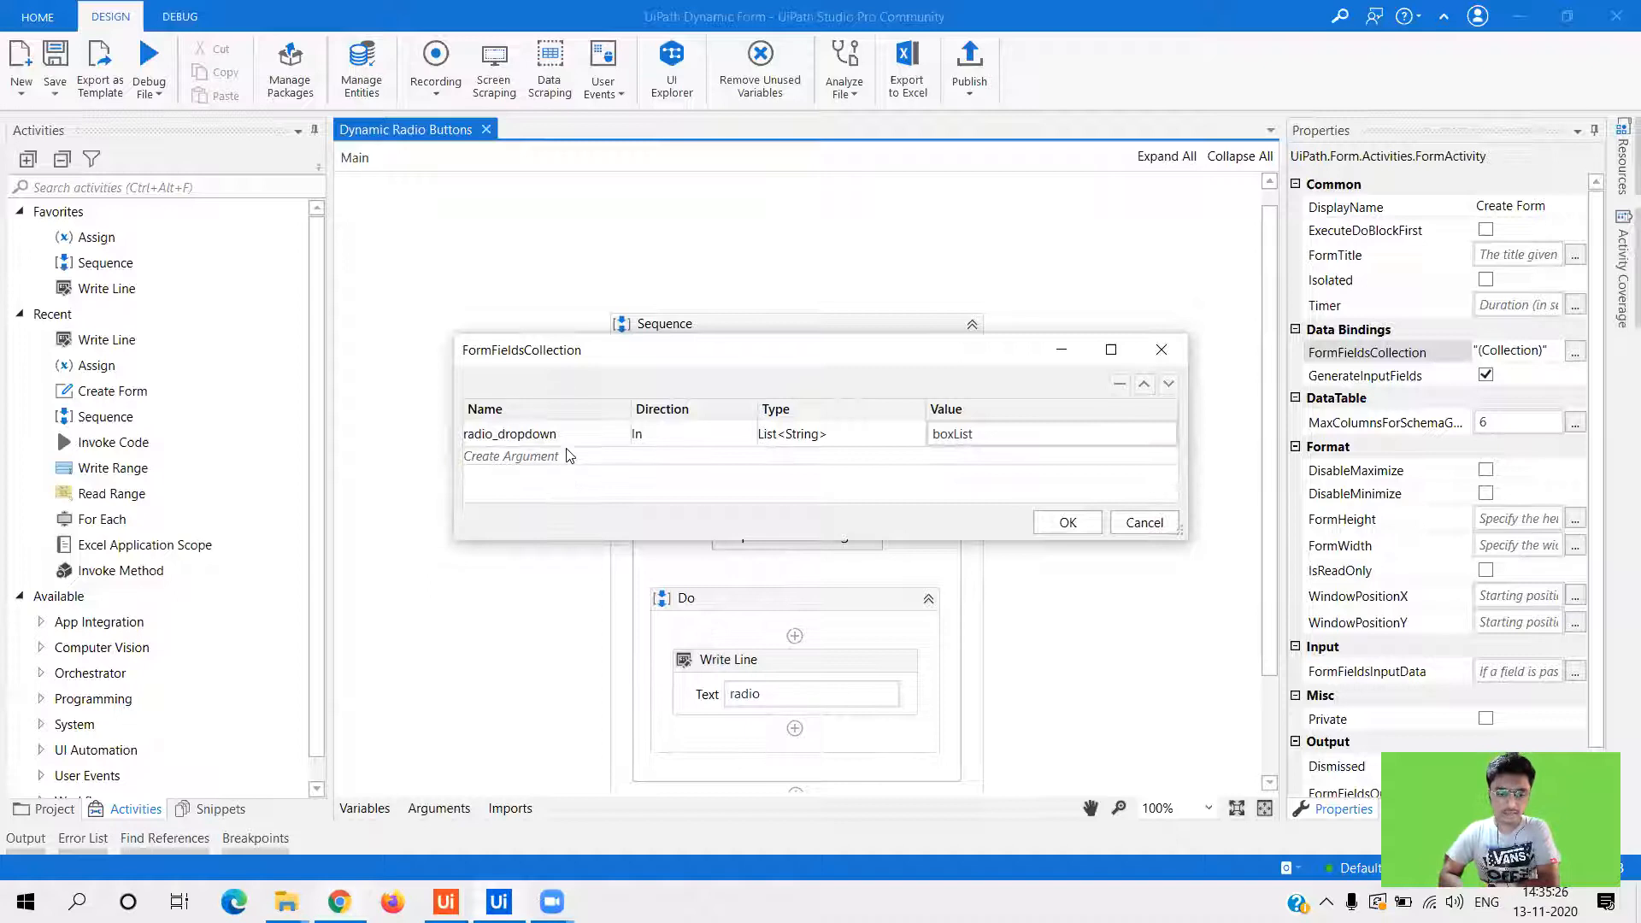
- Remove the radio Out row, rename radio_dropdown to radio again and confirm the collection
{"action": "left_click", "coordinate": [511, 455]}
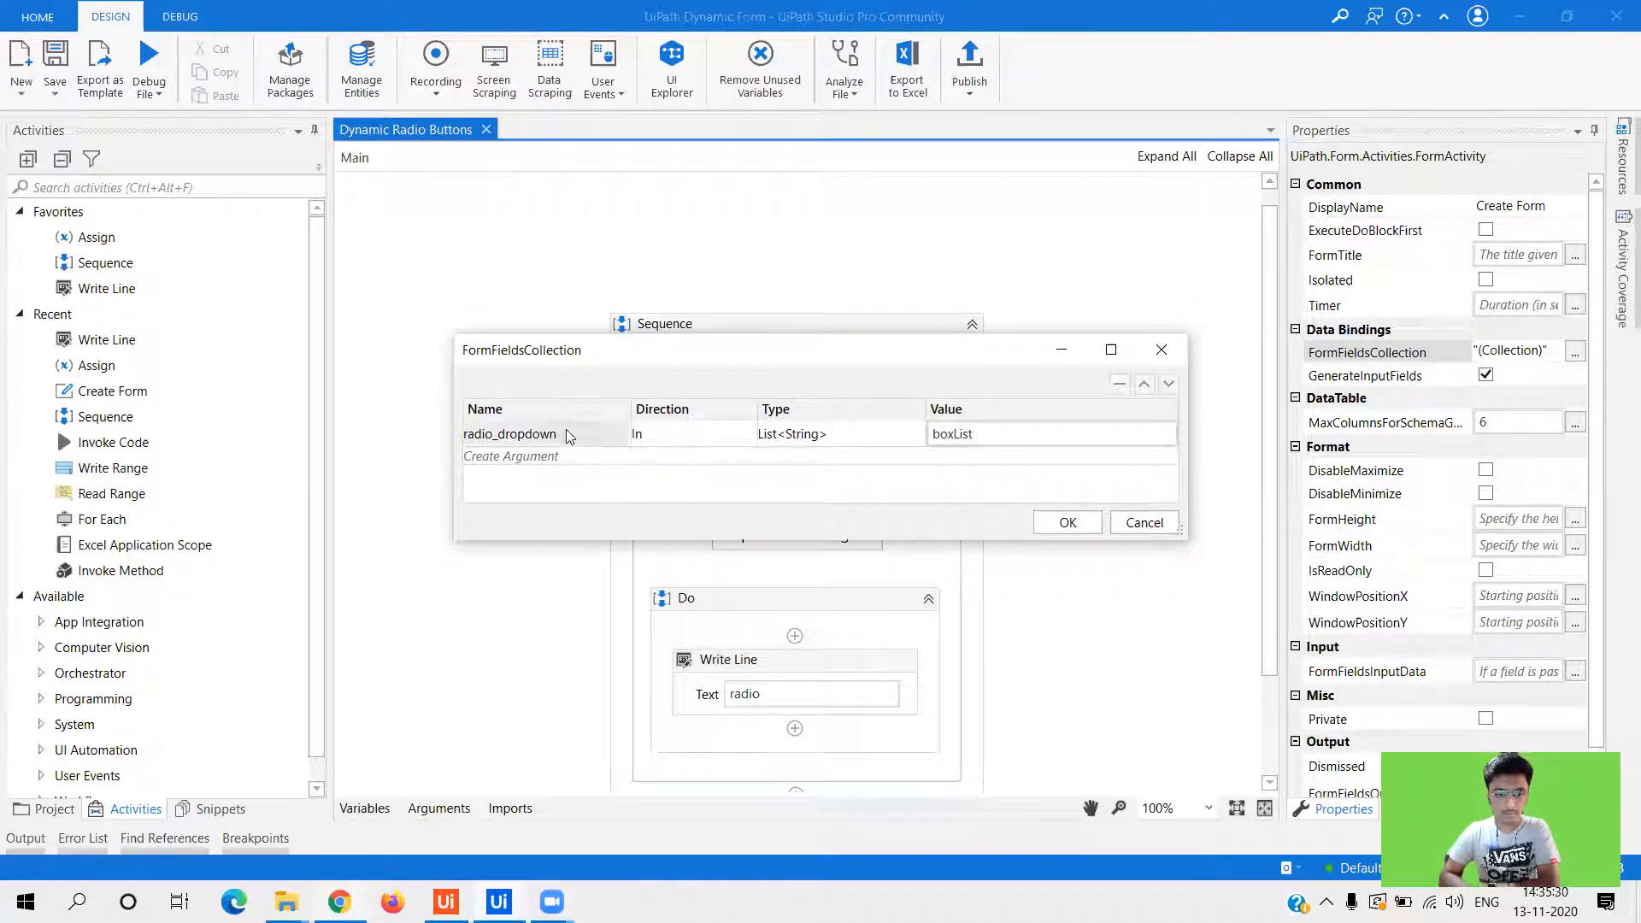
{"action": "double_click", "coordinate": [509, 433]}
{"action": "type", "text": "radio"}
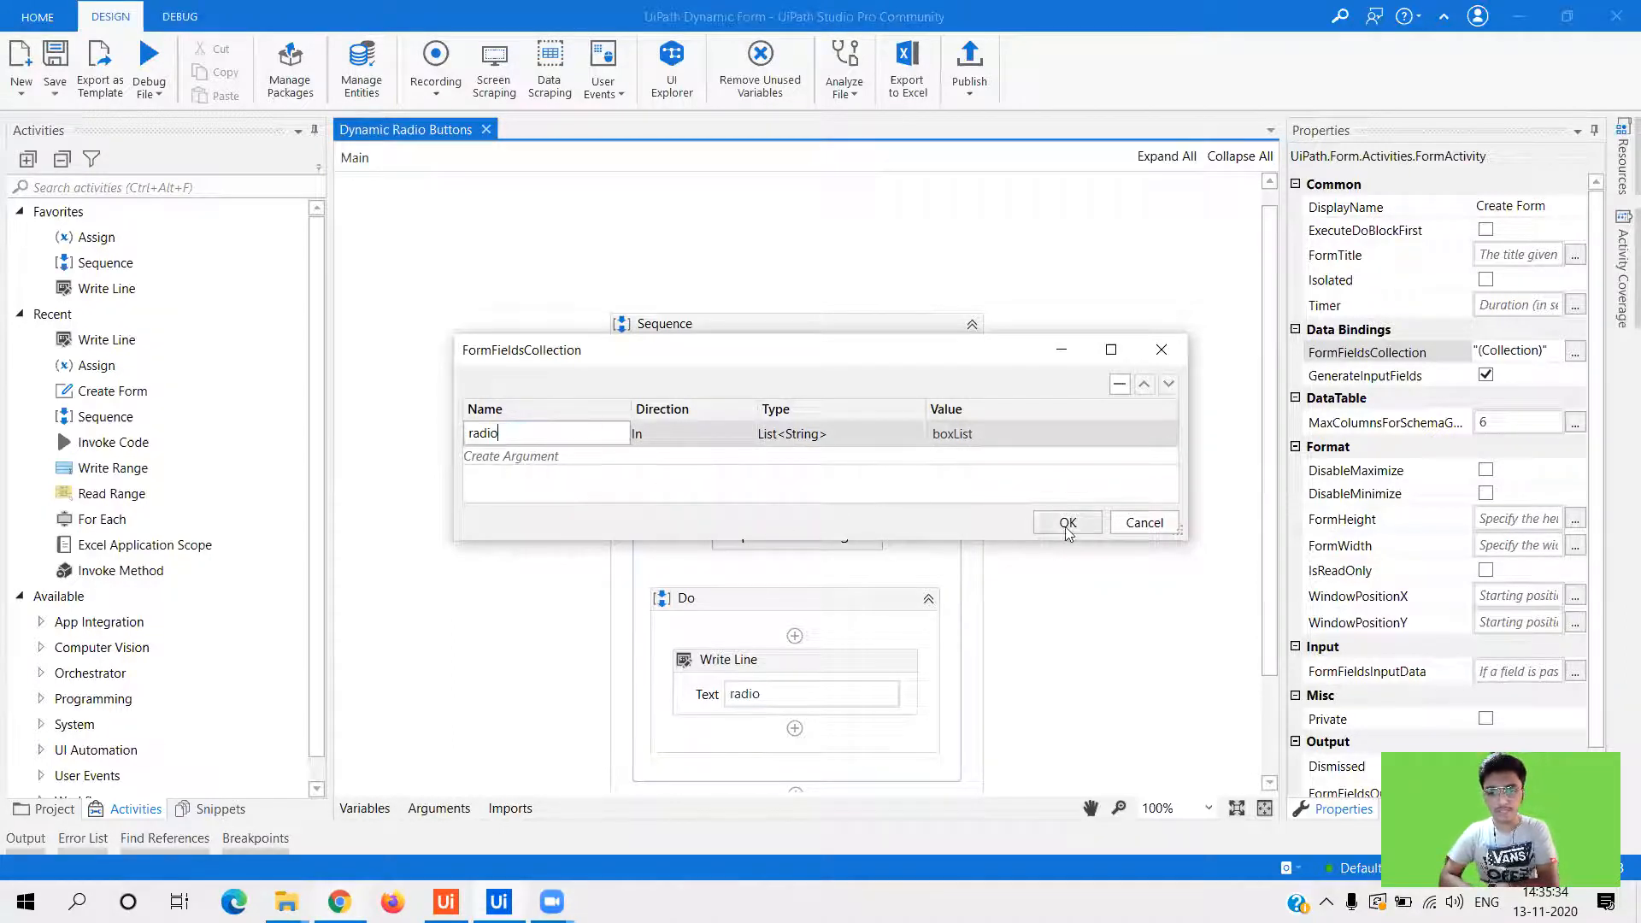
{"action": "left_click", "coordinate": [1067, 523]}
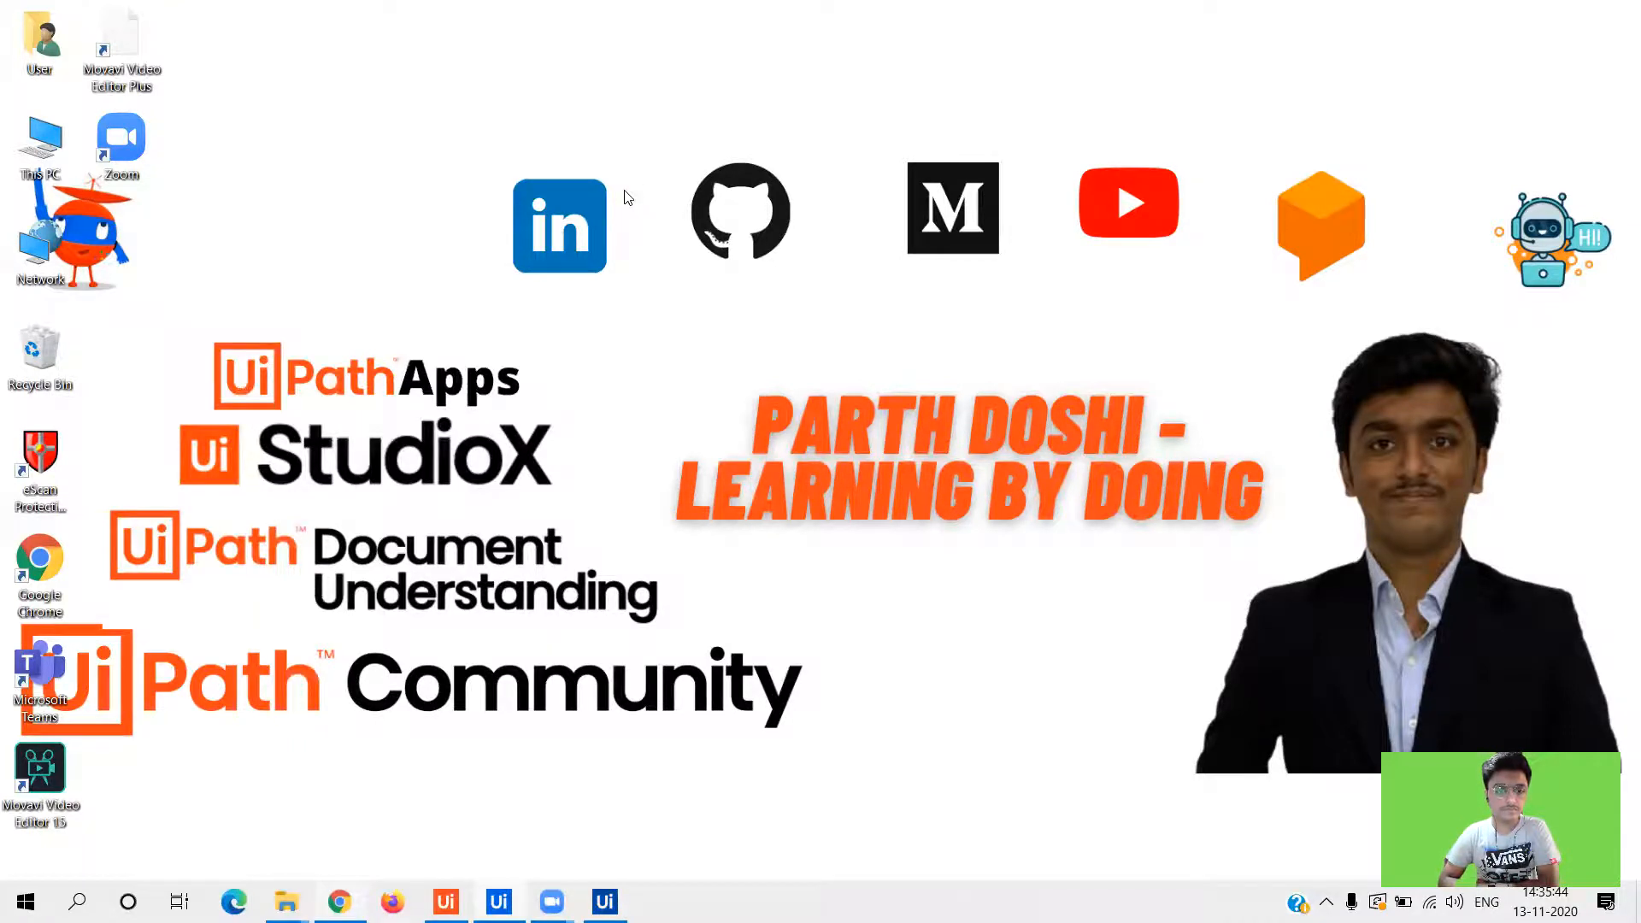
- Close the Form Renderer showing 'Radio must not be an array' without submitting
{"action": "left_click", "coordinate": [657, 901]}
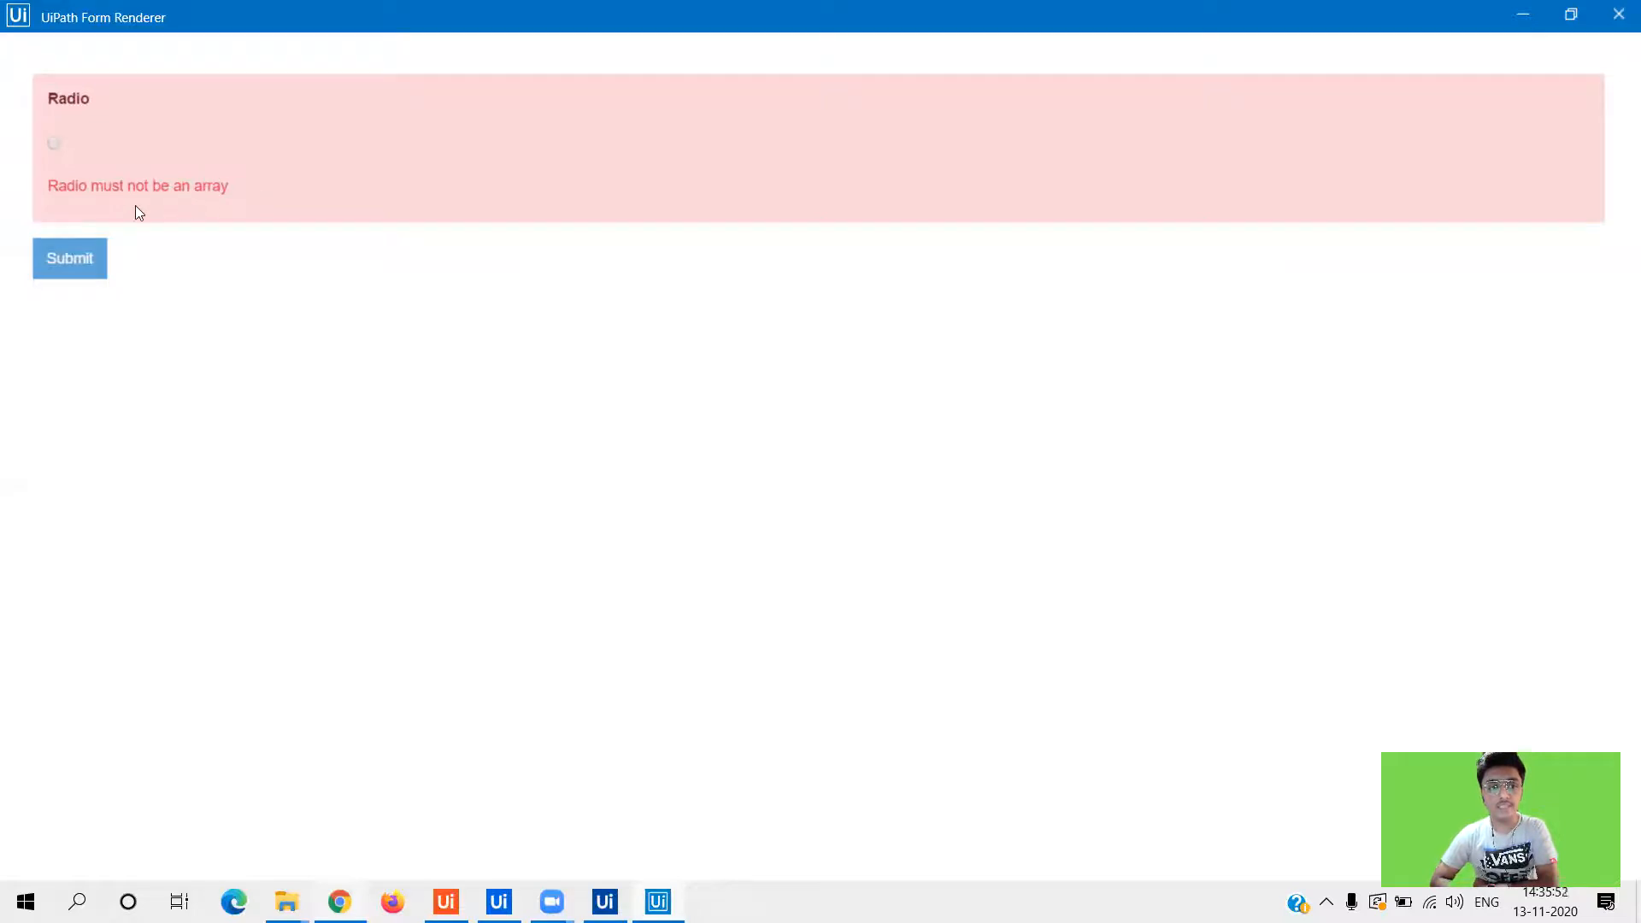
{"action": "mouse_move", "coordinate": [678, 433]}
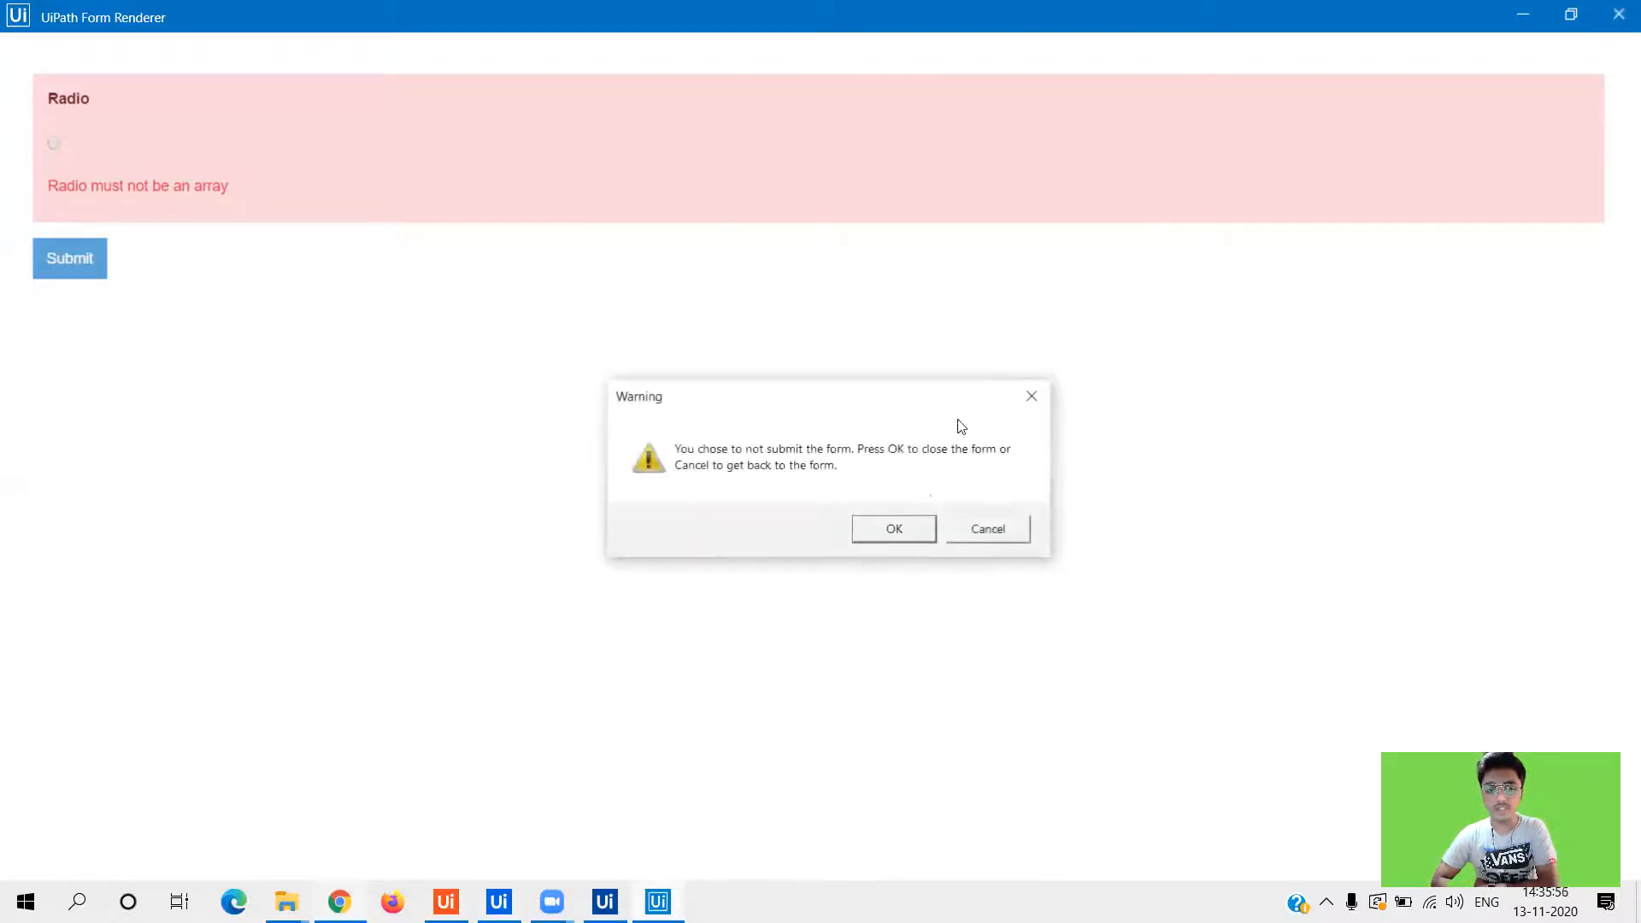
{"action": "left_click", "coordinate": [893, 529]}
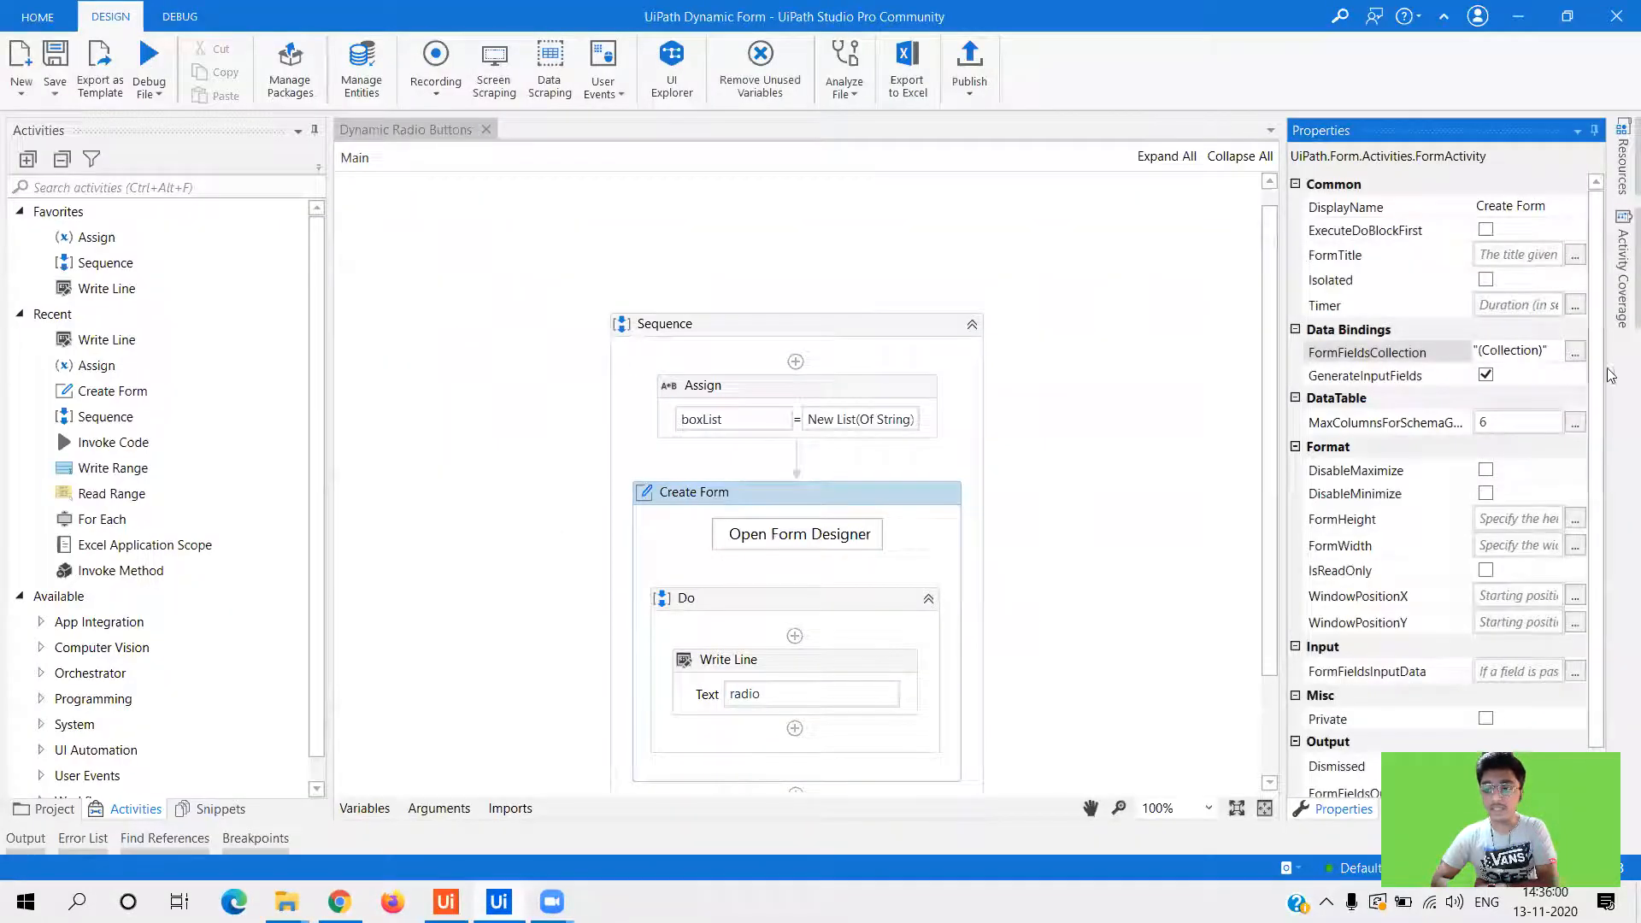
- Create an Out argument named radio bound to the radio variable, confirm and run
{"action": "left_click", "coordinate": [1575, 350]}
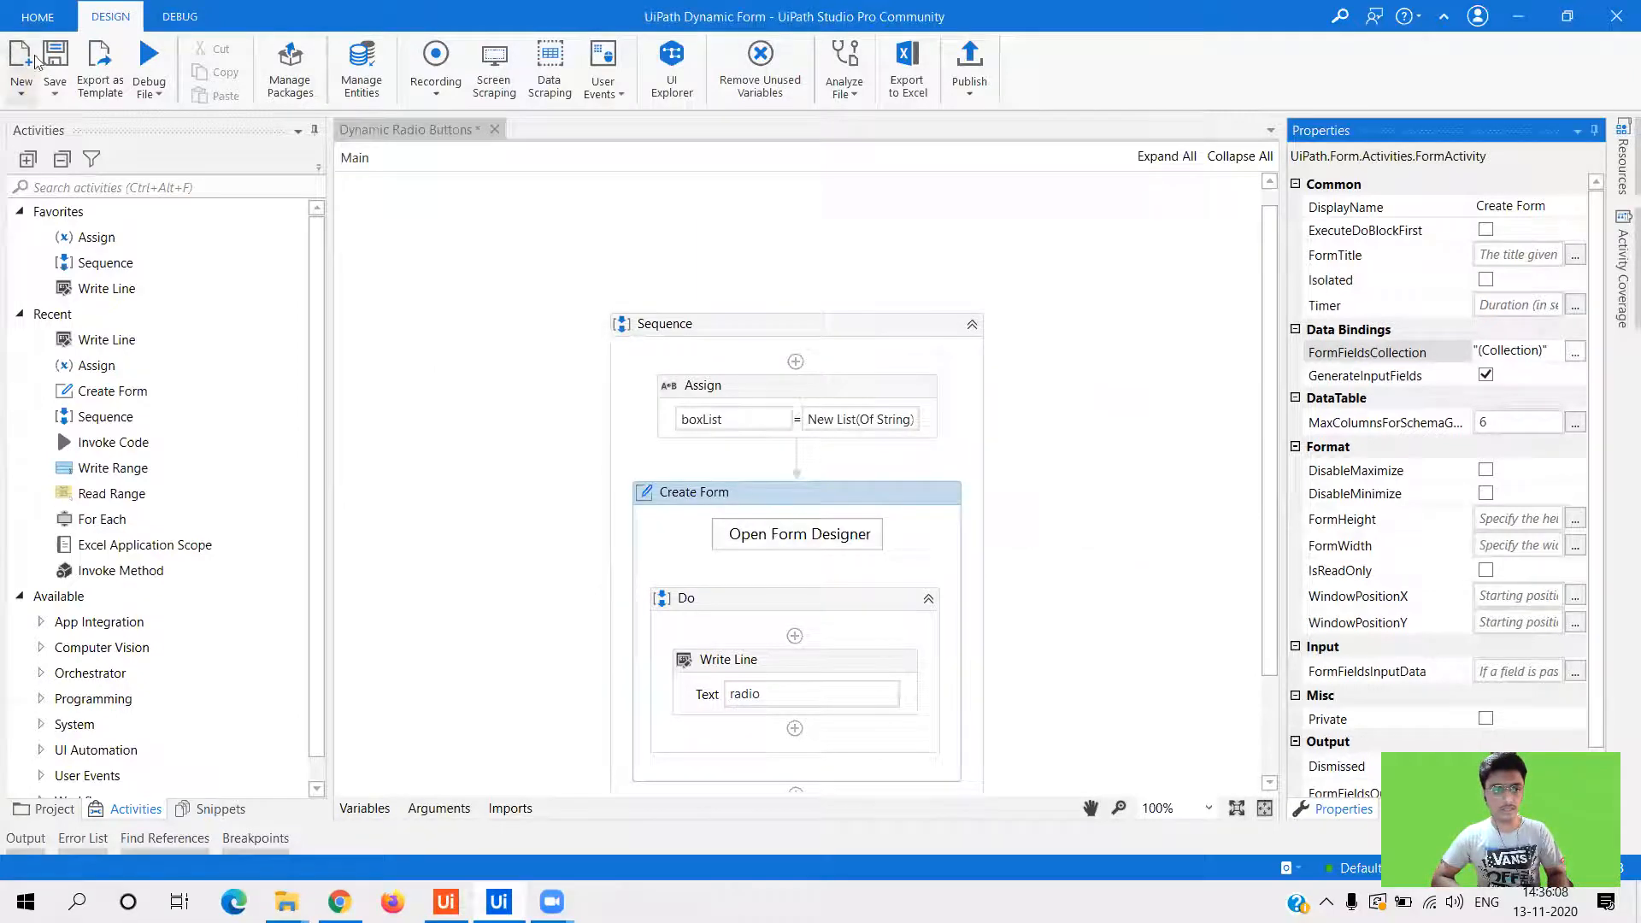
{"action": "mouse_move", "coordinate": [797, 534]}
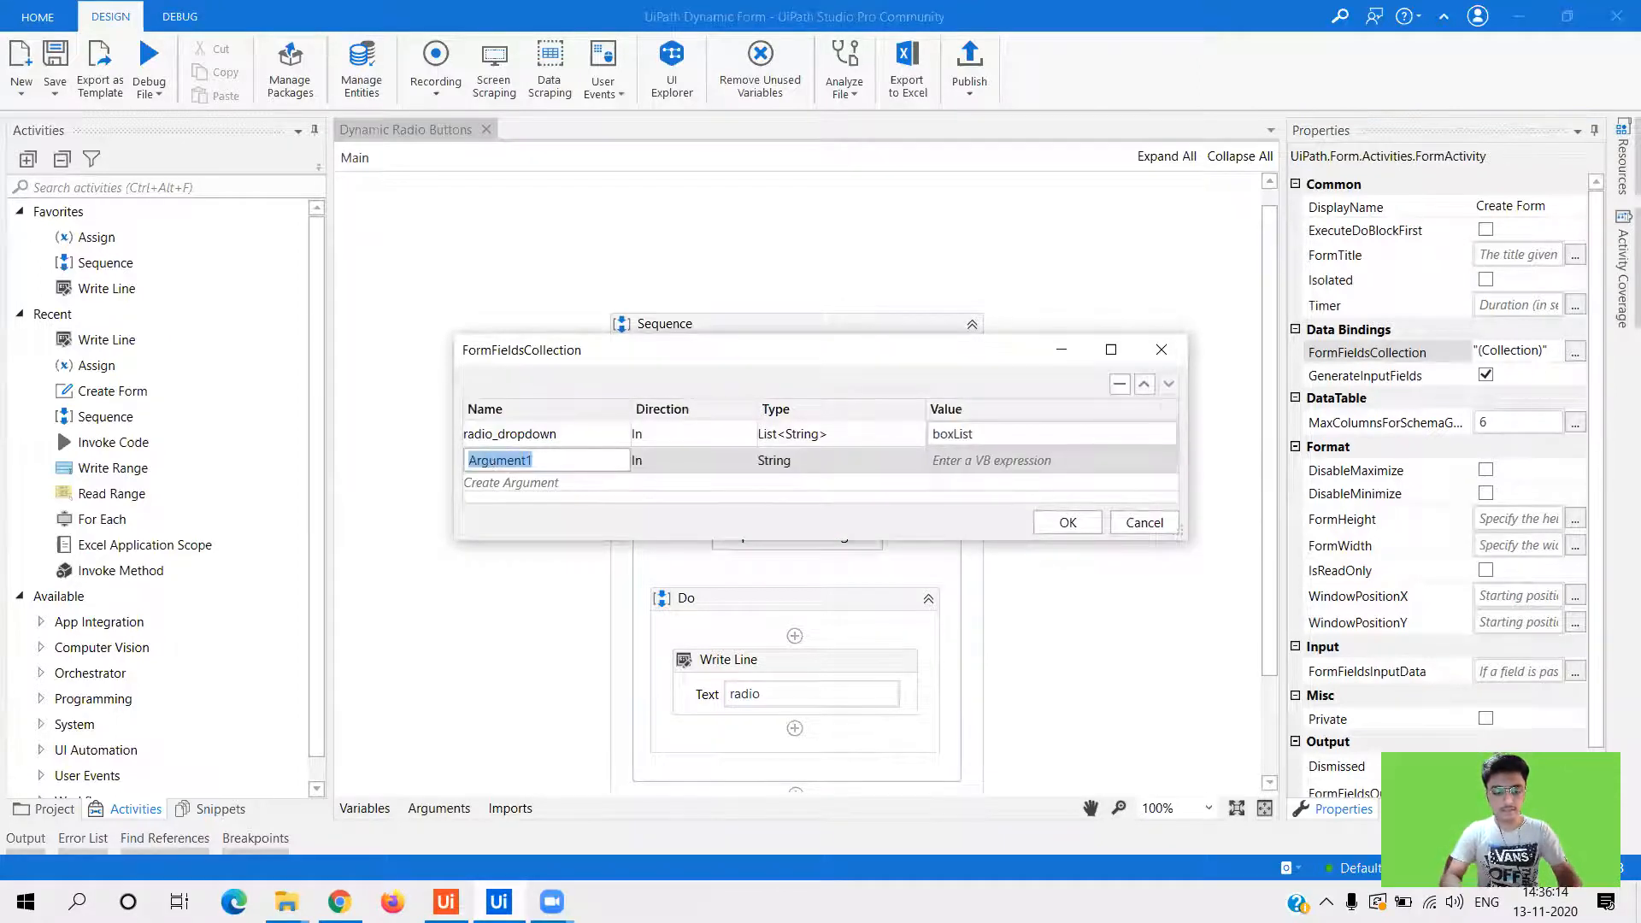
{"action": "type", "text": "radio"}
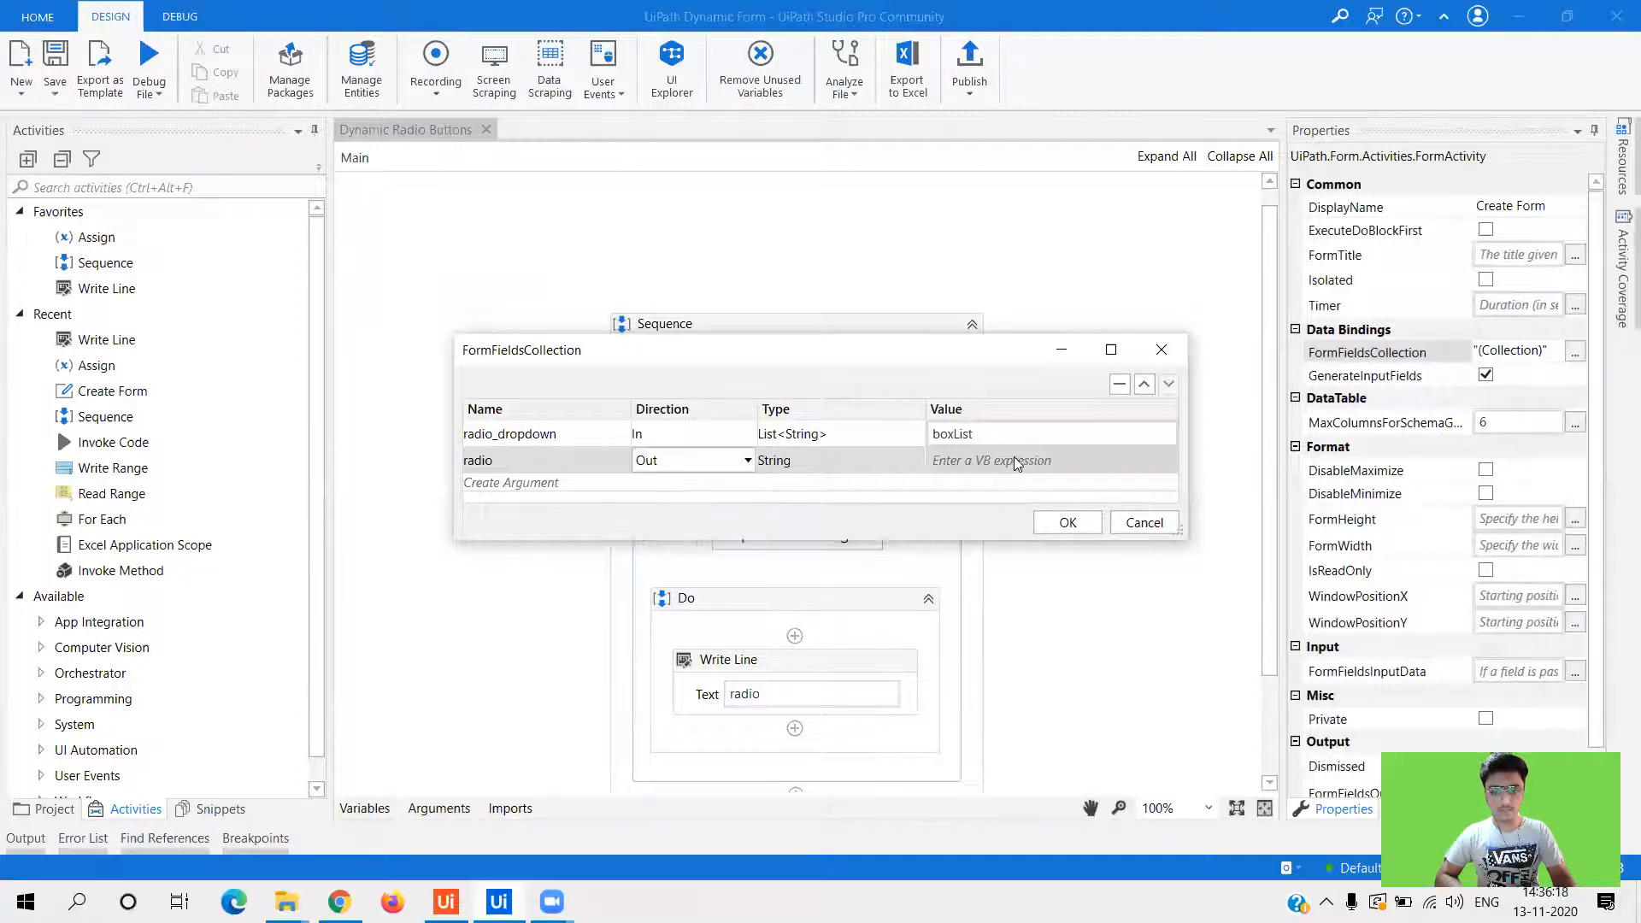
{"action": "type", "text": "radio"}
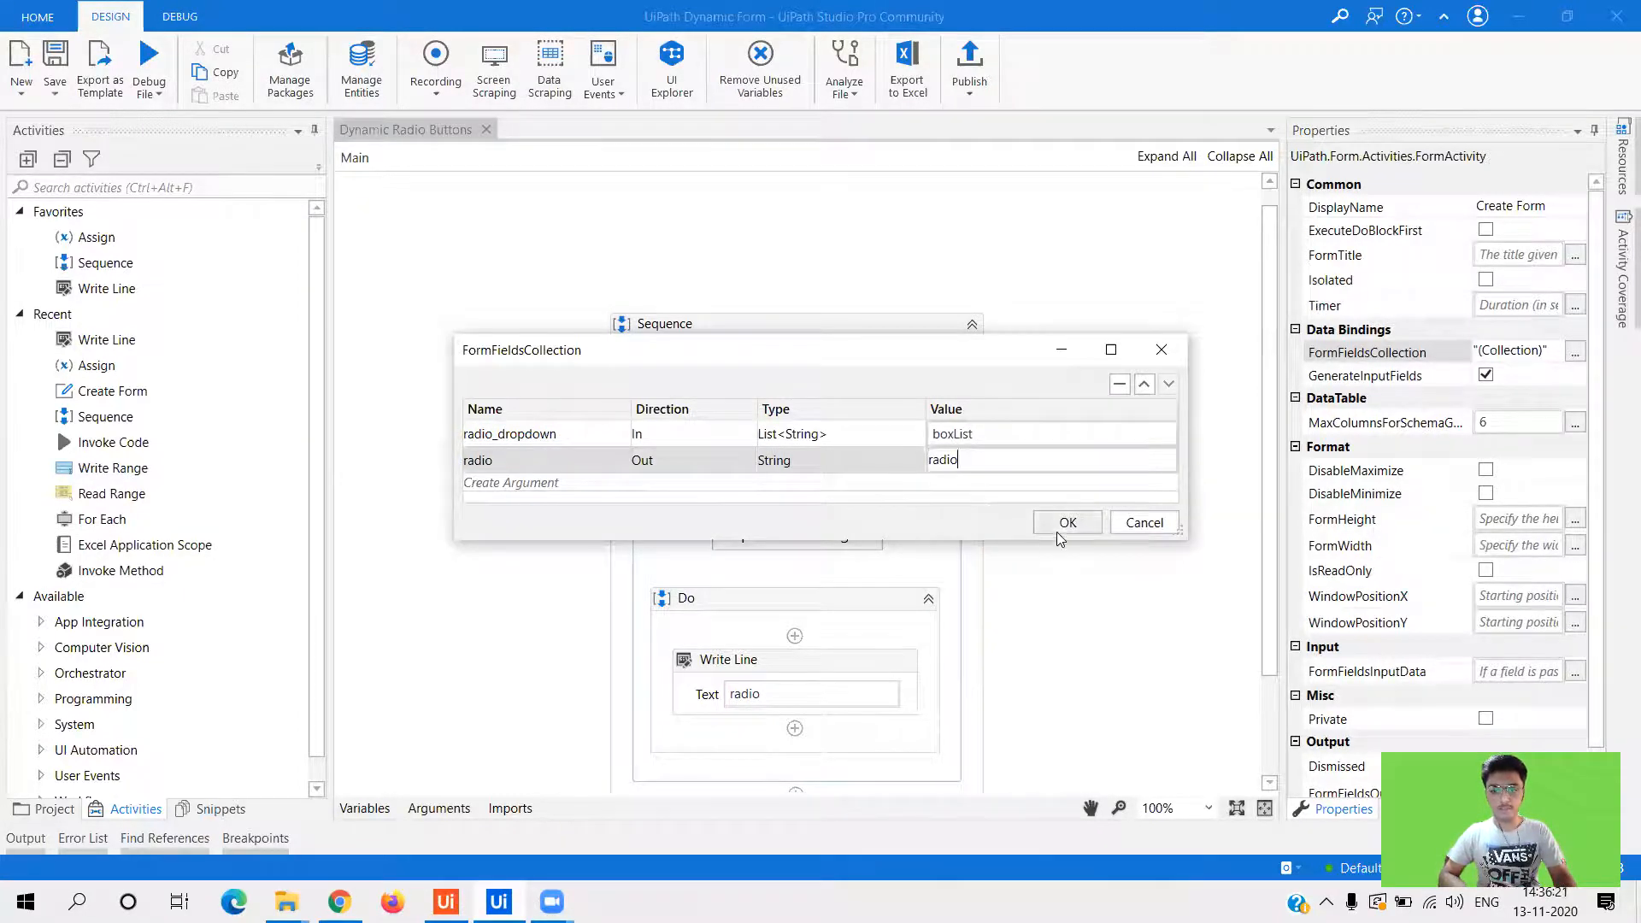
{"action": "left_click", "coordinate": [1066, 523]}
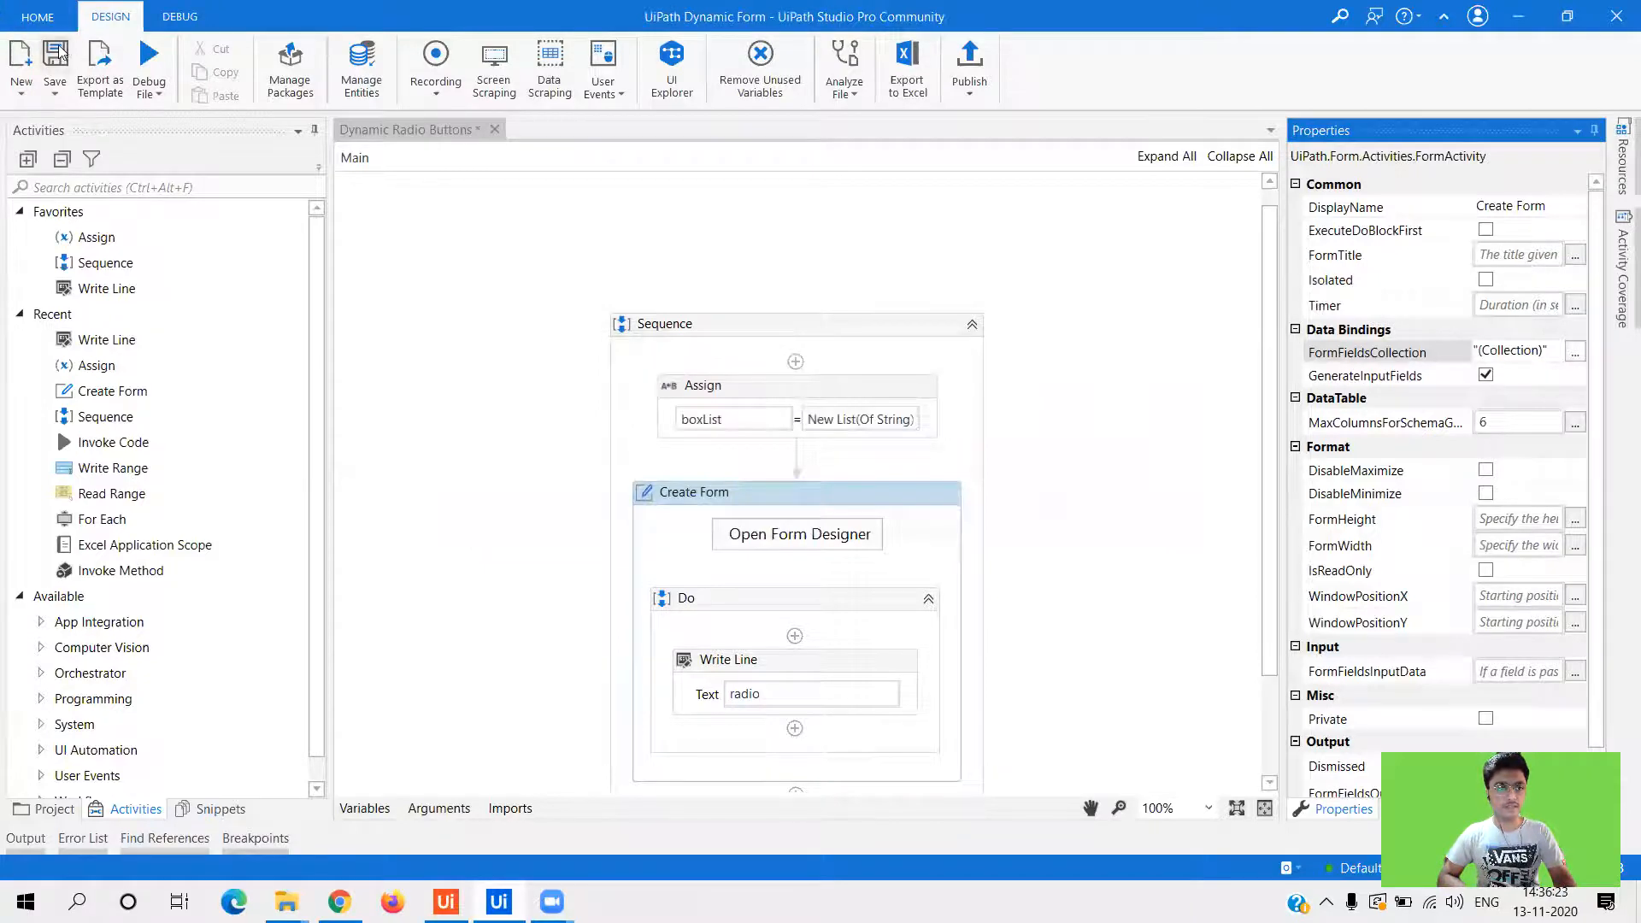
{"action": "left_click", "coordinate": [150, 63]}
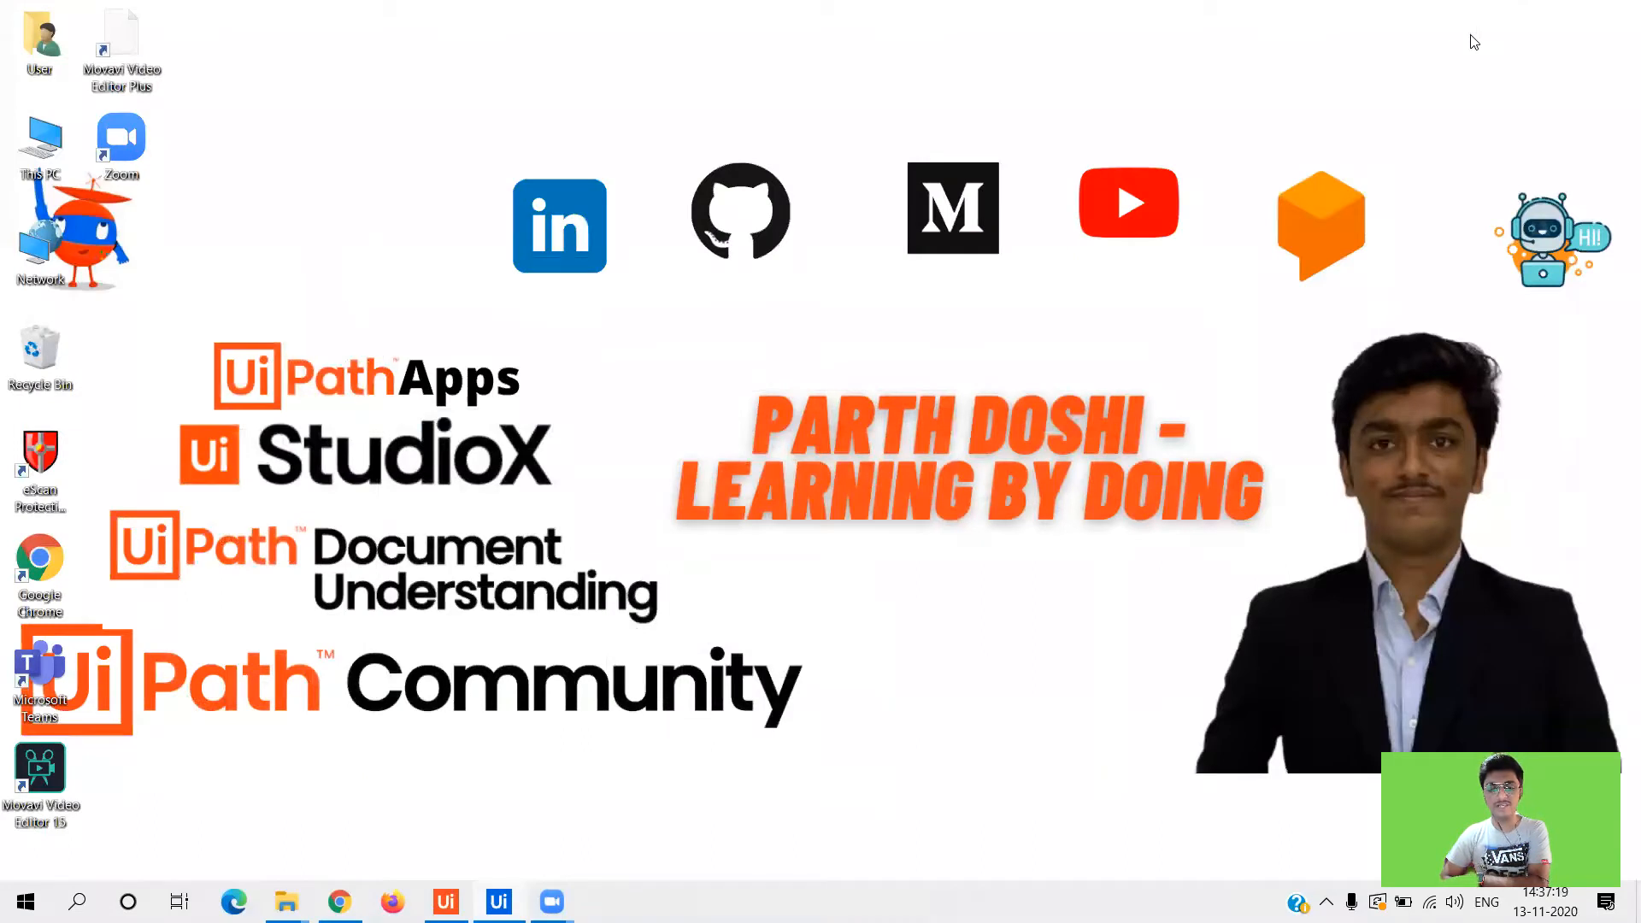
{"action": "mouse_move", "coordinate": [600, 51]}
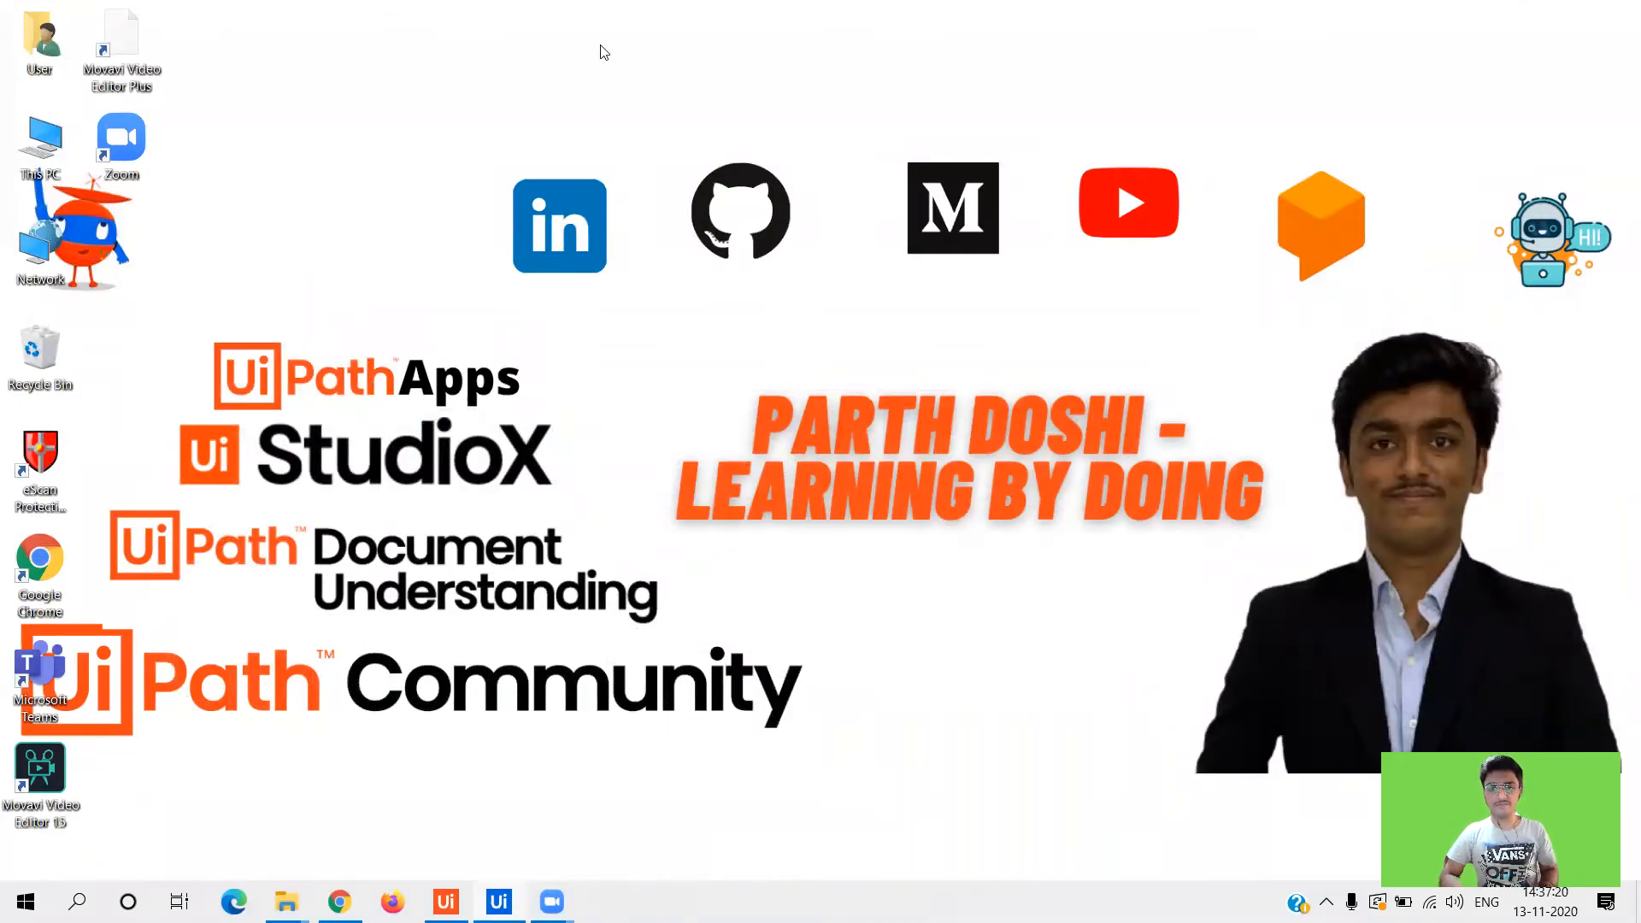